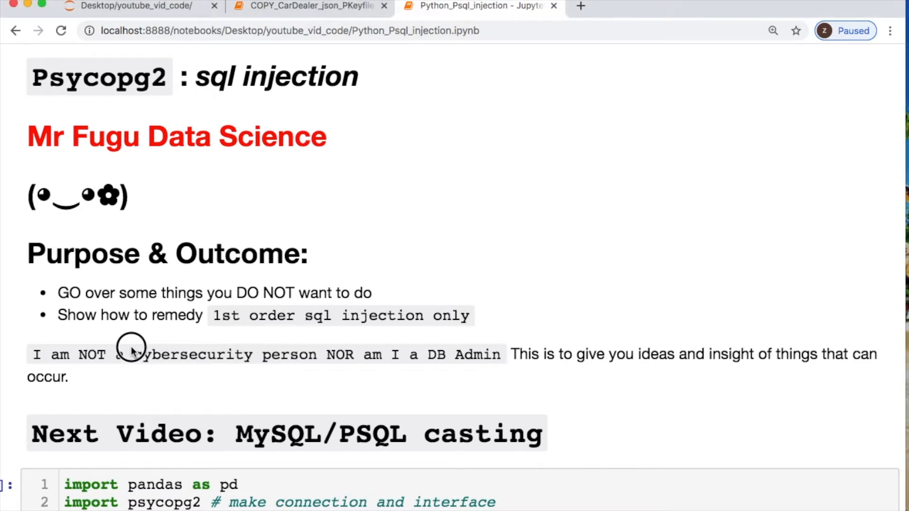
{"action": "mouse_move", "coordinate": [134, 354]}
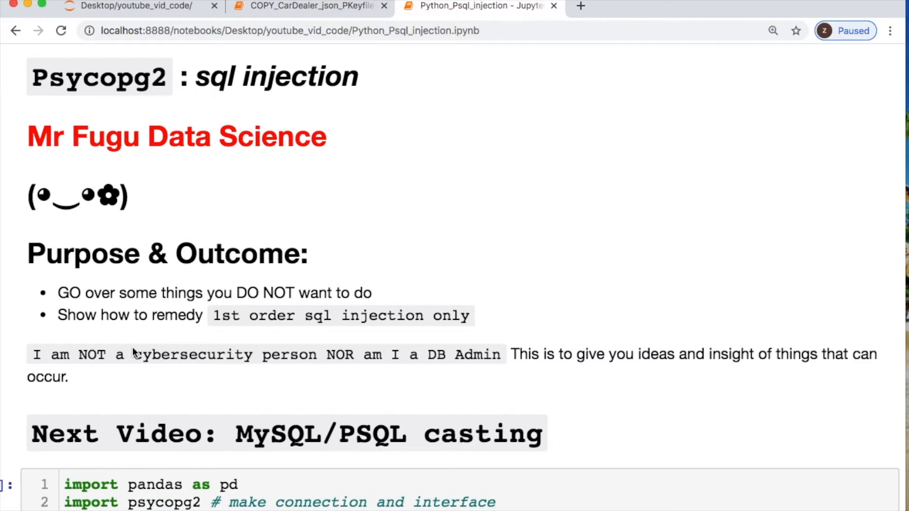
{"action": "mouse_move", "coordinate": [498, 366]}
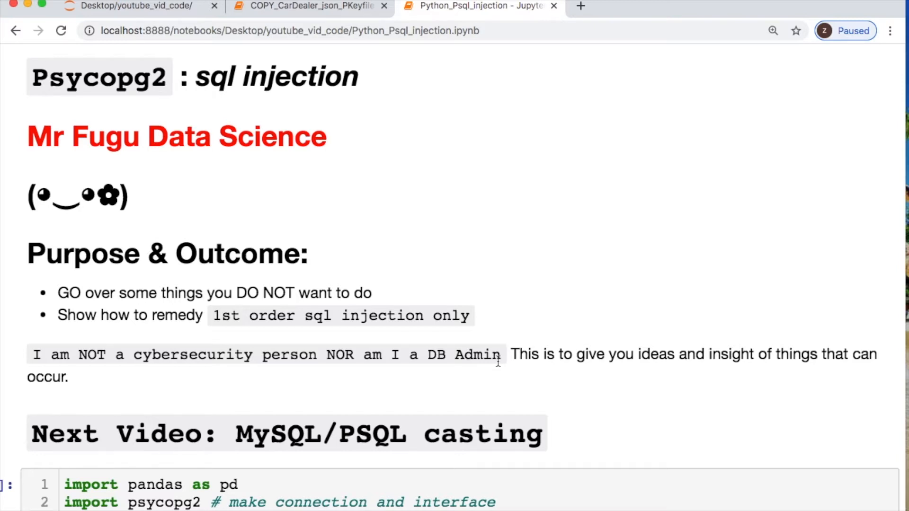
Step: Scroll past the intro and imports to the Postgres connection cell, highlighting the no-config-file connection example
{"action": "scroll", "scroll_direction": "down", "scroll_amount": 3}
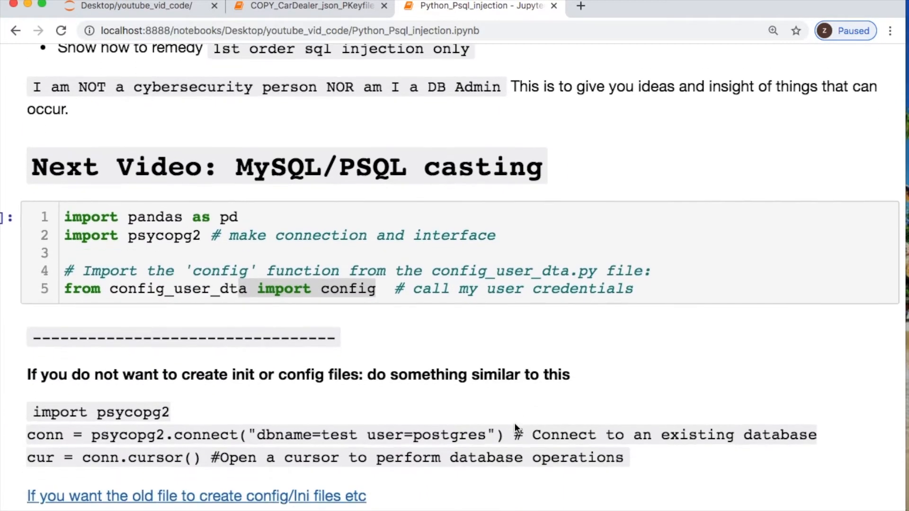
{"action": "scroll", "scroll_direction": "down", "scroll_amount": 3}
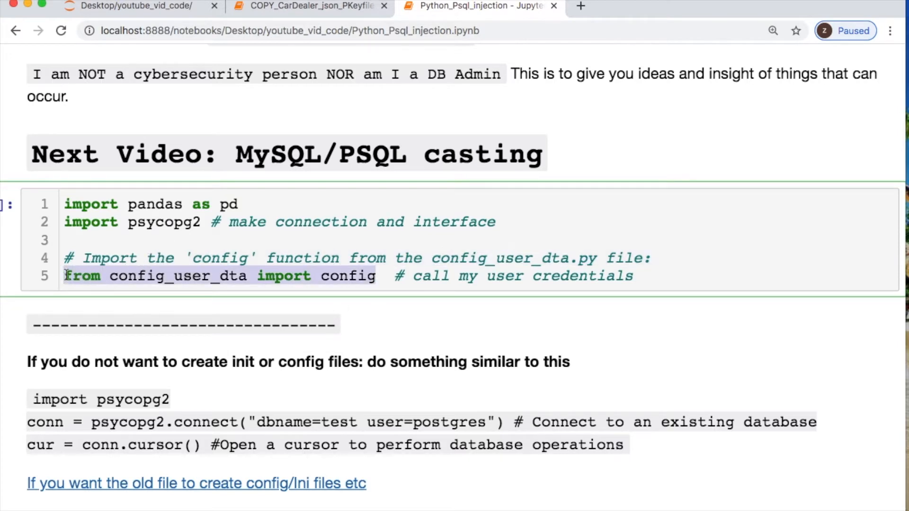
{"action": "scroll", "scroll_direction": "down", "scroll_amount": 3}
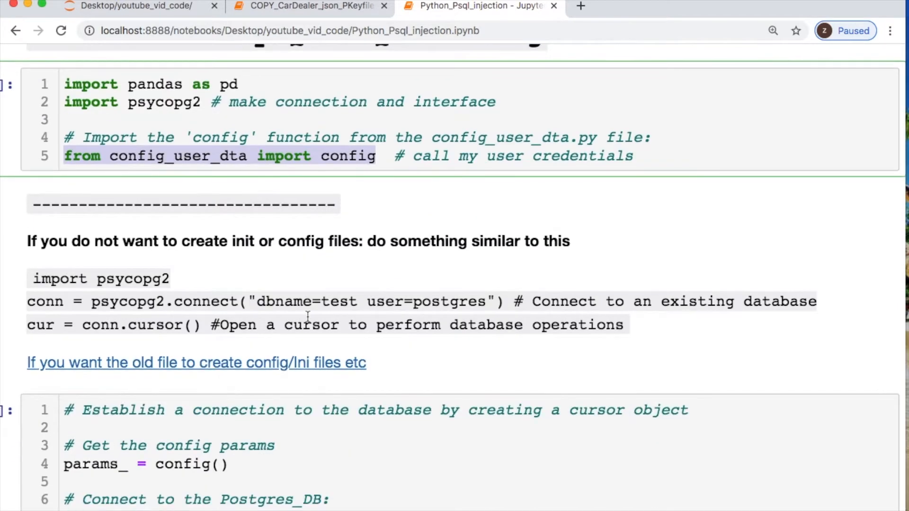
{"action": "left_click_drag", "start_coordinate": [33, 279], "coordinate": [624, 324]}
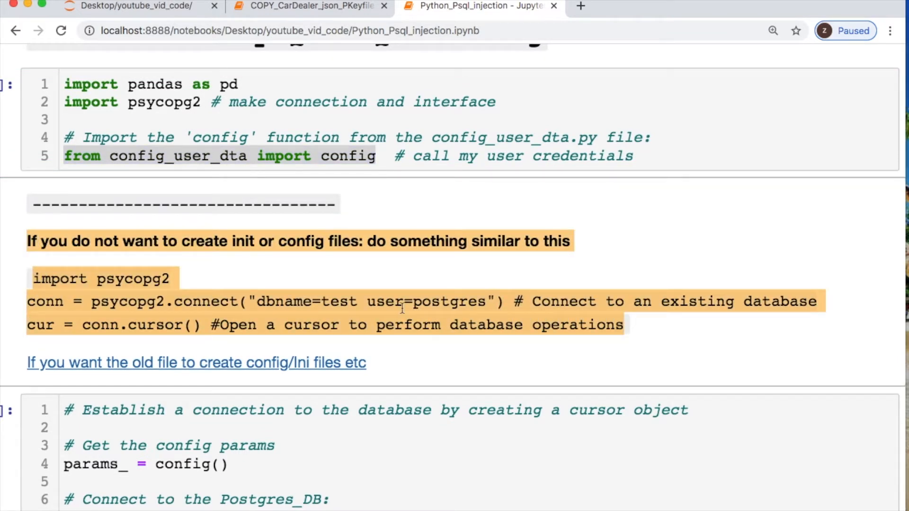
{"action": "mouse_move", "coordinate": [389, 366]}
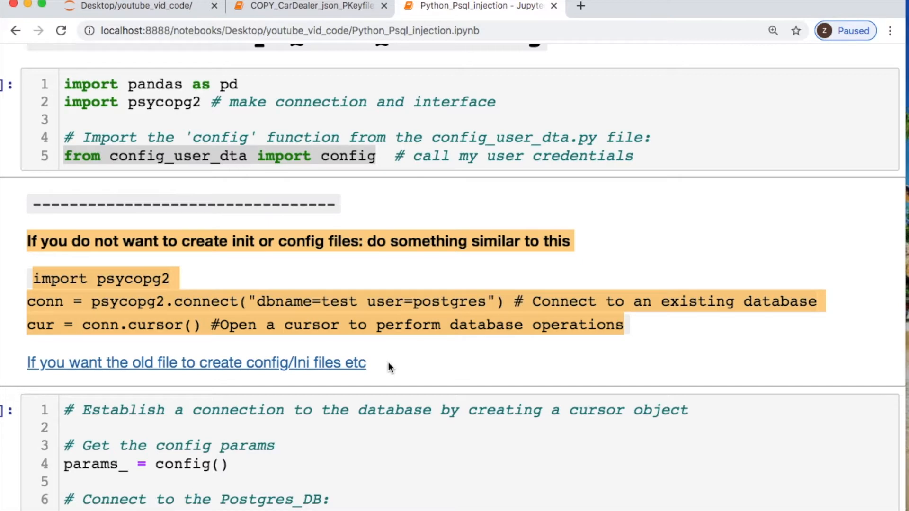
{"action": "mouse_move", "coordinate": [290, 360]}
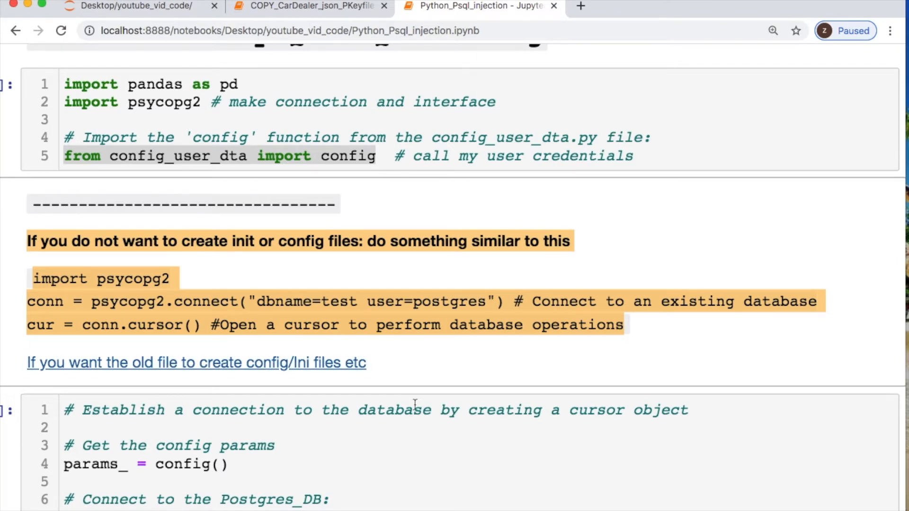
{"action": "scroll", "scroll_direction": "down", "scroll_amount": 3}
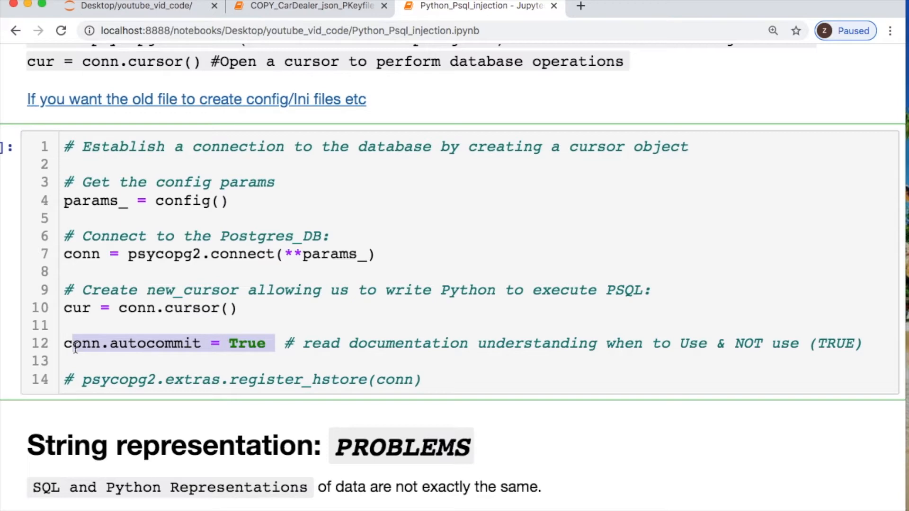
Step: Scroll through String representation: PROBLEMS to the non-profit donations URL and its SELECT query
{"action": "scroll", "scroll_direction": "down", "scroll_amount": 3}
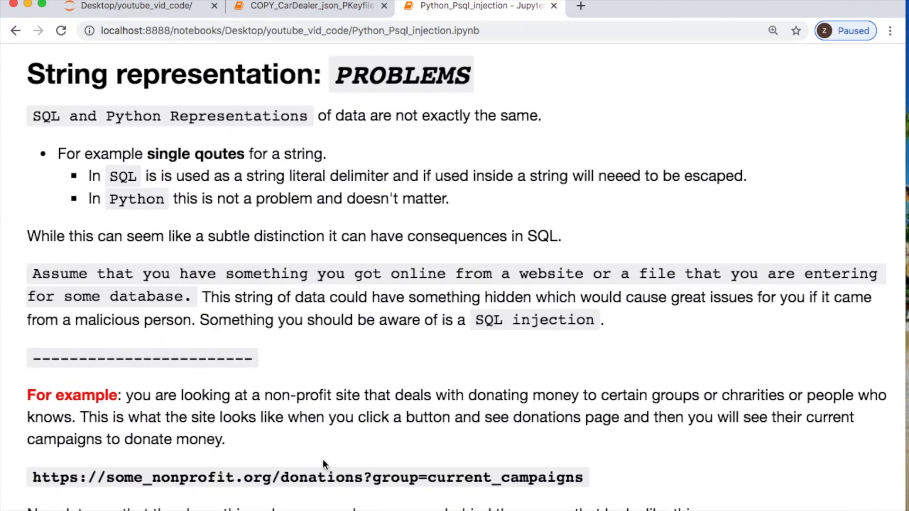
{"action": "mouse_move", "coordinate": [283, 435]}
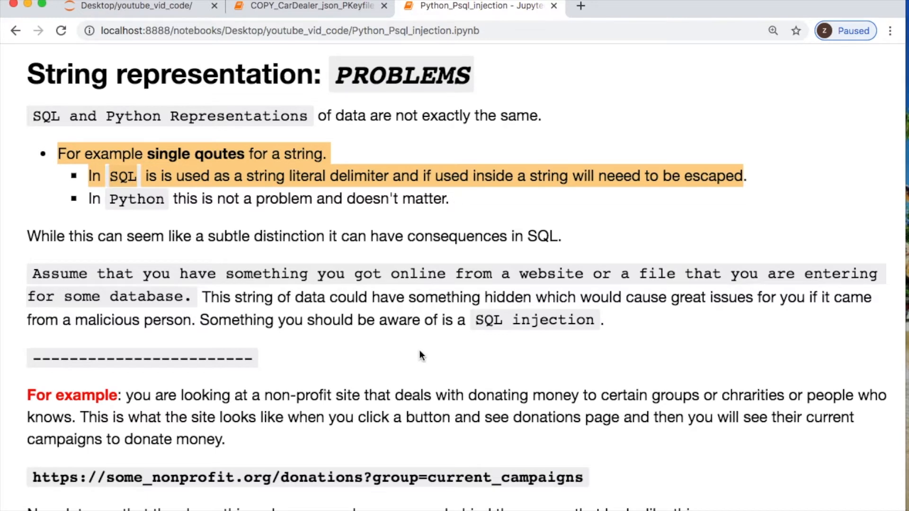
{"action": "scroll", "scroll_direction": "down", "scroll_amount": 3}
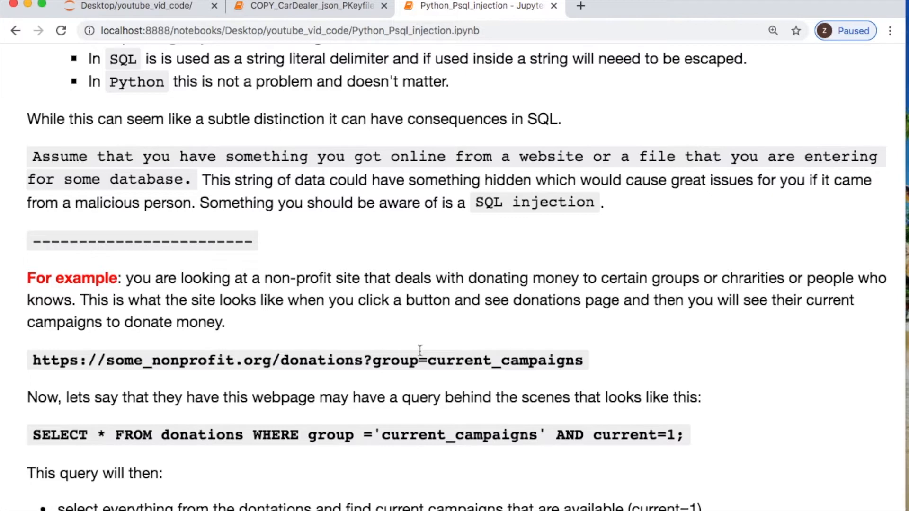
Step: Scroll to the manipulated donations URL and highlight its group=current parameter
{"action": "scroll", "scroll_direction": "down", "scroll_amount": 3}
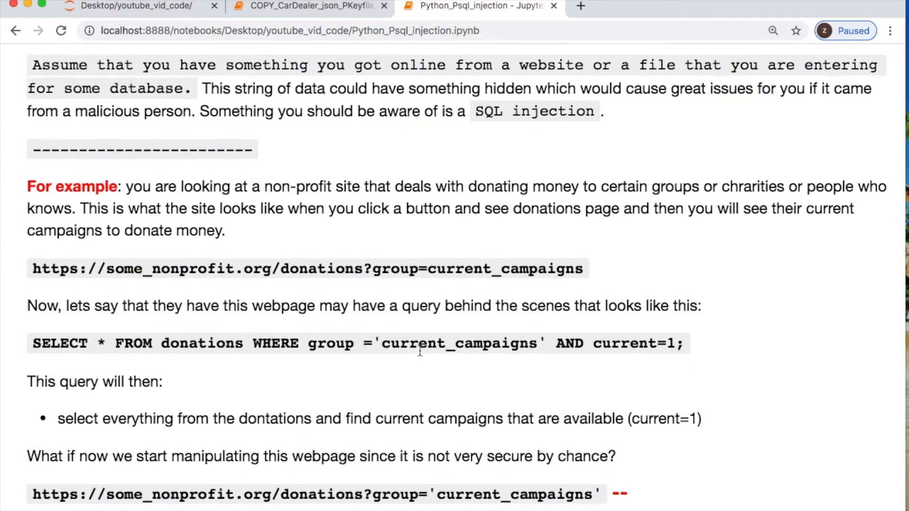
{"action": "scroll", "scroll_direction": "down", "scroll_amount": 3}
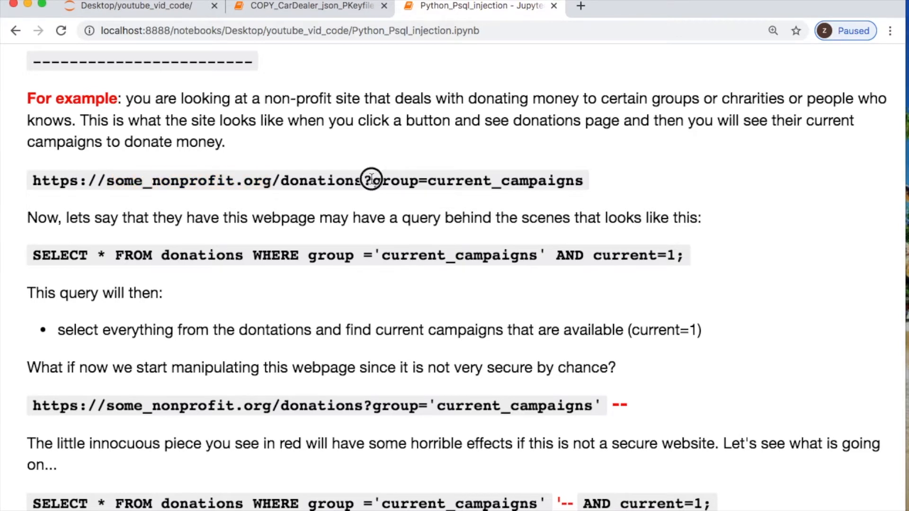
{"action": "double_click", "coordinate": [322, 181]}
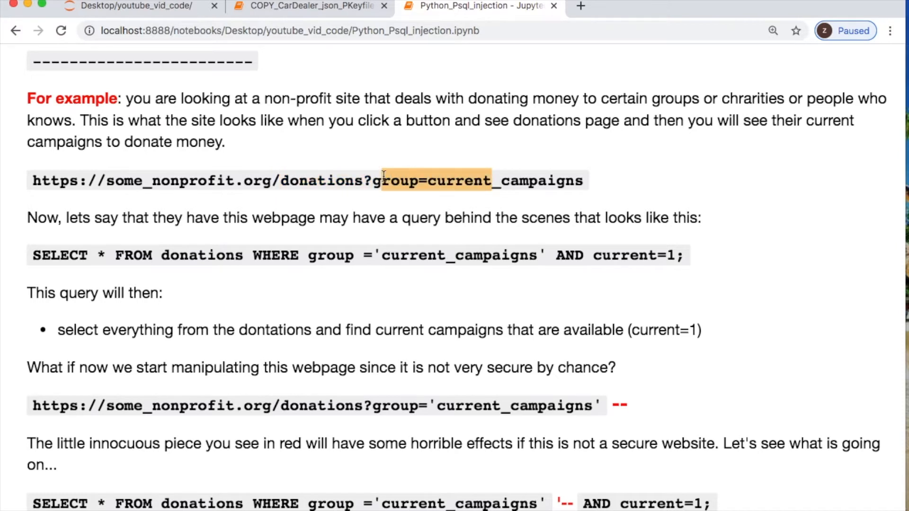
{"action": "mouse_move", "coordinate": [391, 197]}
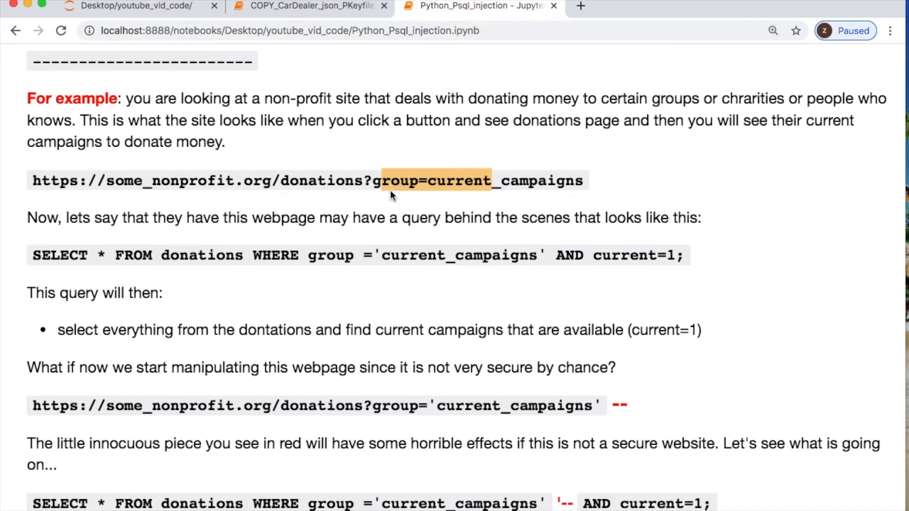
{"action": "mouse_move", "coordinate": [201, 136]}
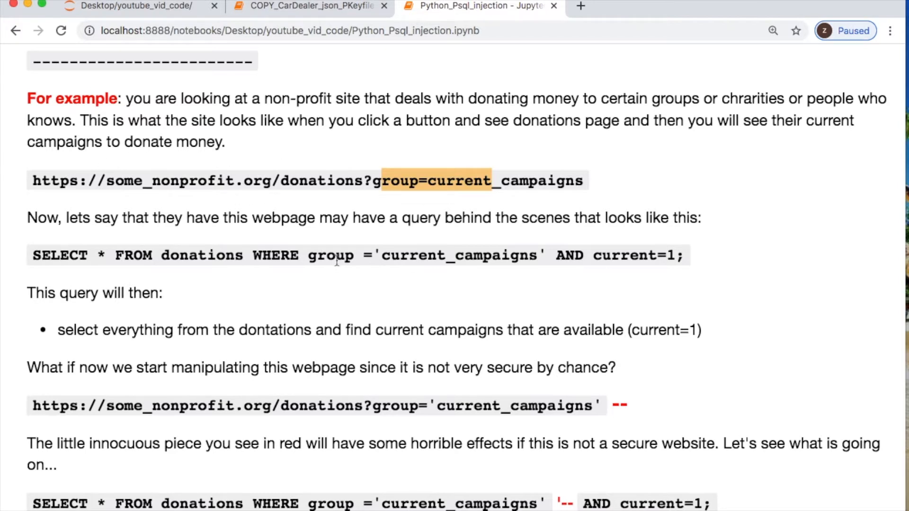
{"action": "mouse_move", "coordinate": [616, 275]}
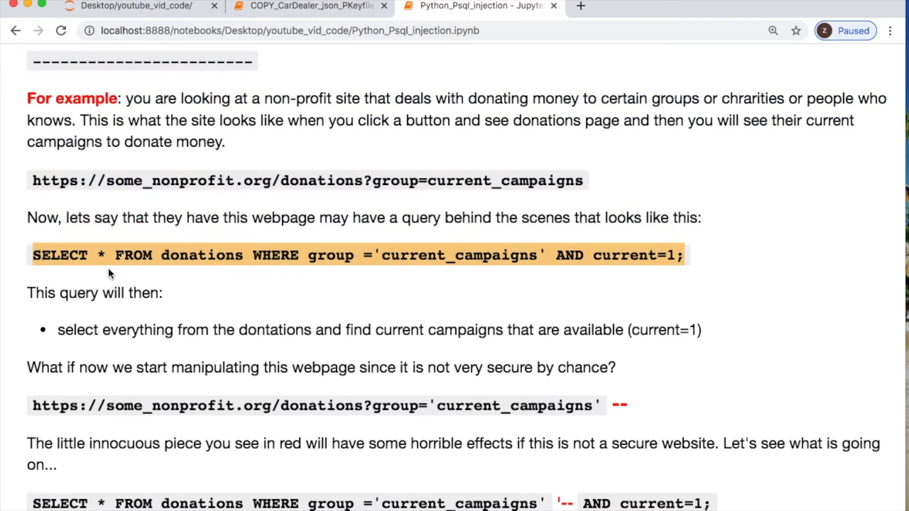
{"action": "mouse_move", "coordinate": [612, 255]}
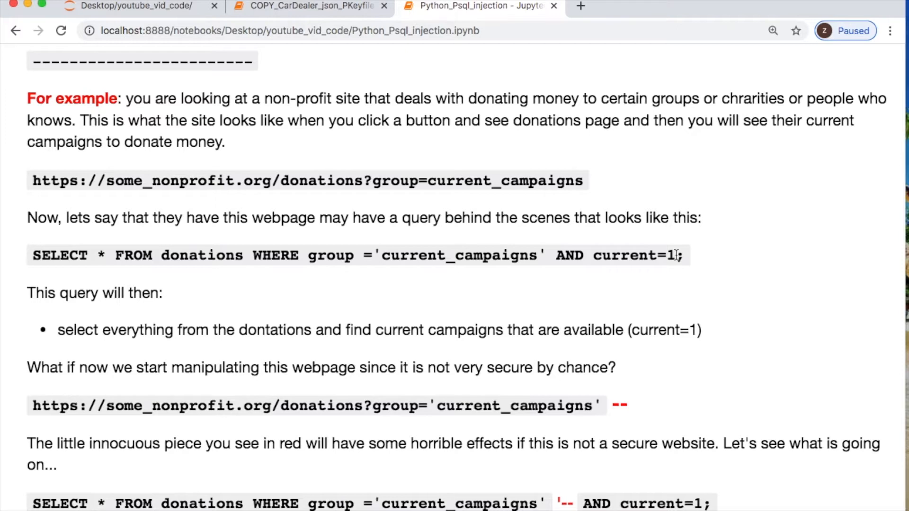
{"action": "mouse_move", "coordinate": [665, 255]}
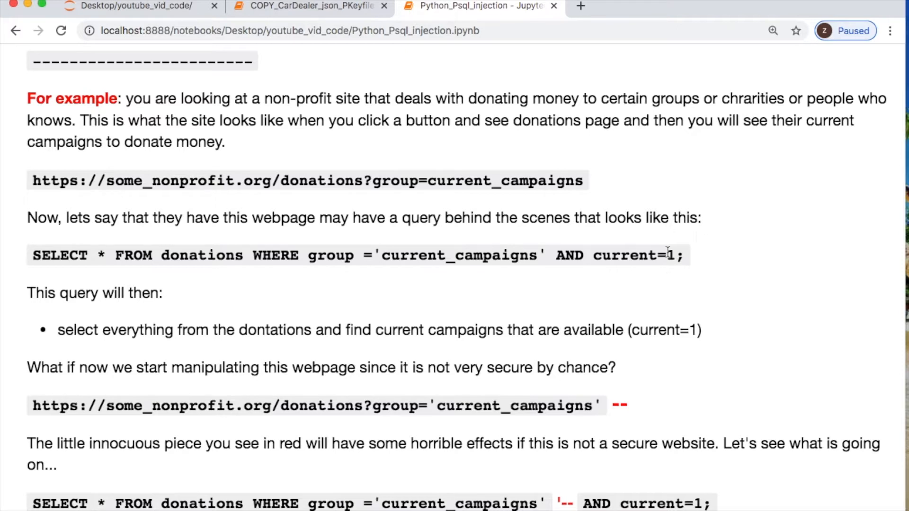
{"action": "mouse_move", "coordinate": [636, 389]}
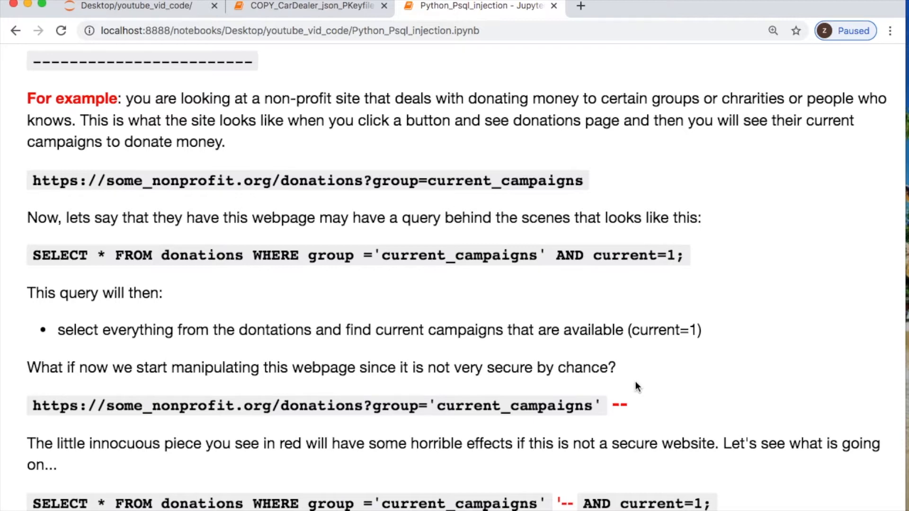
Step: Scroll to the injected query and highlight the red comment dashes and the ignored current=1; condition
{"action": "scroll", "scroll_direction": "down", "scroll_amount": 3}
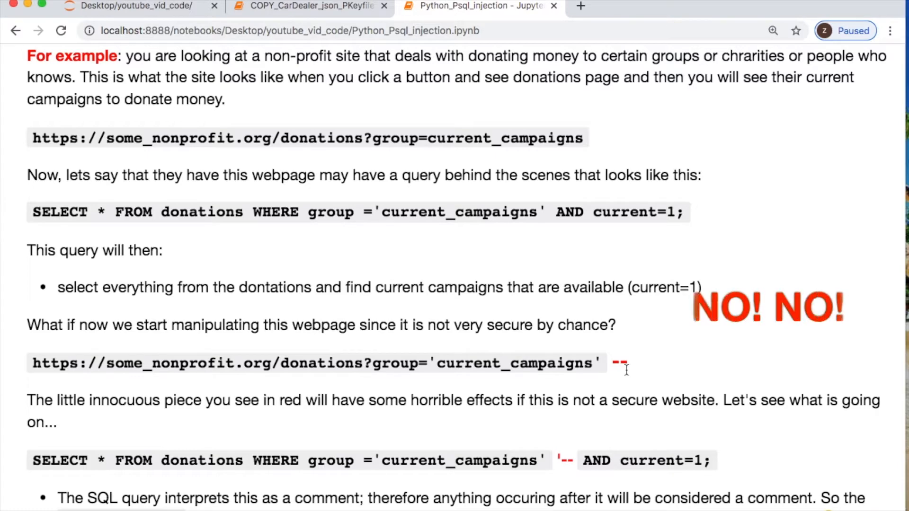
{"action": "scroll", "scroll_direction": "down", "scroll_amount": 3}
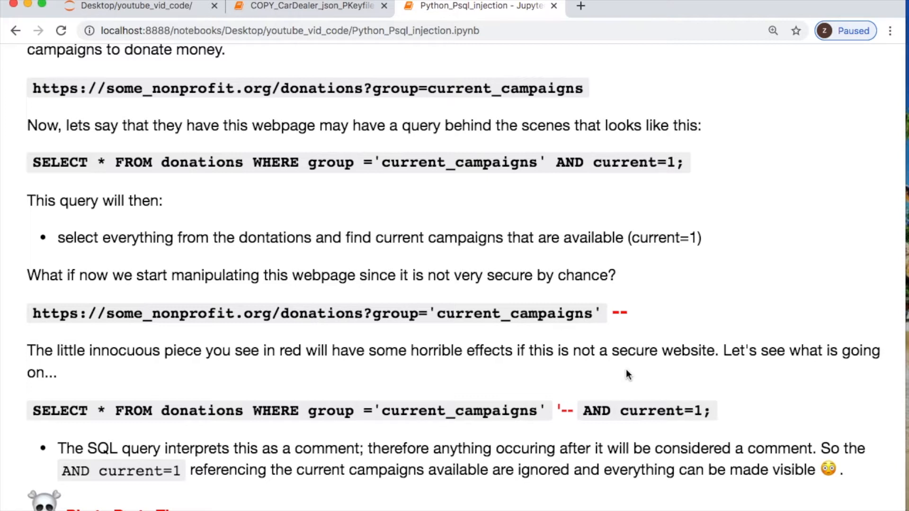
{"action": "mouse_move", "coordinate": [631, 316]}
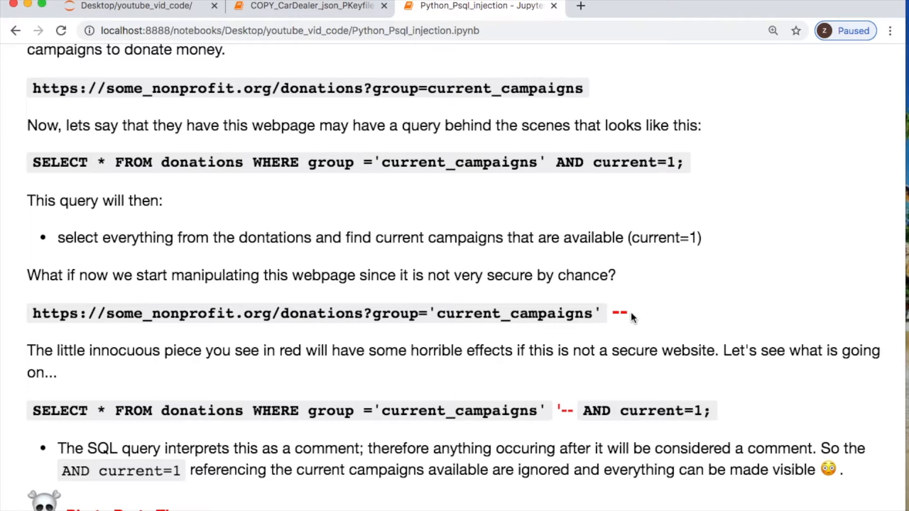
{"action": "double_click", "coordinate": [619, 312]}
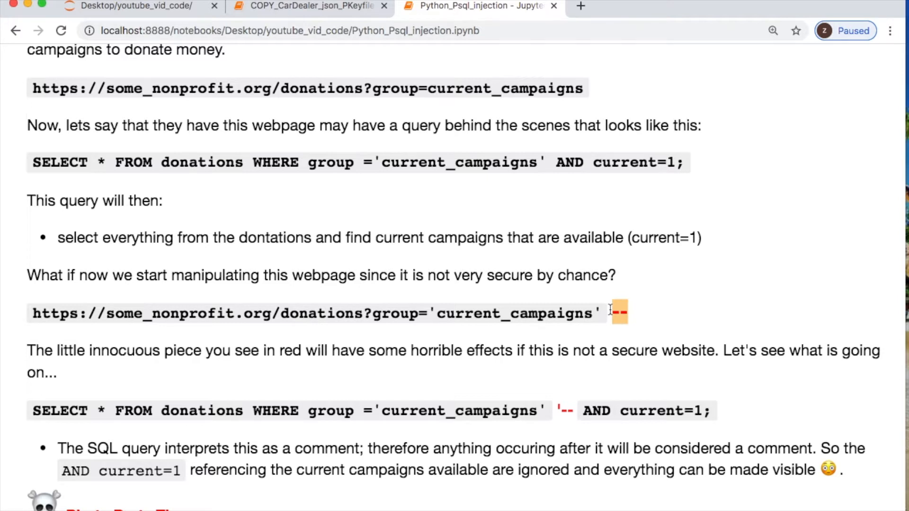
{"action": "mouse_move", "coordinate": [627, 307]}
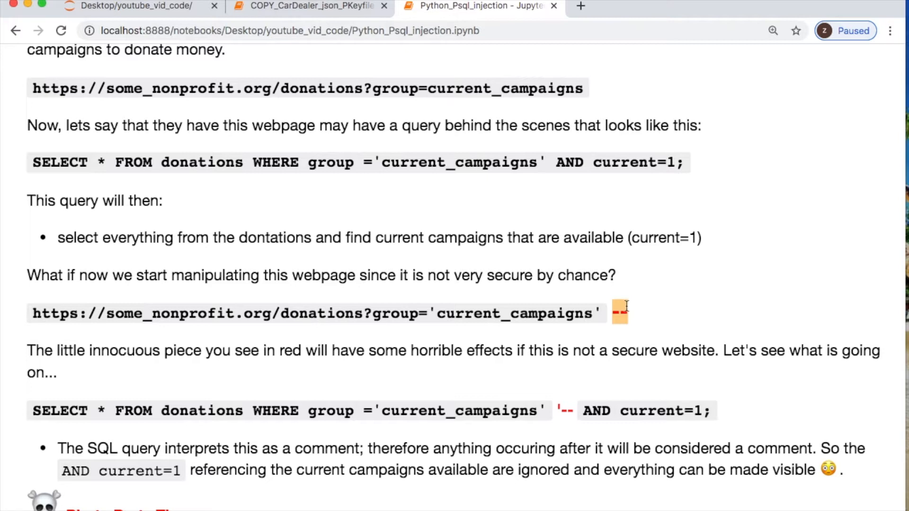
{"action": "mouse_move", "coordinate": [620, 340]}
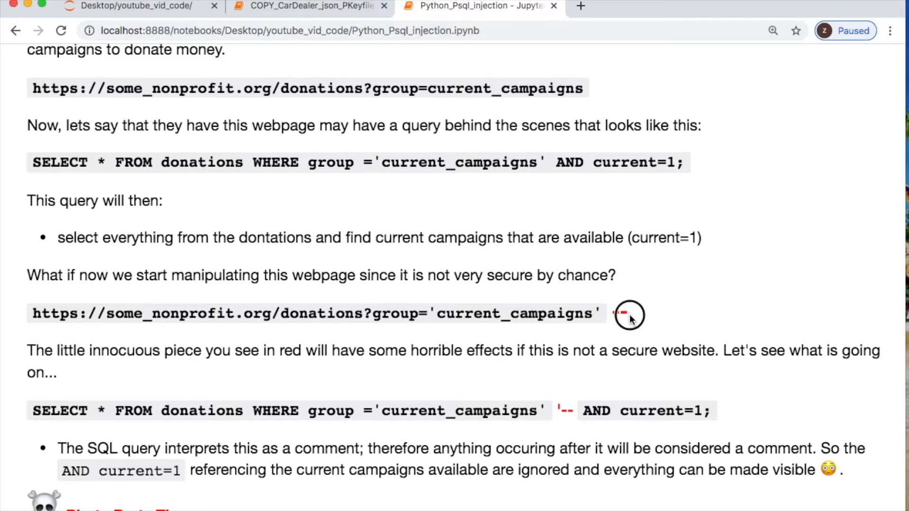
{"action": "double_click", "coordinate": [620, 313]}
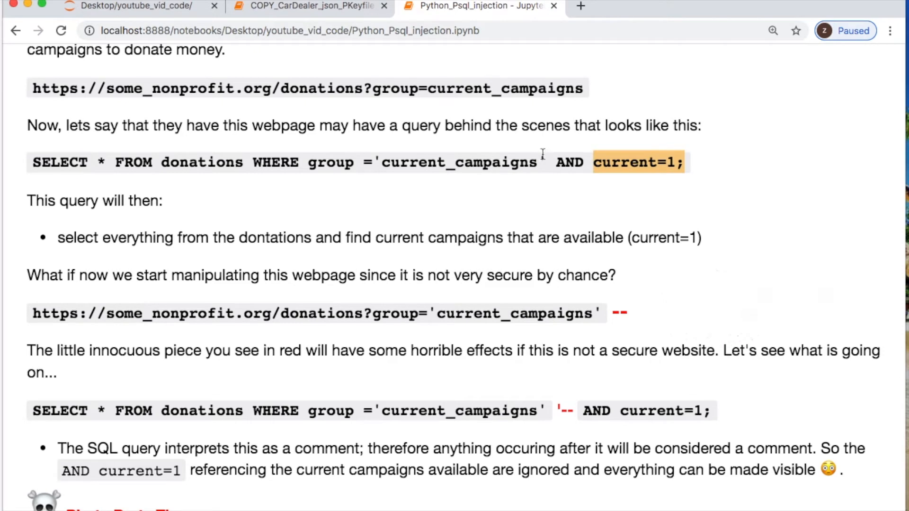
{"action": "mouse_move", "coordinate": [602, 351]}
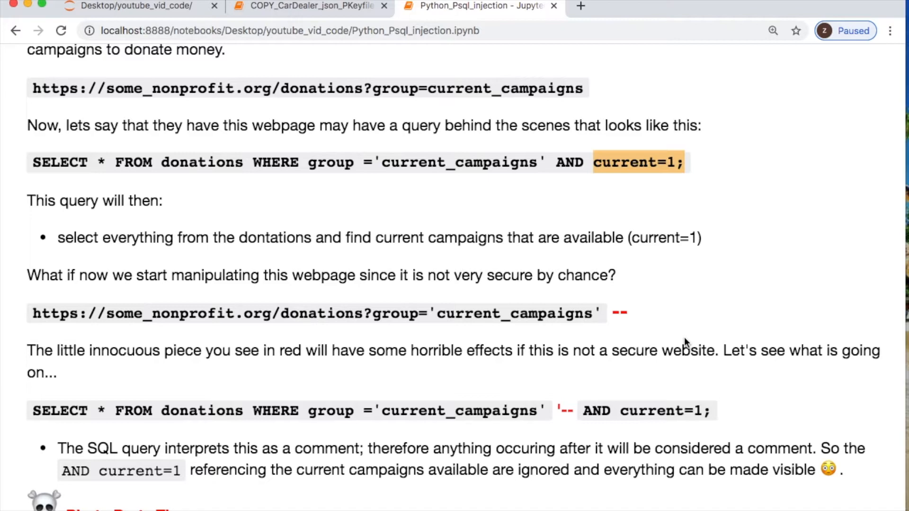
{"action": "scroll", "scroll_direction": "down", "scroll_amount": 3}
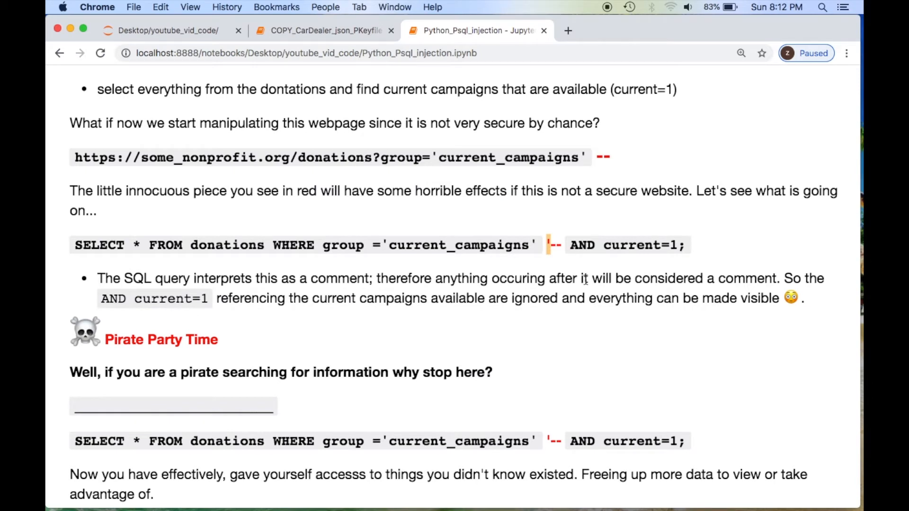
{"action": "mouse_move", "coordinate": [681, 345]}
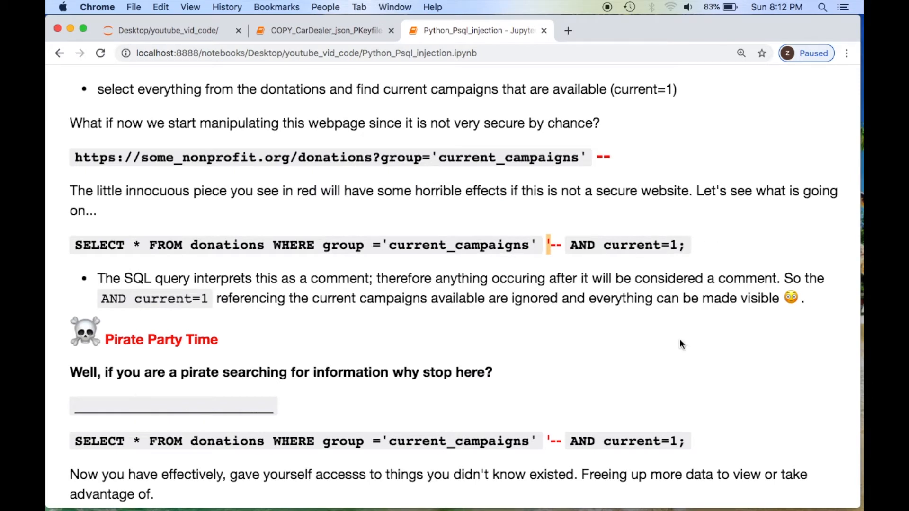
{"action": "mouse_move", "coordinate": [567, 346]}
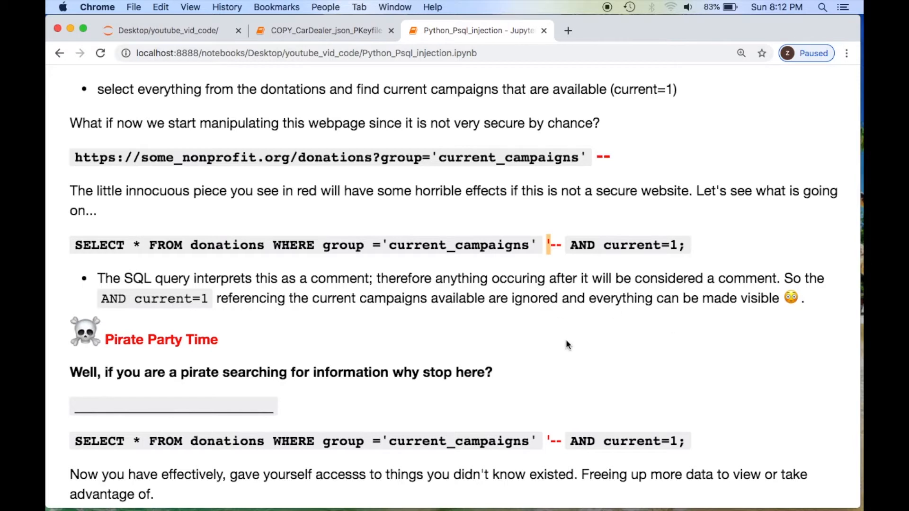
{"action": "mouse_move", "coordinate": [553, 289]}
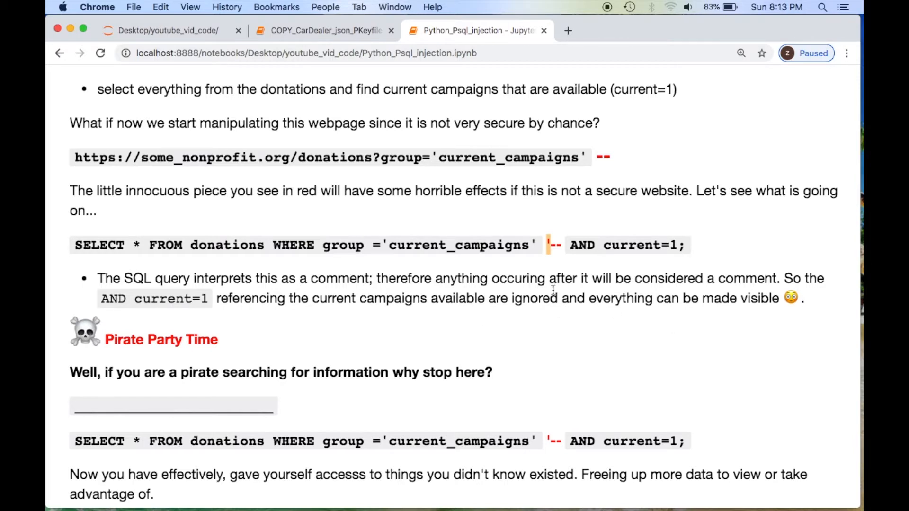
{"action": "mouse_move", "coordinate": [553, 344]}
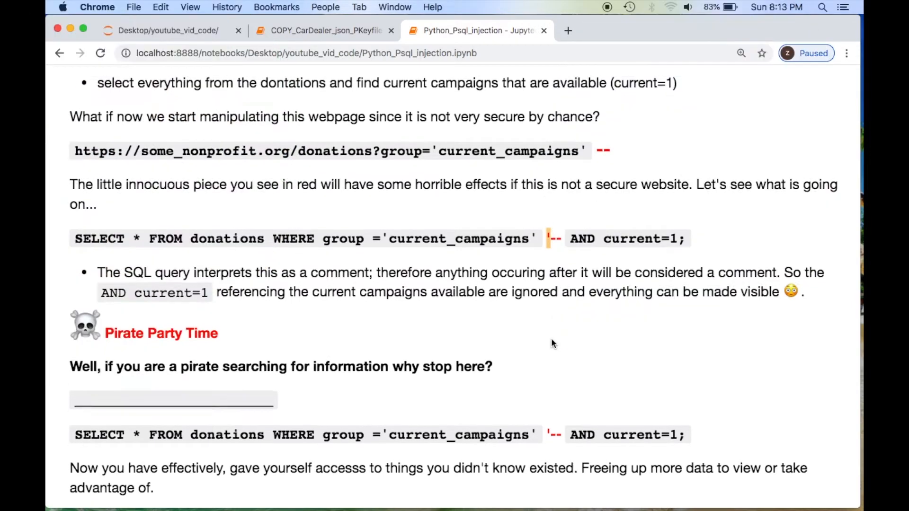
Step: Scroll past Pirate Party Time to the OR 1=1 injected query and highlight the always-true 1=1 condition
{"action": "scroll", "scroll_direction": "down", "scroll_amount": 3}
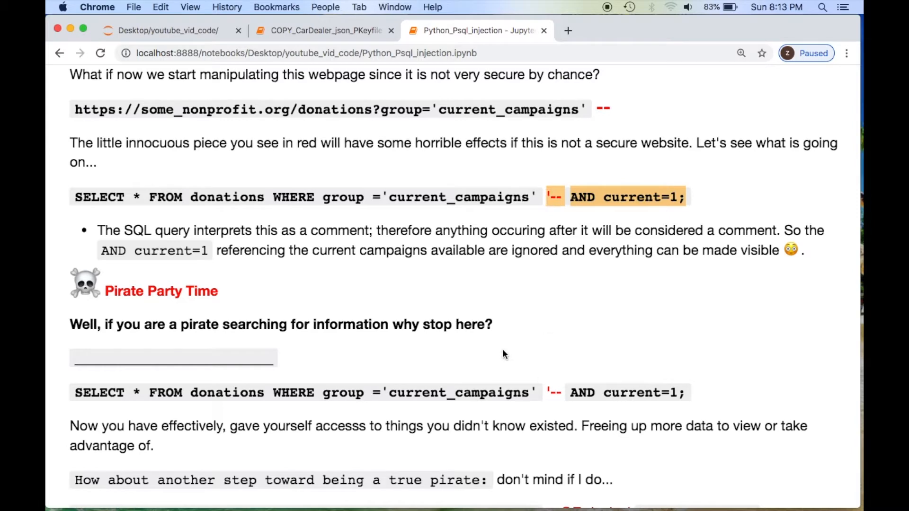
{"action": "scroll", "scroll_direction": "down", "scroll_amount": 3}
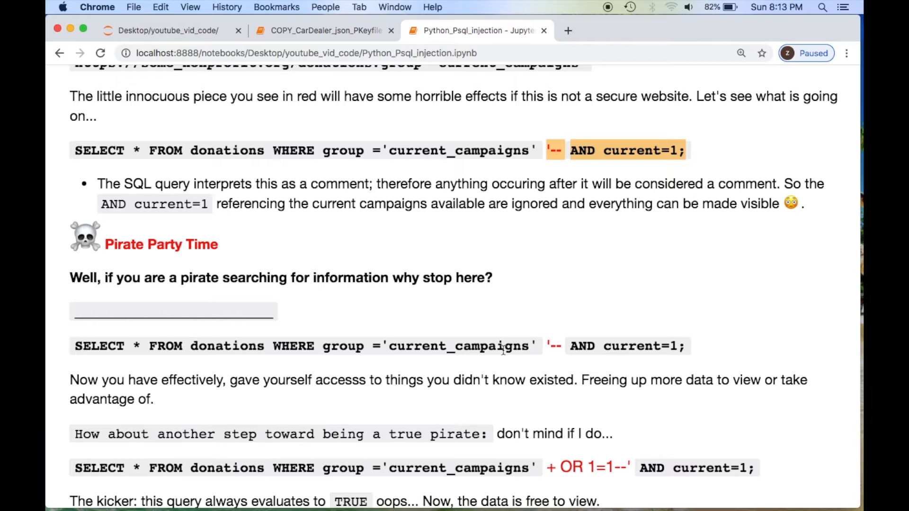
{"action": "scroll", "scroll_direction": "down", "scroll_amount": 3}
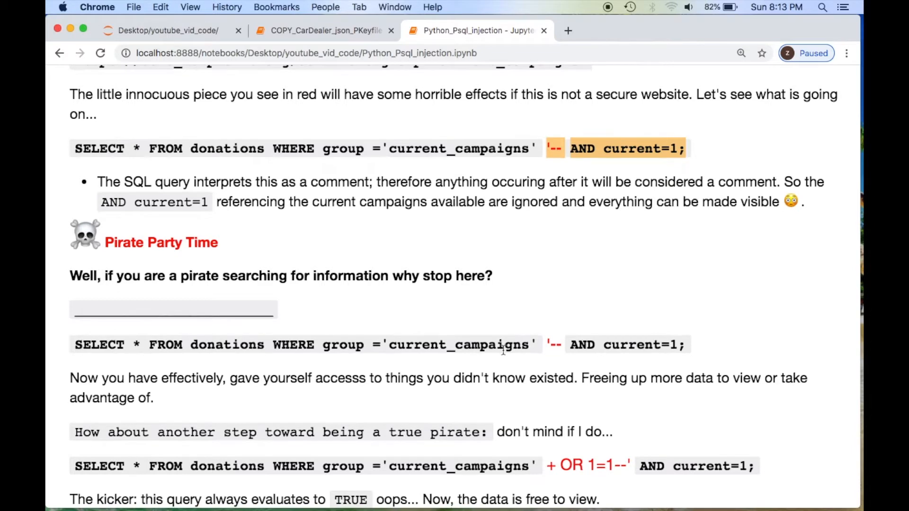
{"action": "scroll", "scroll_direction": "down", "scroll_amount": 3}
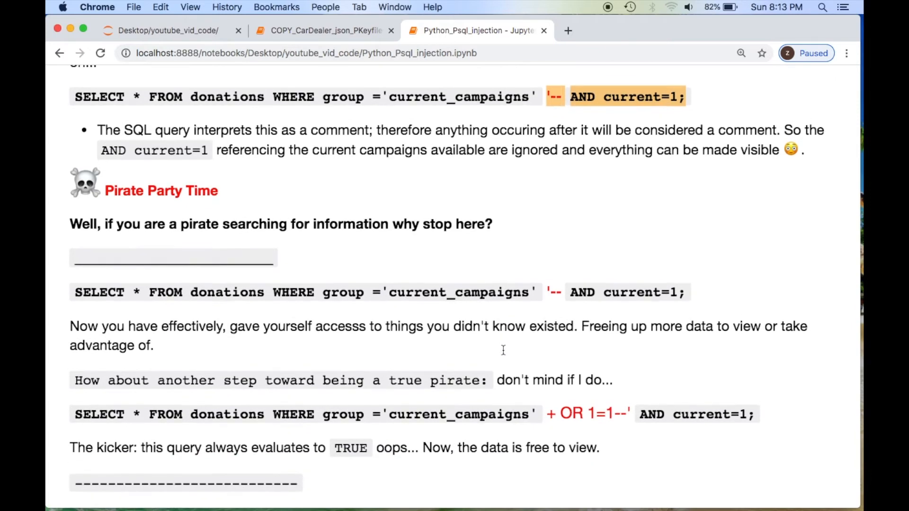
{"action": "scroll", "scroll_direction": "down", "scroll_amount": 3}
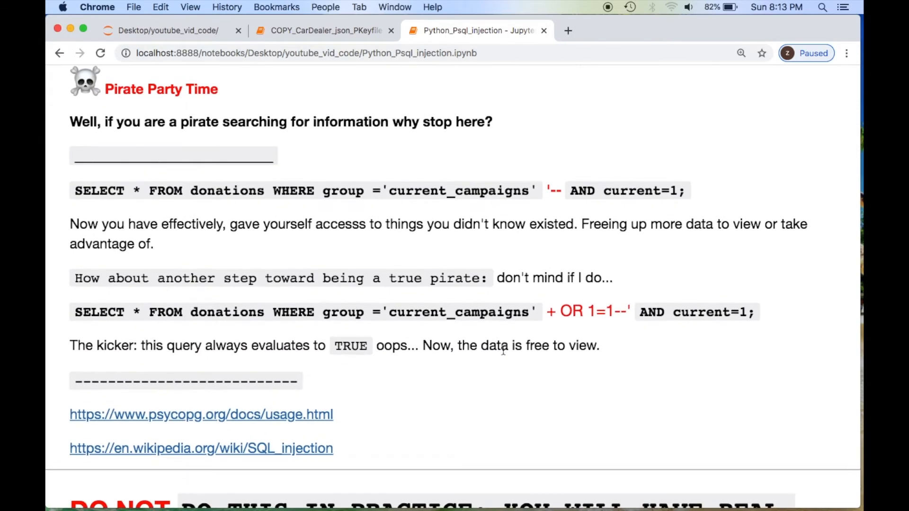
{"action": "mouse_move", "coordinate": [439, 325]}
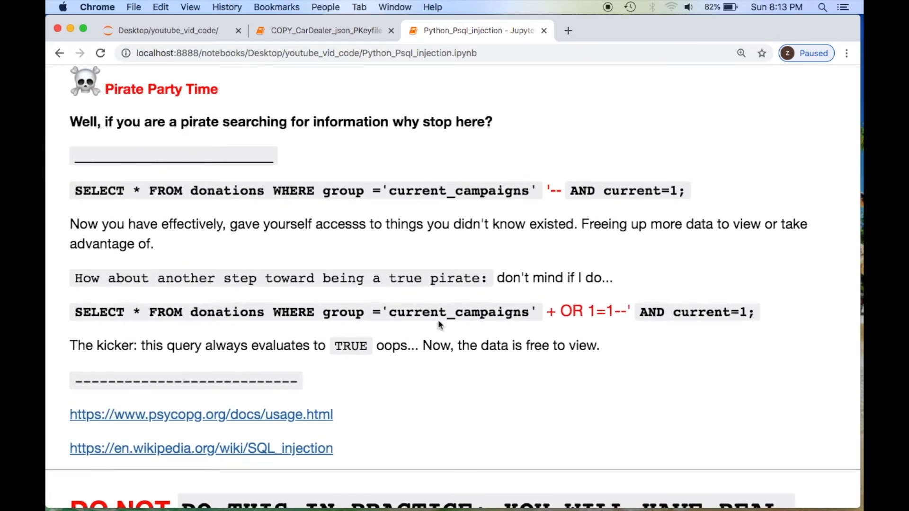
{"action": "mouse_move", "coordinate": [470, 378]}
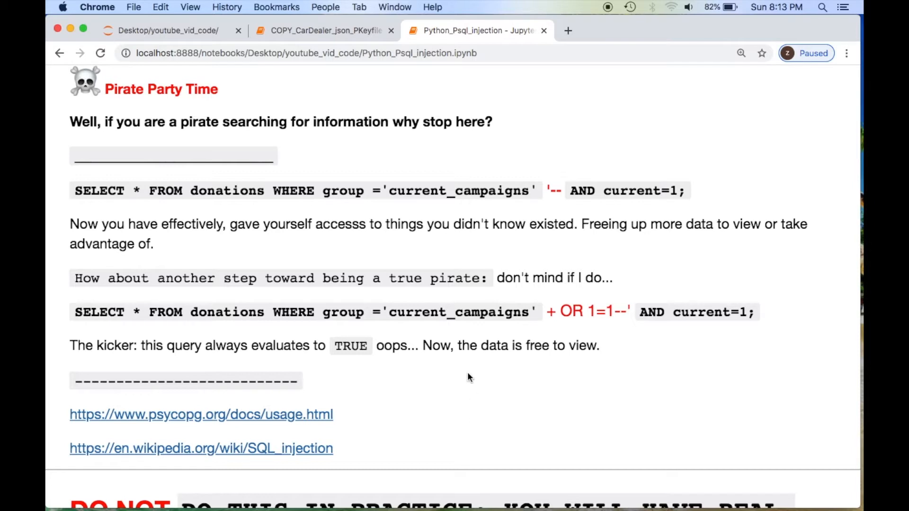
{"action": "double_click", "coordinate": [604, 312]}
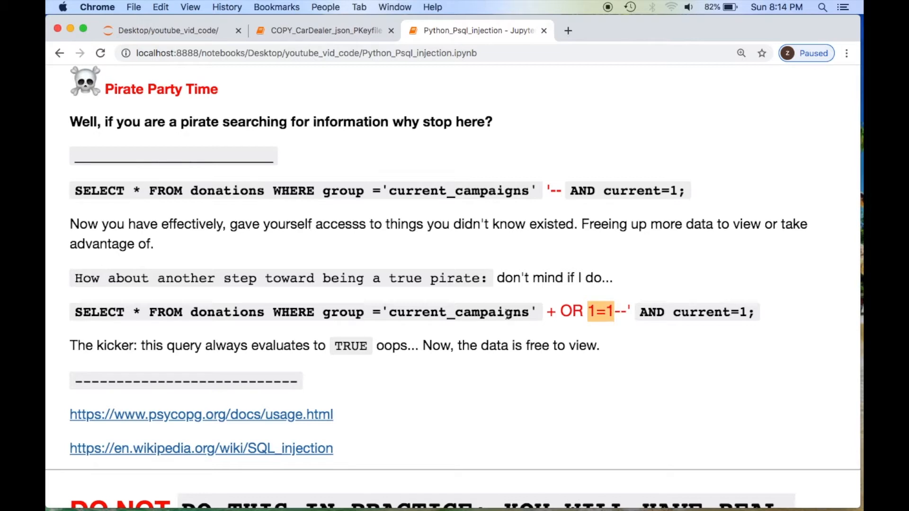
{"action": "mouse_move", "coordinate": [541, 371]}
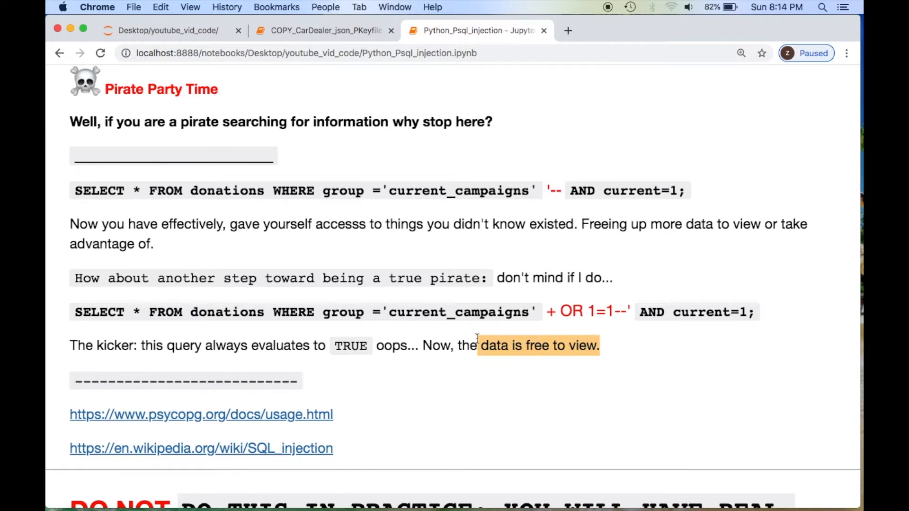
{"action": "mouse_move", "coordinate": [635, 382]}
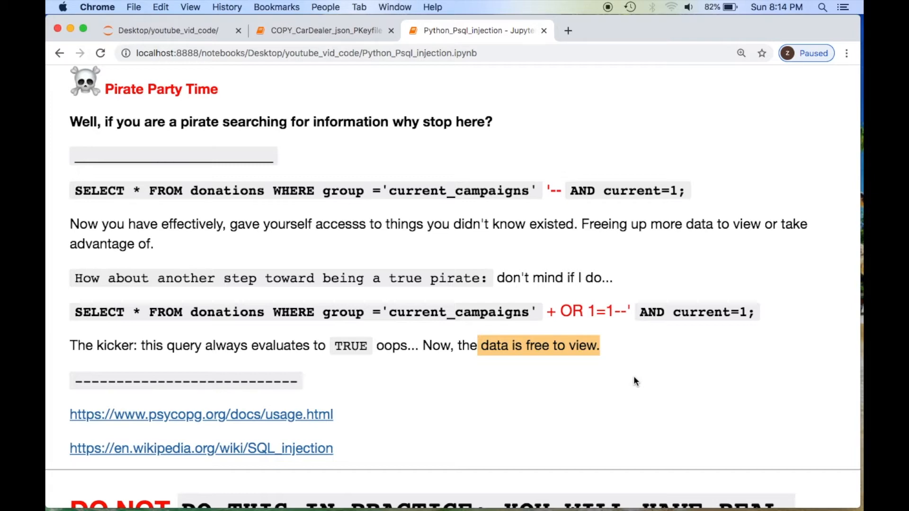
Step: Scroll down to the 'Python with PSQL (psycopg2): two other examples' String Parameter Interpolation code
{"action": "scroll", "scroll_direction": "down", "scroll_amount": 3}
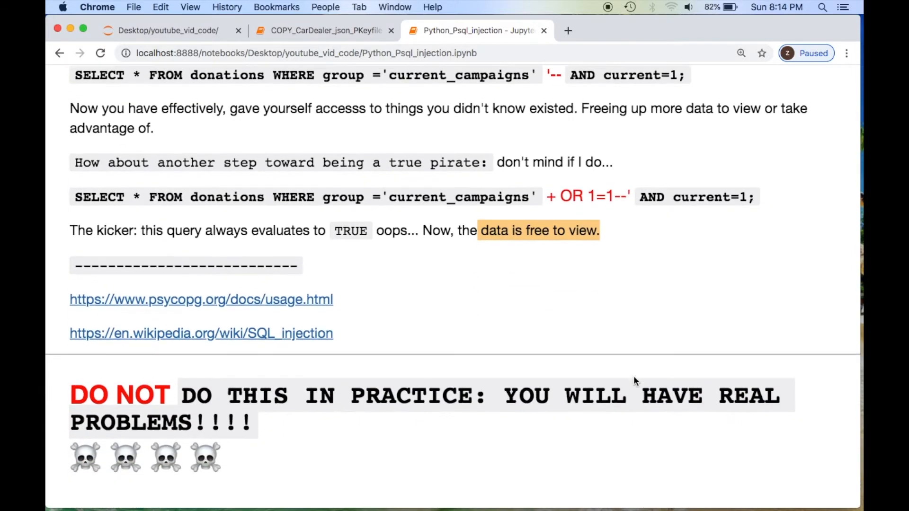
{"action": "scroll", "scroll_direction": "down", "scroll_amount": 3}
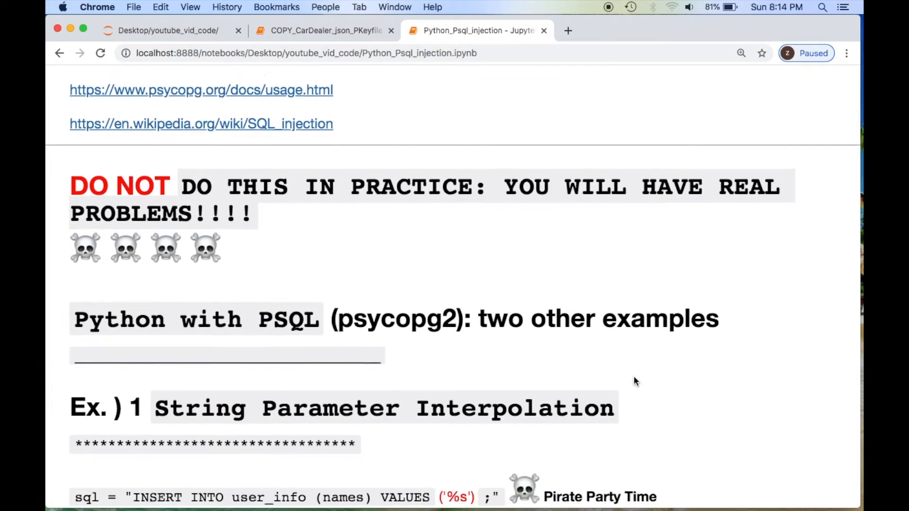
{"action": "scroll", "scroll_direction": "down", "scroll_amount": 3}
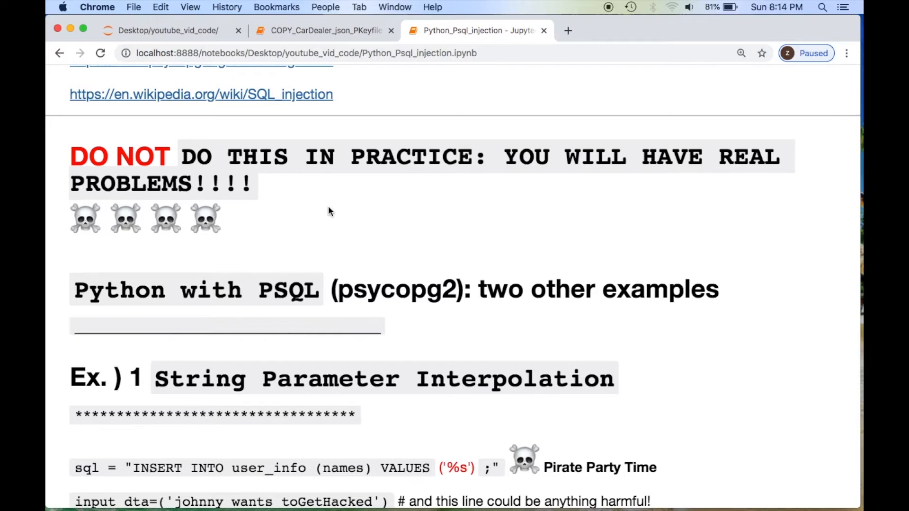
{"action": "scroll", "scroll_direction": "down", "scroll_amount": 3}
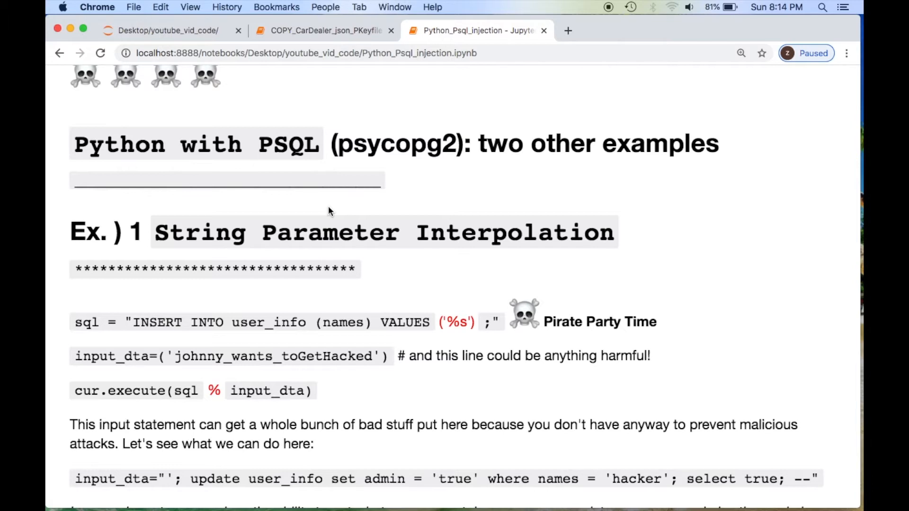
{"action": "scroll", "scroll_direction": "down", "scroll_amount": 3}
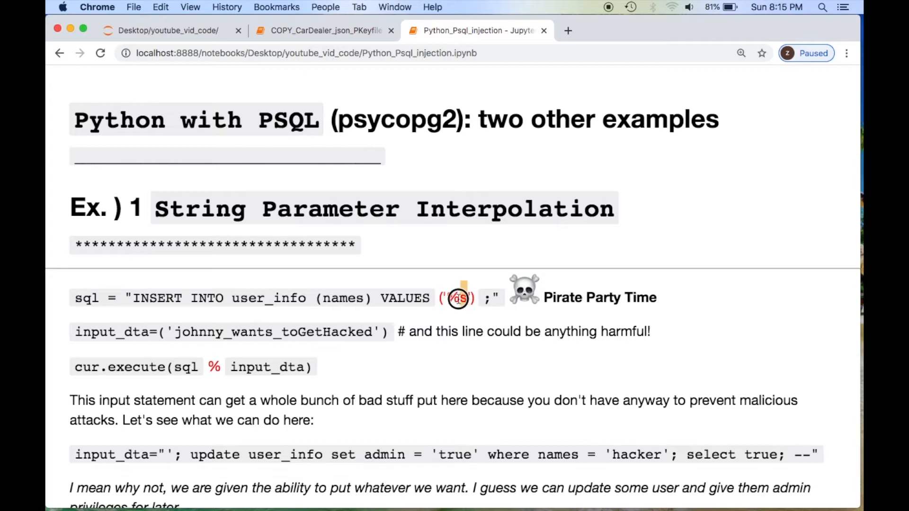
Step: Highlight the %s placeholder, the % interpolation and input_dta in the INSERT execute call
{"action": "double_click", "coordinate": [456, 299]}
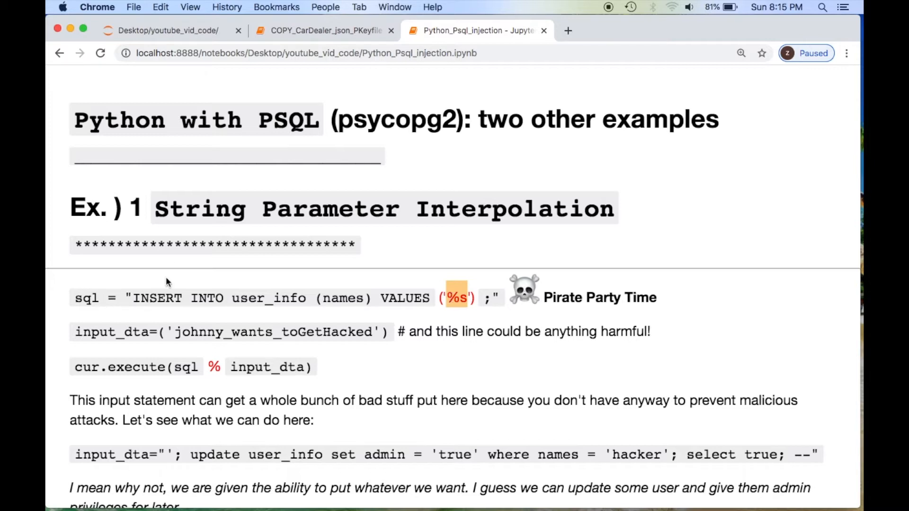
{"action": "mouse_move", "coordinate": [159, 345]}
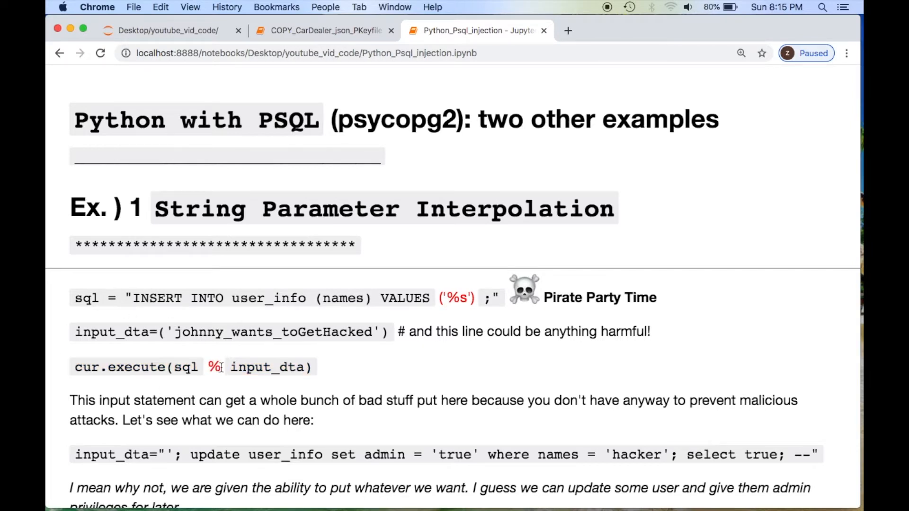
{"action": "double_click", "coordinate": [213, 367]}
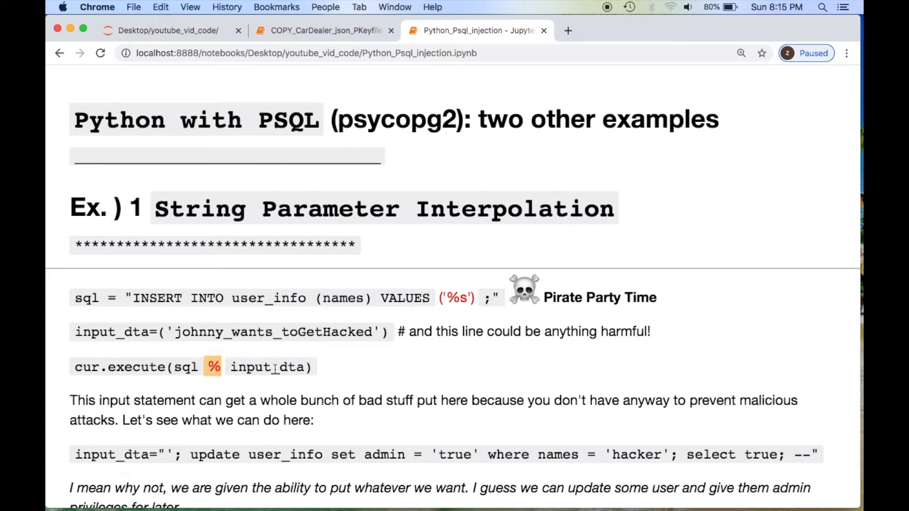
{"action": "double_click", "coordinate": [269, 367]}
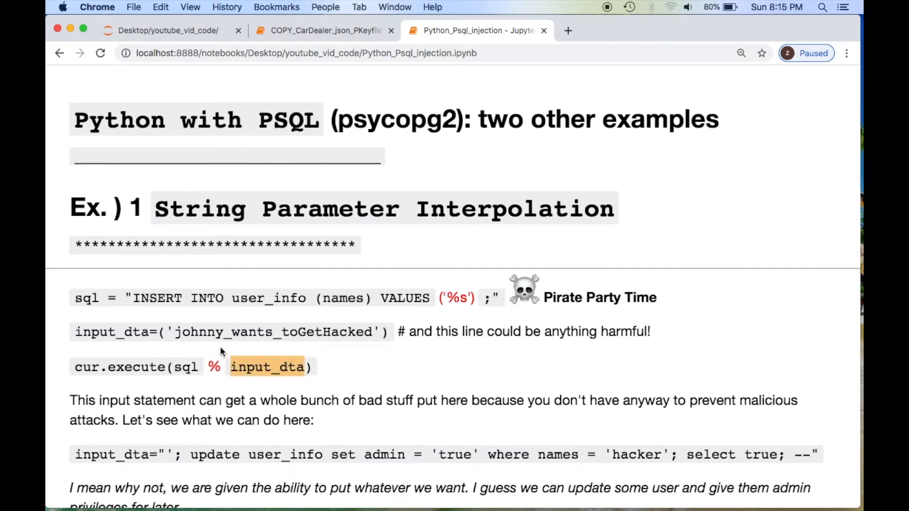
{"action": "mouse_move", "coordinate": [389, 387]}
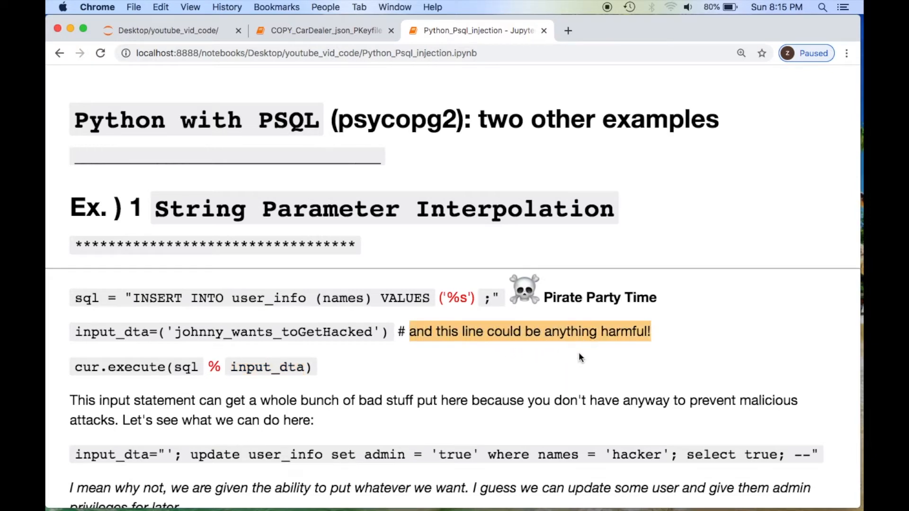
{"action": "scroll", "scroll_direction": "down", "scroll_amount": 3}
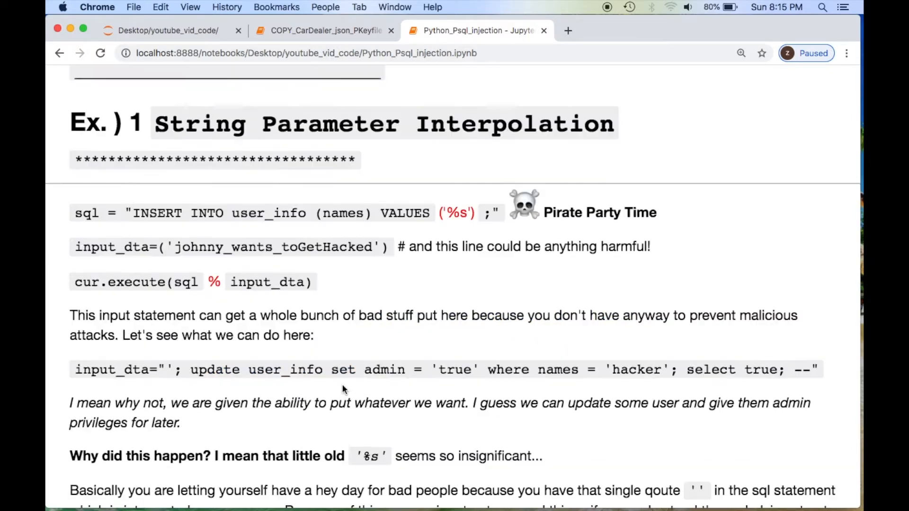
{"action": "scroll", "scroll_direction": "down", "scroll_amount": 3}
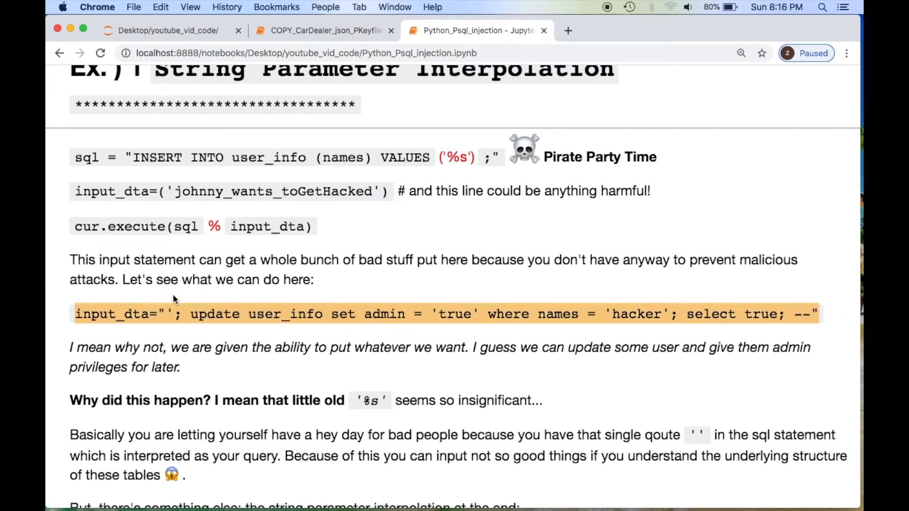
{"action": "mouse_move", "coordinate": [385, 301]}
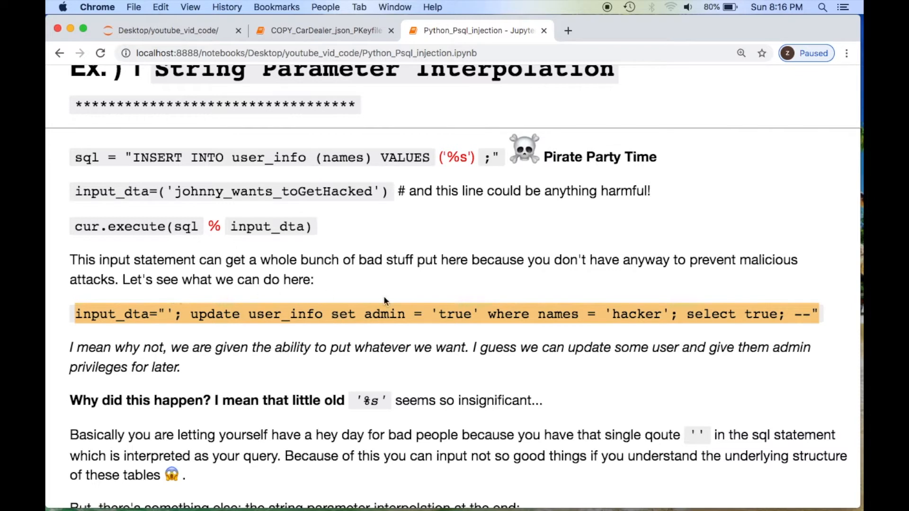
{"action": "mouse_move", "coordinate": [403, 317]}
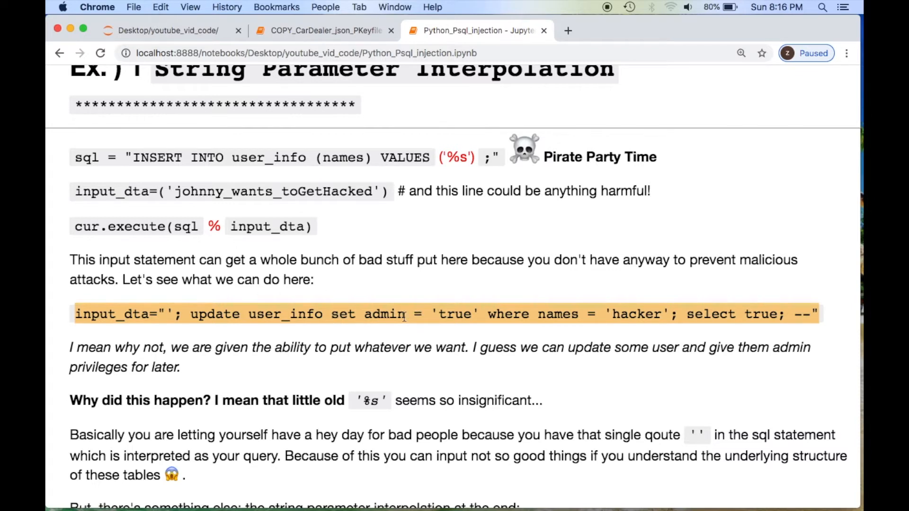
{"action": "mouse_move", "coordinate": [634, 314]}
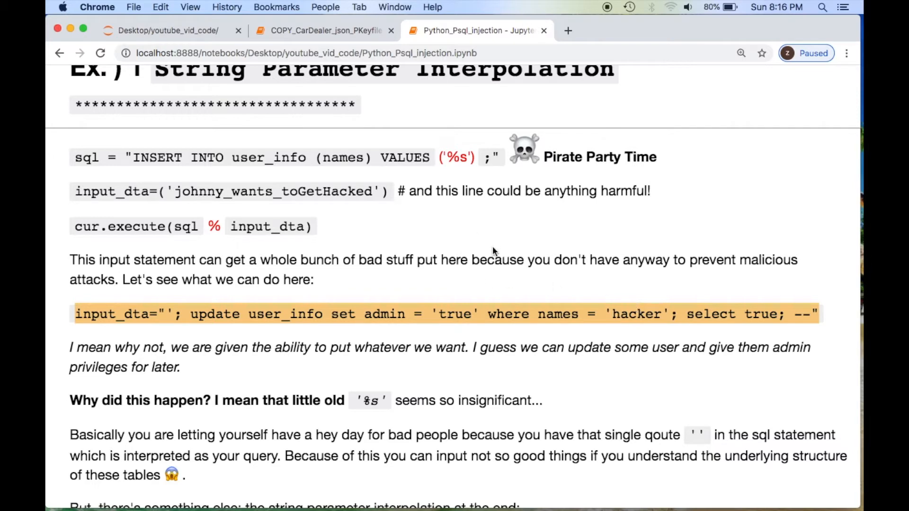
{"action": "scroll", "scroll_direction": "down", "scroll_amount": 3}
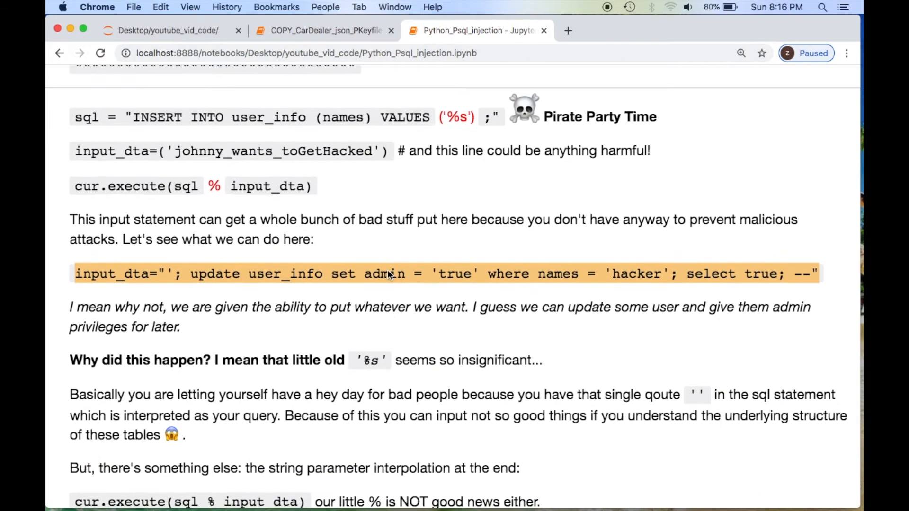
{"action": "scroll", "scroll_direction": "down", "scroll_amount": 3}
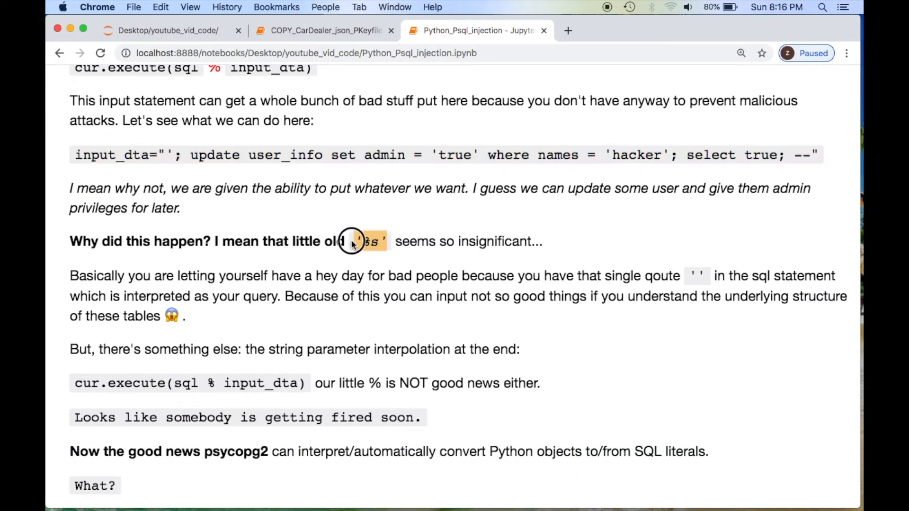
{"action": "mouse_move", "coordinate": [533, 365]}
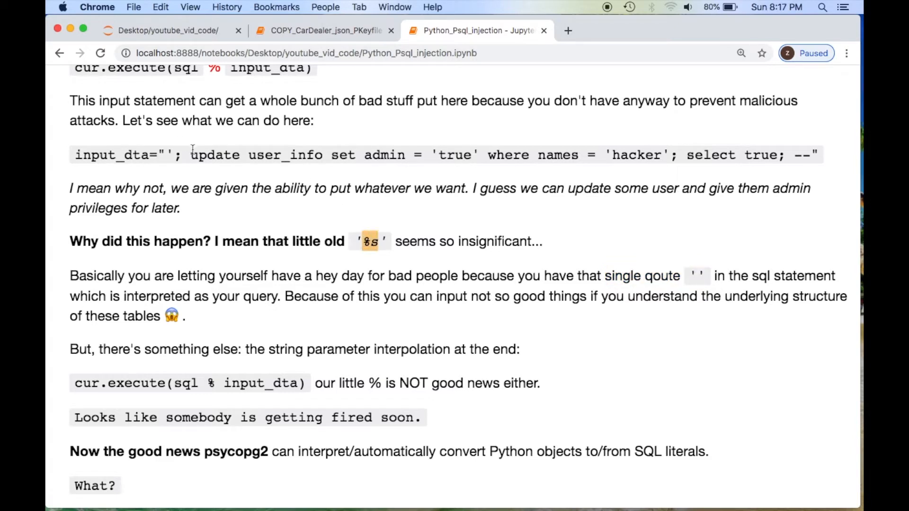
{"action": "double_click", "coordinate": [214, 155]}
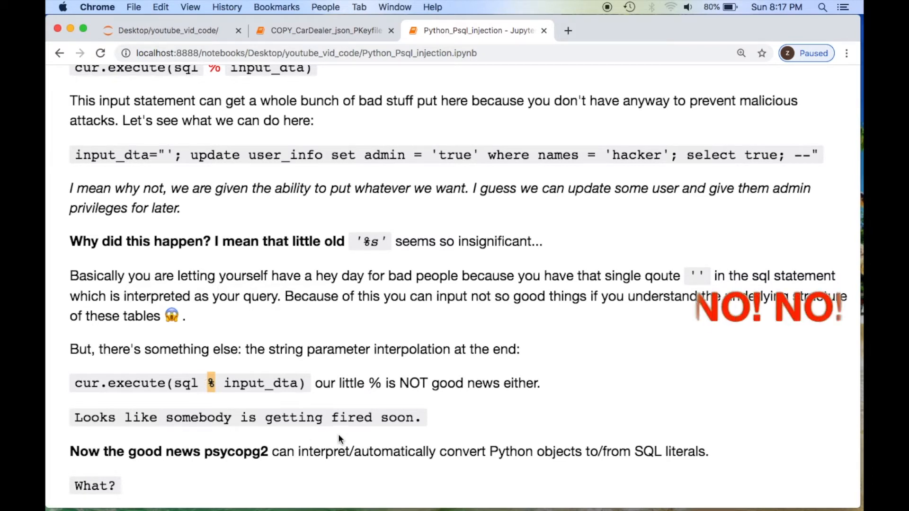
{"action": "double_click", "coordinate": [87, 419]}
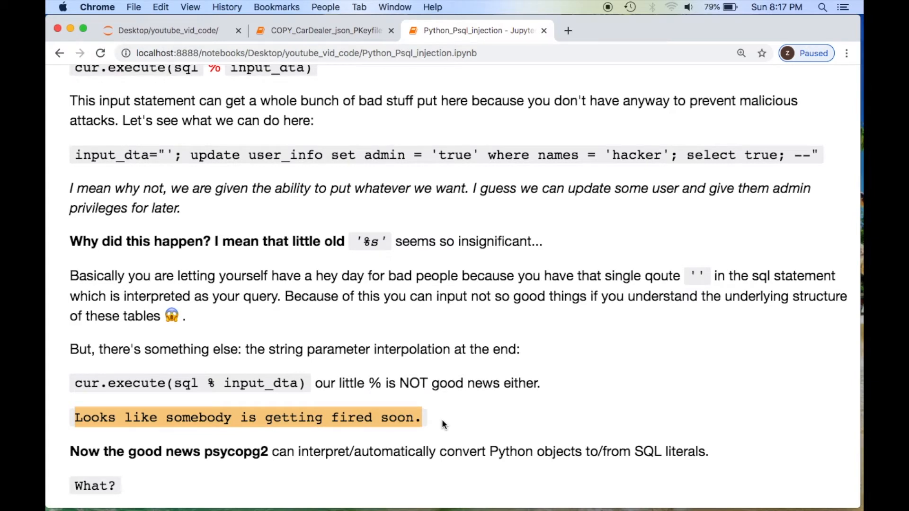
{"action": "scroll", "scroll_direction": "down", "scroll_amount": 3}
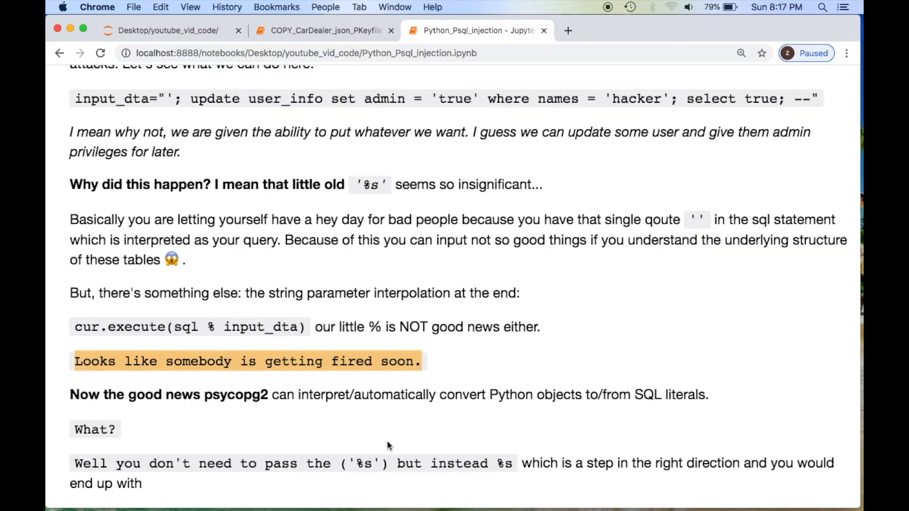
{"action": "scroll", "scroll_direction": "down", "scroll_amount": 3}
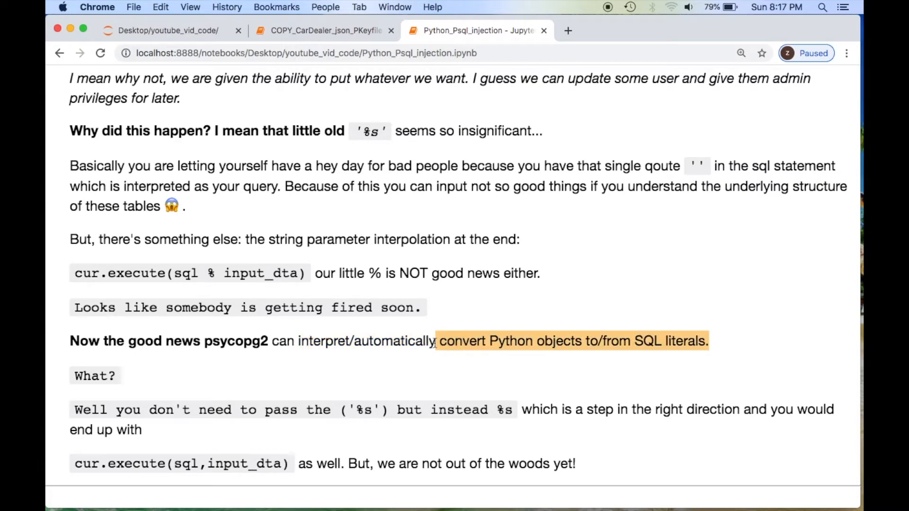
{"action": "scroll", "scroll_direction": "down", "scroll_amount": 3}
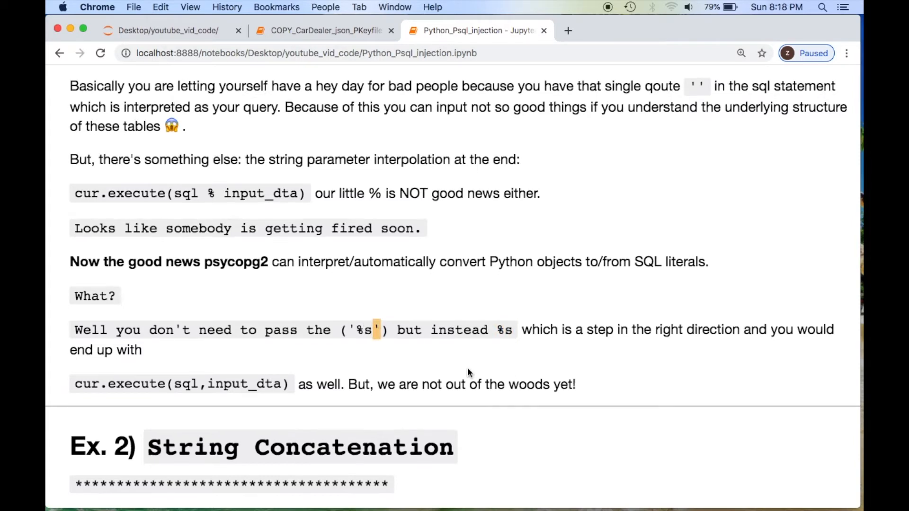
{"action": "scroll", "scroll_direction": "down", "scroll_amount": 3}
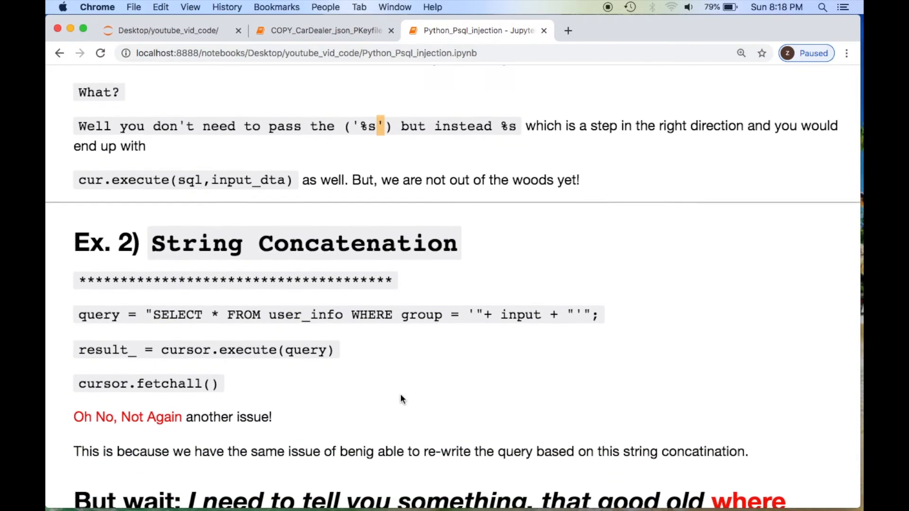
{"action": "scroll", "scroll_direction": "down", "scroll_amount": 3}
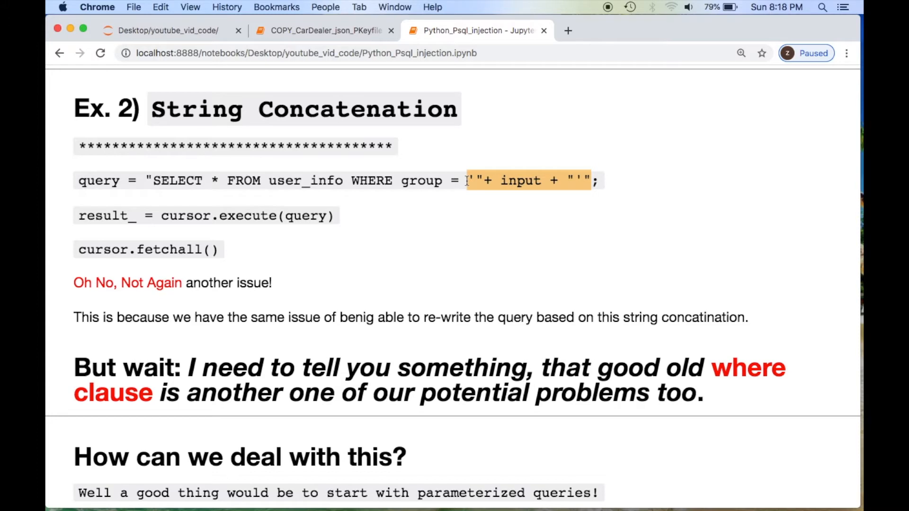
{"action": "mouse_move", "coordinate": [388, 184]}
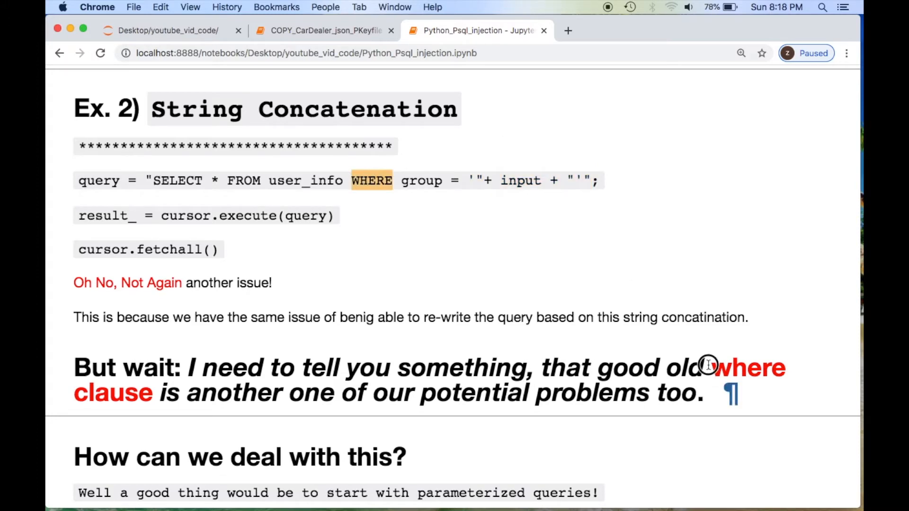
{"action": "left_click_drag", "start_coordinate": [708, 367], "coordinate": [701, 394]}
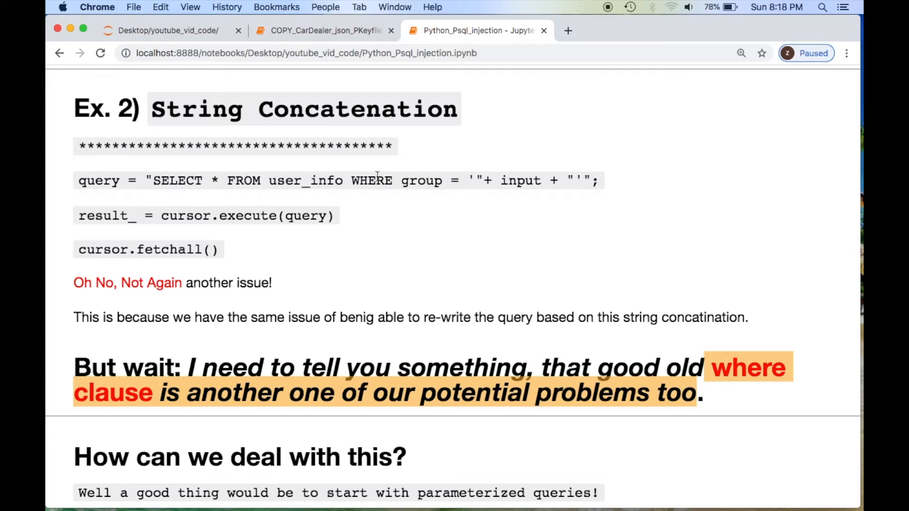
{"action": "double_click", "coordinate": [354, 181]}
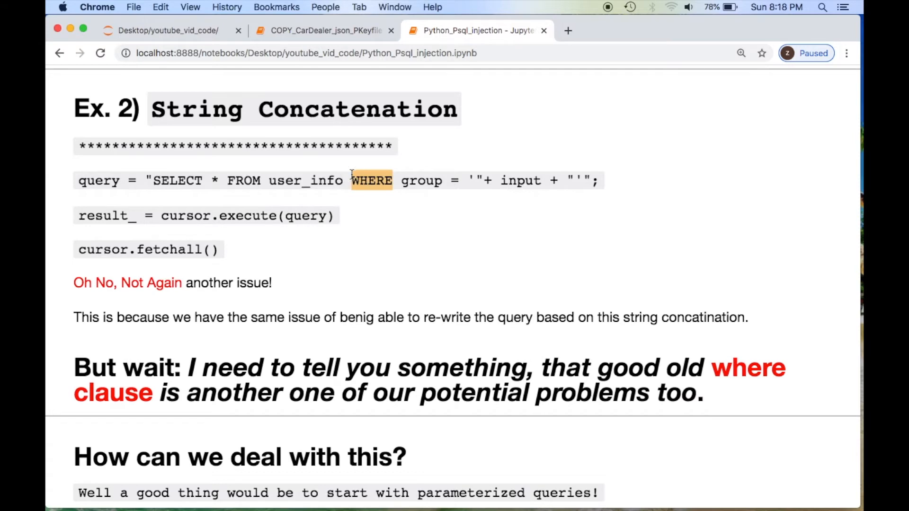
{"action": "mouse_move", "coordinate": [447, 270]}
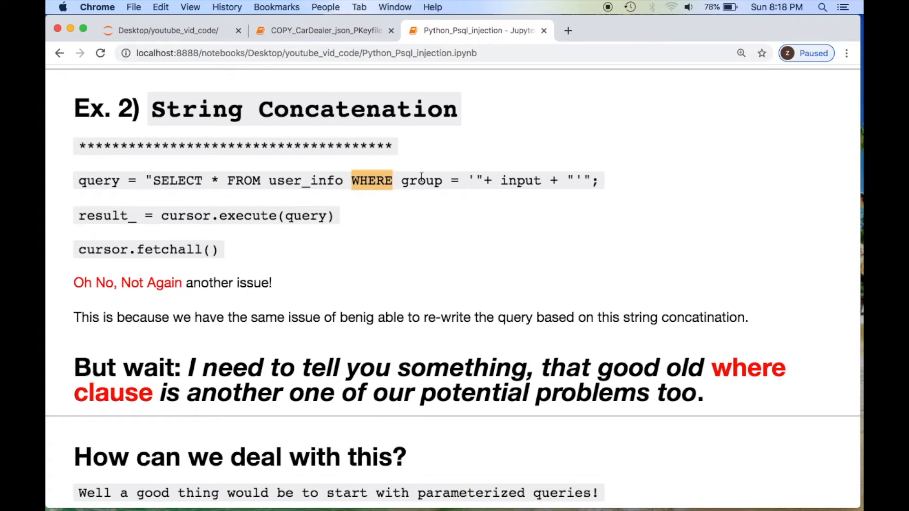
{"action": "mouse_move", "coordinate": [610, 244]}
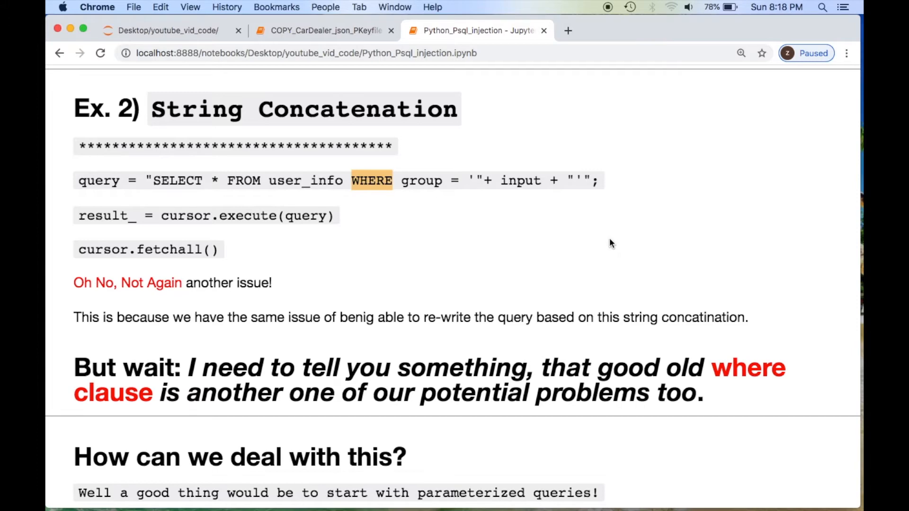
{"action": "scroll", "scroll_direction": "down", "scroll_amount": 3}
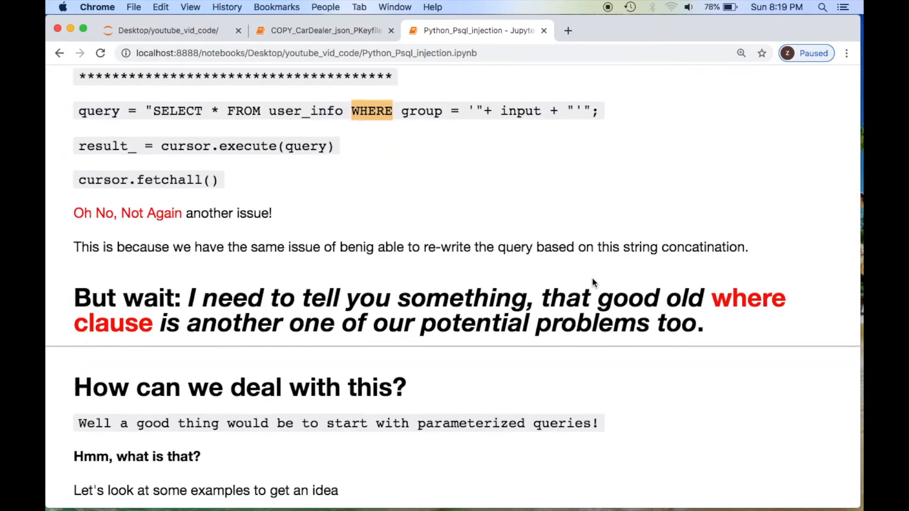
{"action": "scroll", "scroll_direction": "down", "scroll_amount": 3}
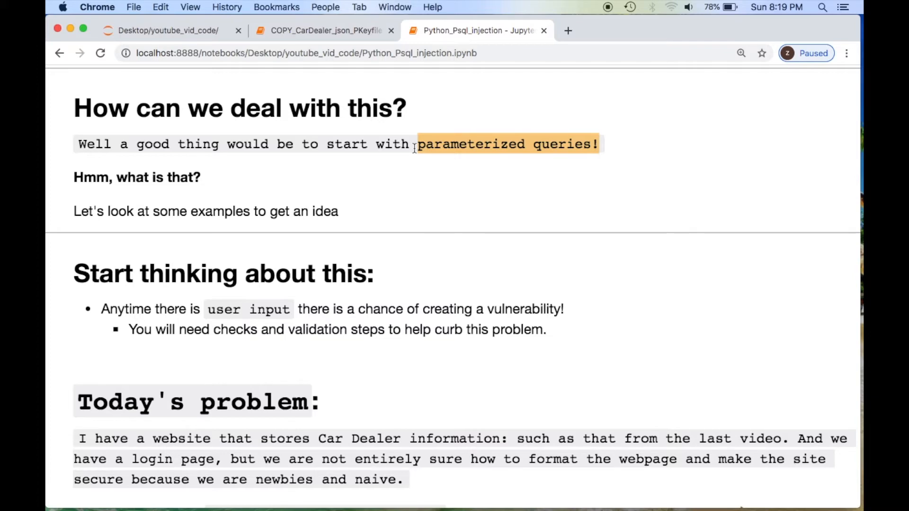
{"action": "scroll", "scroll_direction": "down", "scroll_amount": 3}
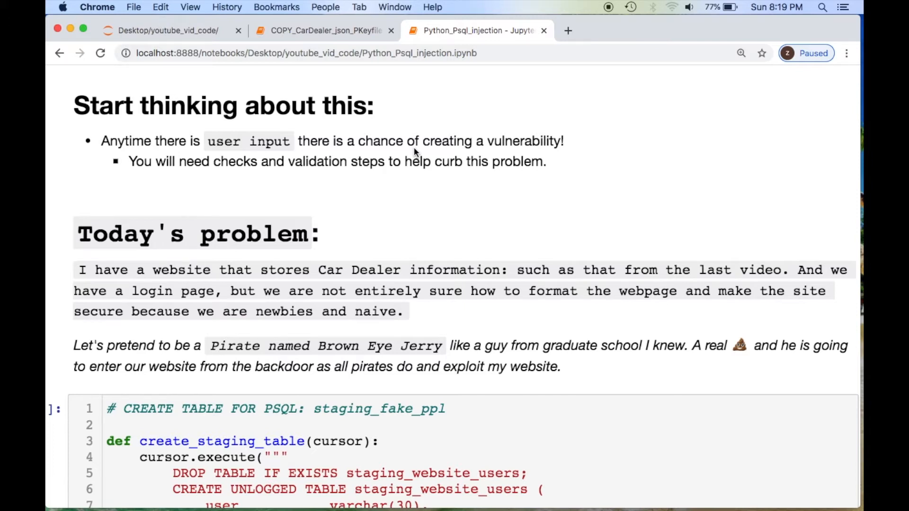
{"action": "left_click_drag", "start_coordinate": [215, 161], "coordinate": [347, 161]}
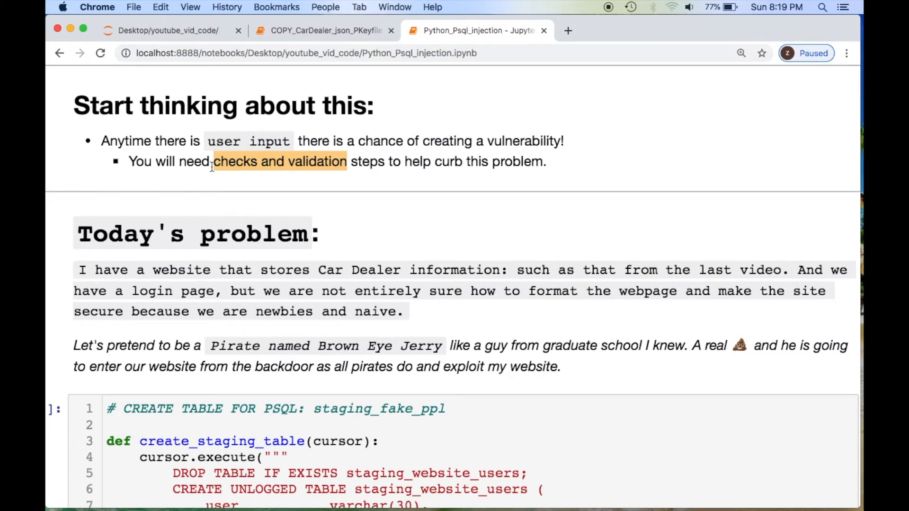
{"action": "scroll", "scroll_direction": "down", "scroll_amount": 3}
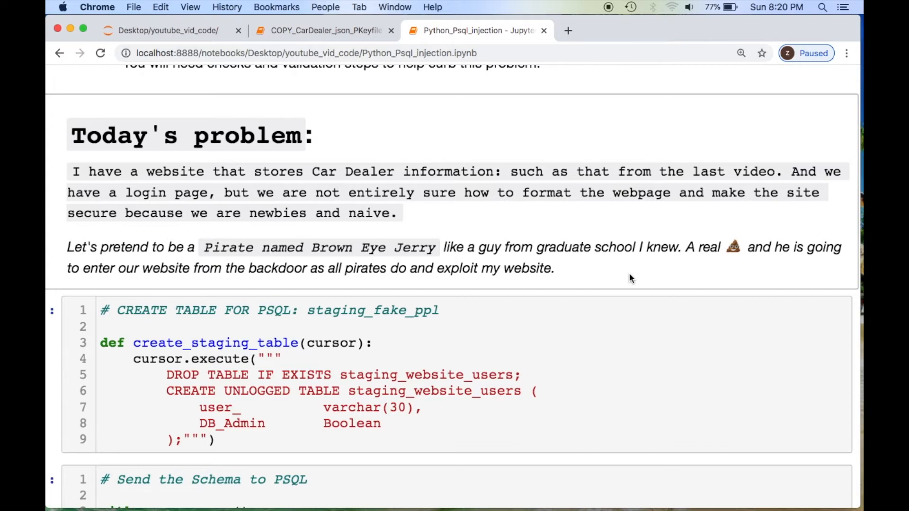
{"action": "scroll", "scroll_direction": "down", "scroll_amount": 3}
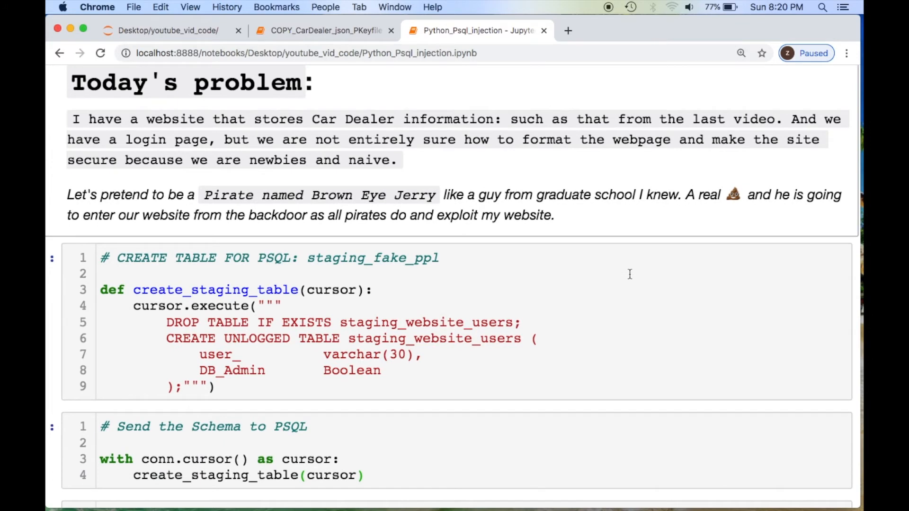
{"action": "scroll", "scroll_direction": "down", "scroll_amount": 3}
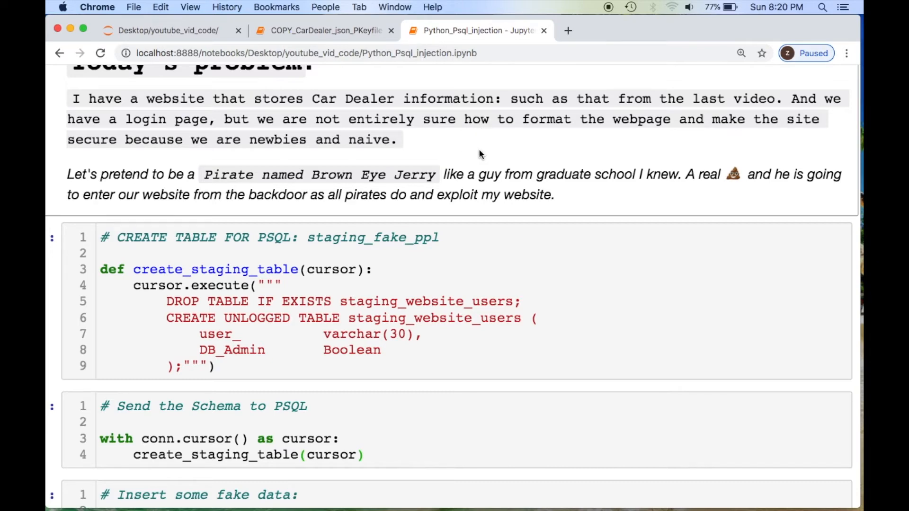
{"action": "scroll", "scroll_direction": "down", "scroll_amount": 3}
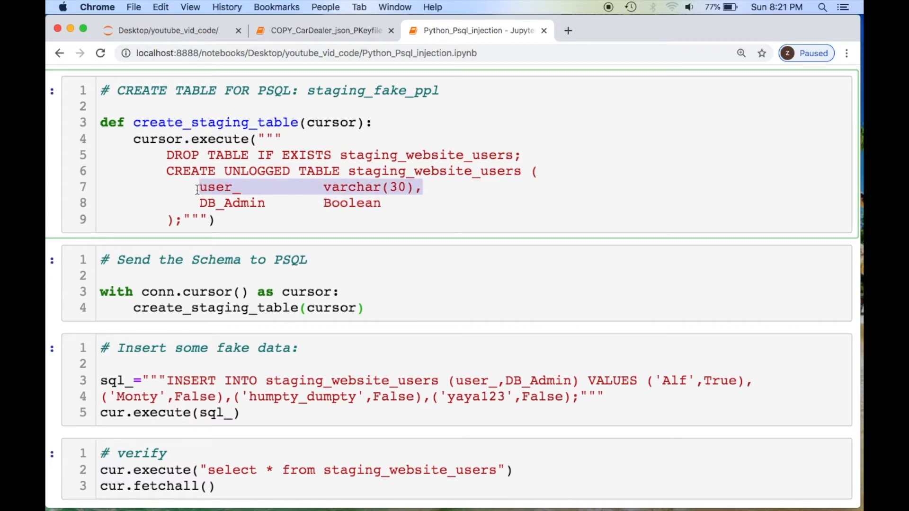
{"action": "left_click", "coordinate": [216, 220]}
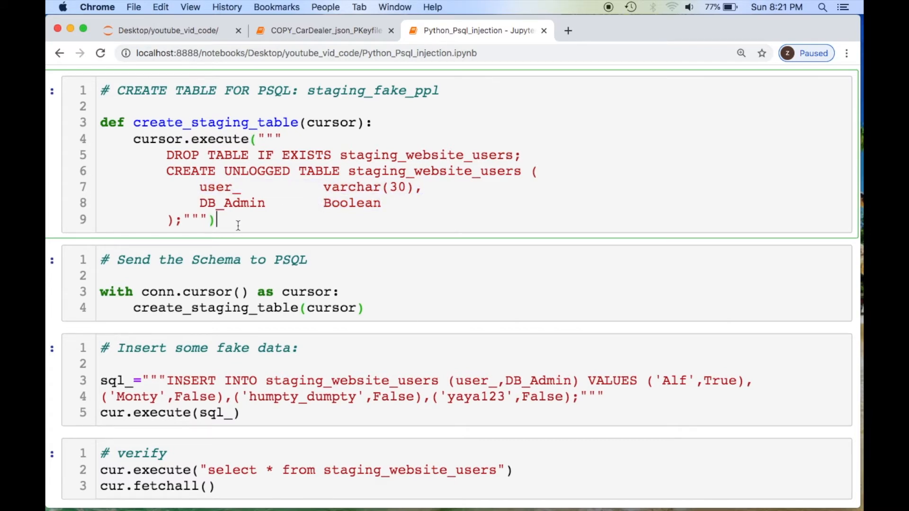
{"action": "scroll", "scroll_direction": "down", "scroll_amount": 3}
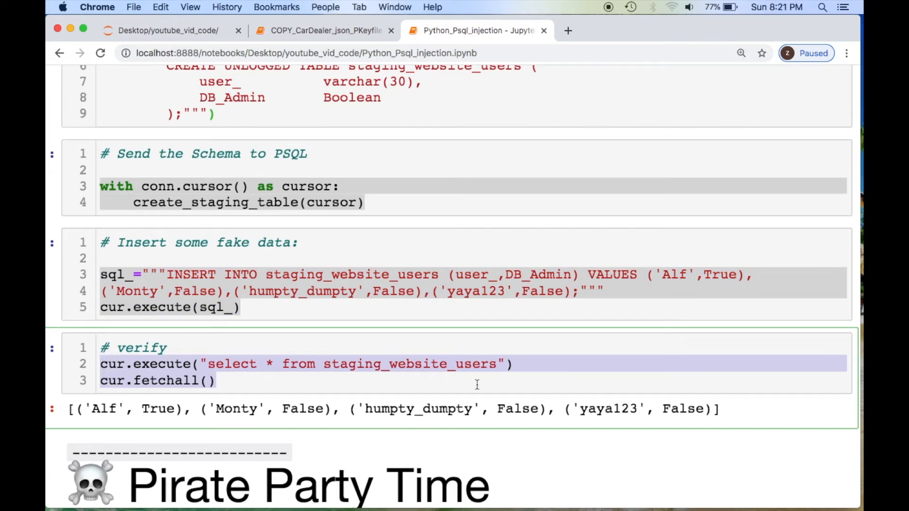
{"action": "double_click", "coordinate": [105, 409]}
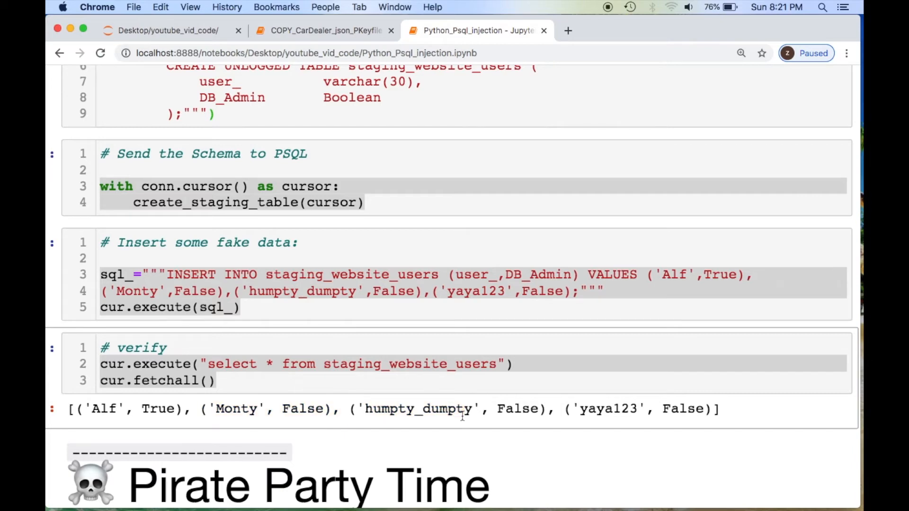
{"action": "scroll", "scroll_direction": "down", "scroll_amount": 3}
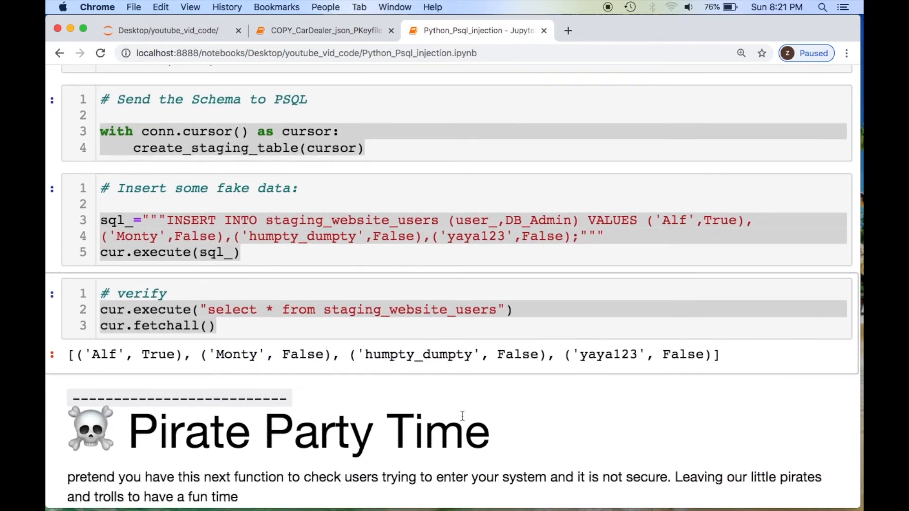
{"action": "scroll", "scroll_direction": "down", "scroll_amount": 3}
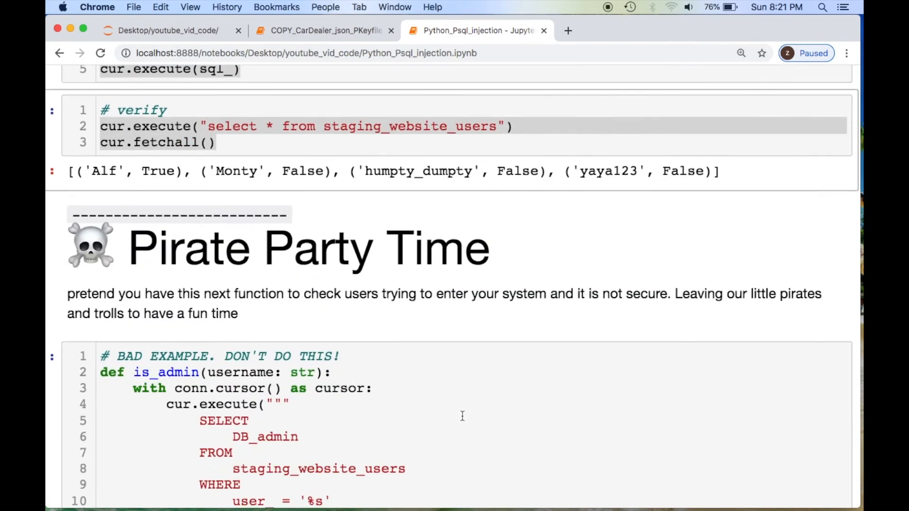
{"action": "scroll", "scroll_direction": "down", "scroll_amount": 3}
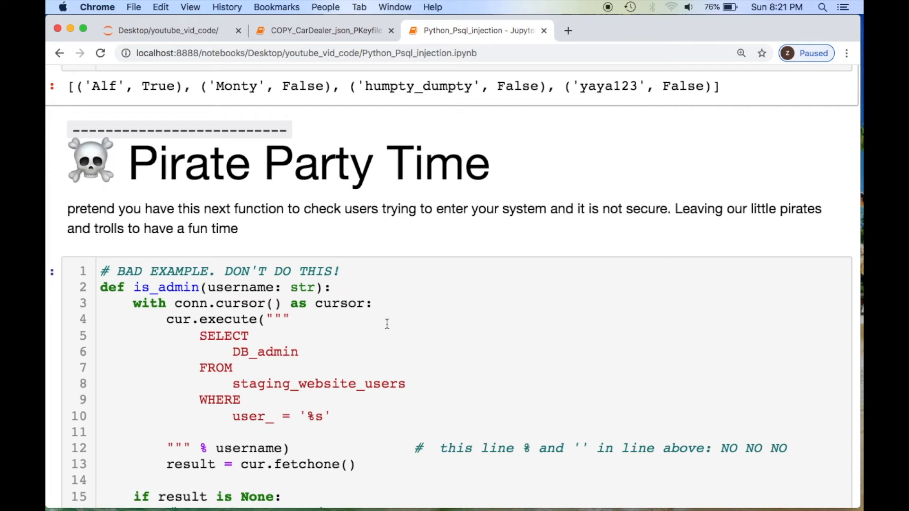
{"action": "mouse_move", "coordinate": [134, 229]}
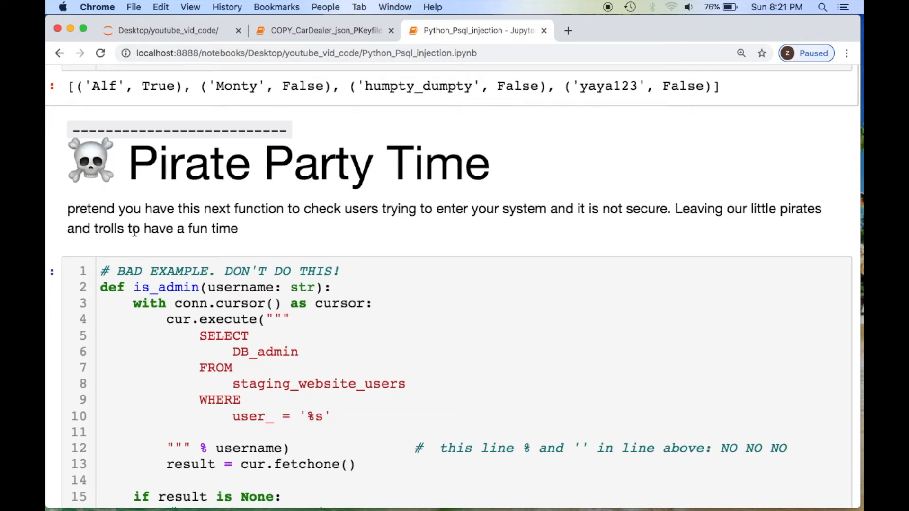
{"action": "double_click", "coordinate": [108, 228]}
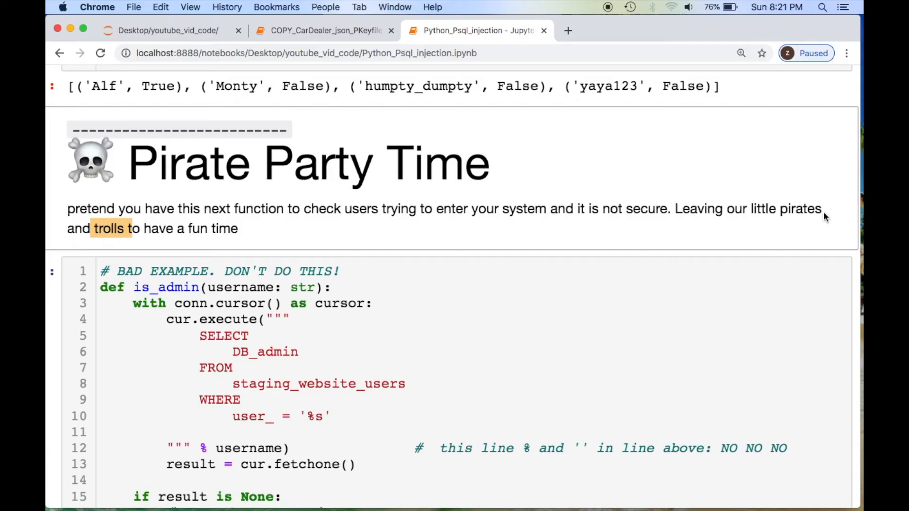
{"action": "double_click", "coordinate": [799, 209]}
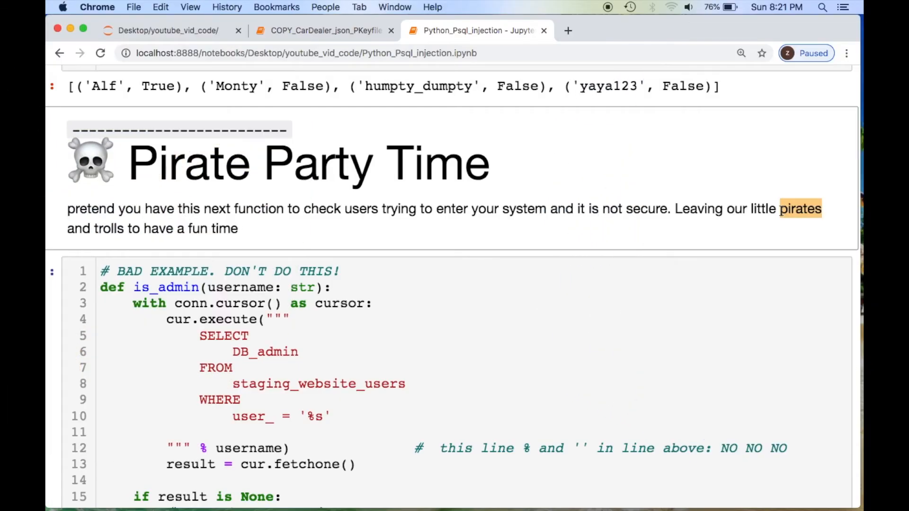
{"action": "scroll", "scroll_direction": "down", "scroll_amount": 3}
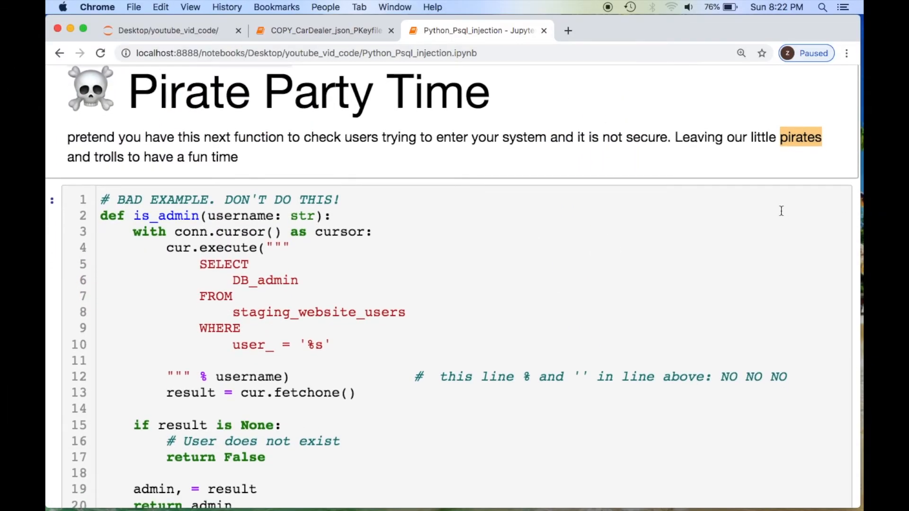
{"action": "scroll", "scroll_direction": "down", "scroll_amount": 3}
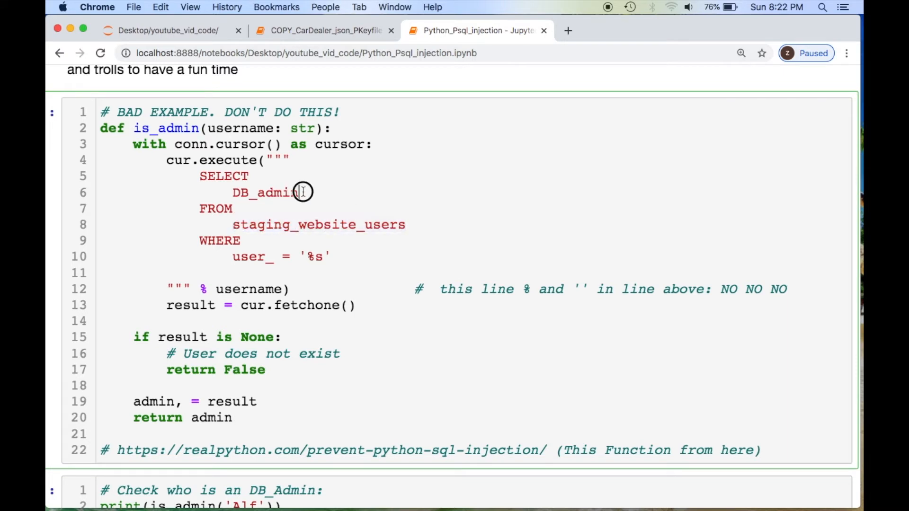
{"action": "double_click", "coordinate": [304, 255]}
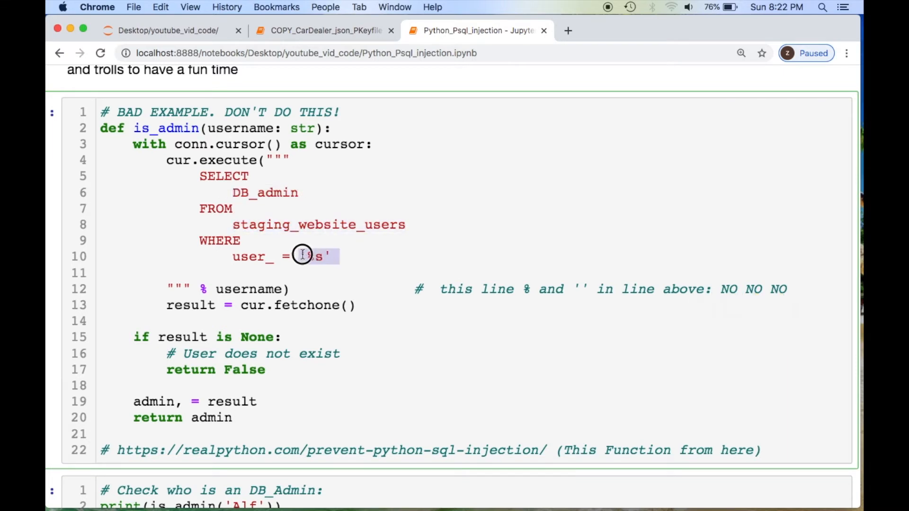
{"action": "double_click", "coordinate": [312, 255]}
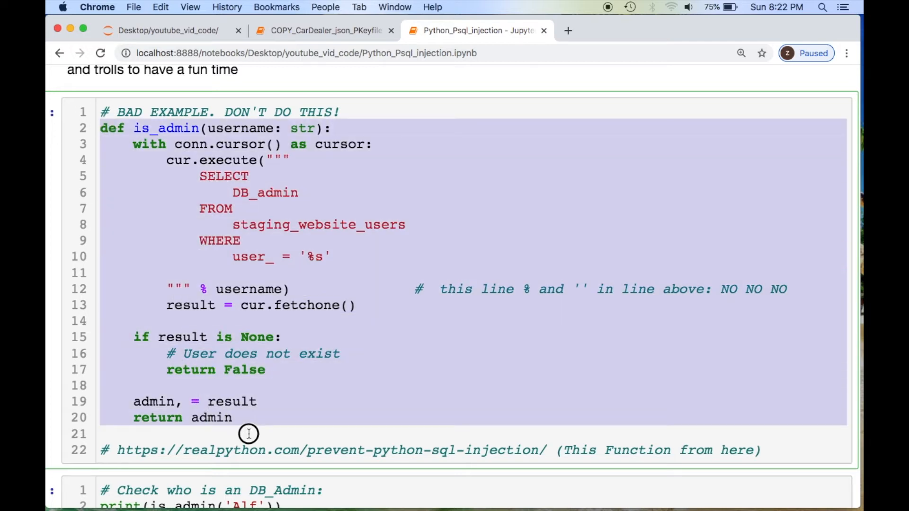
{"action": "left_click", "coordinate": [248, 434]}
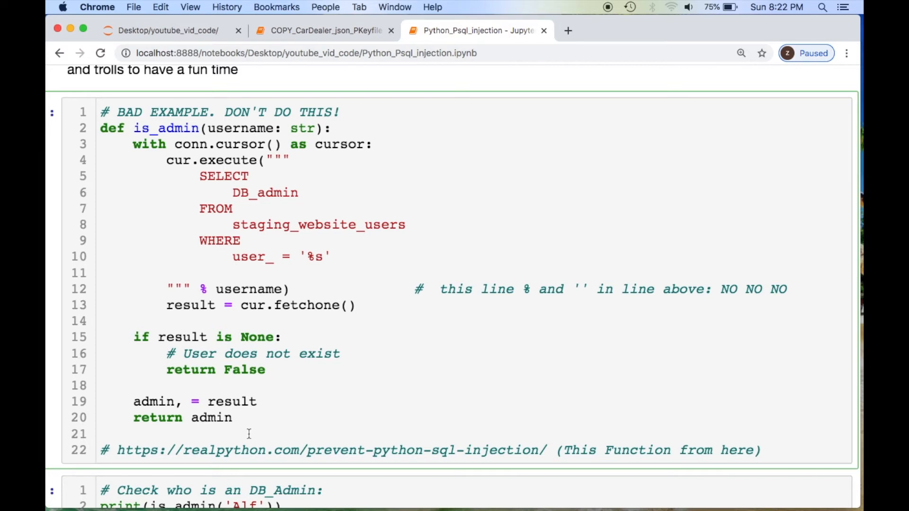
{"action": "scroll", "scroll_direction": "down", "scroll_amount": 3}
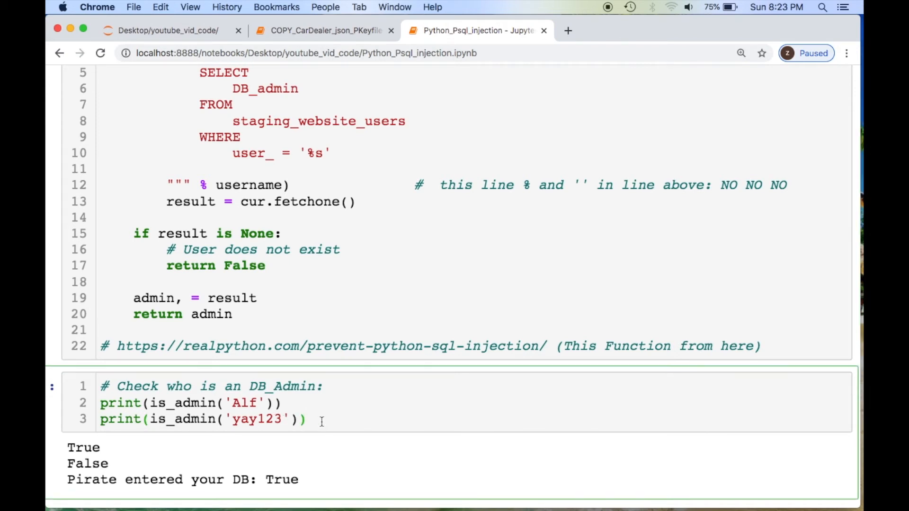
{"action": "double_click", "coordinate": [239, 479]}
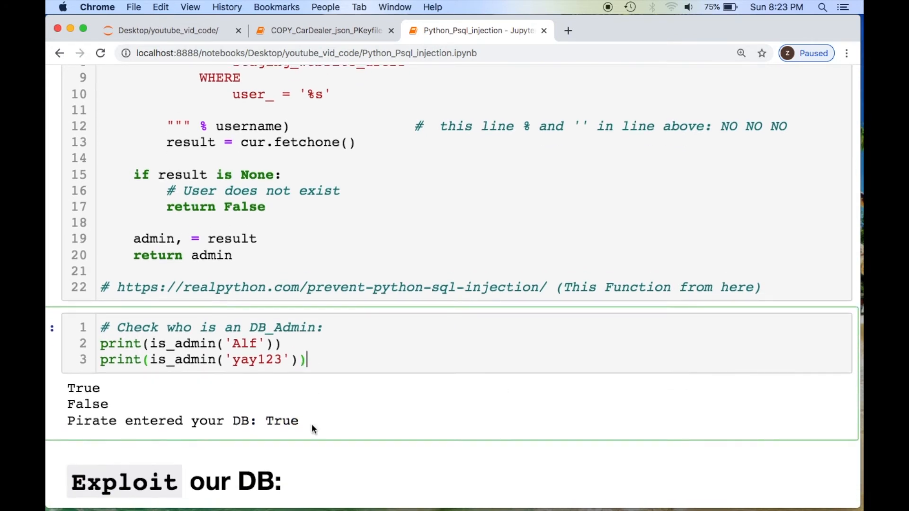
{"action": "scroll", "scroll_direction": "down", "scroll_amount": 3}
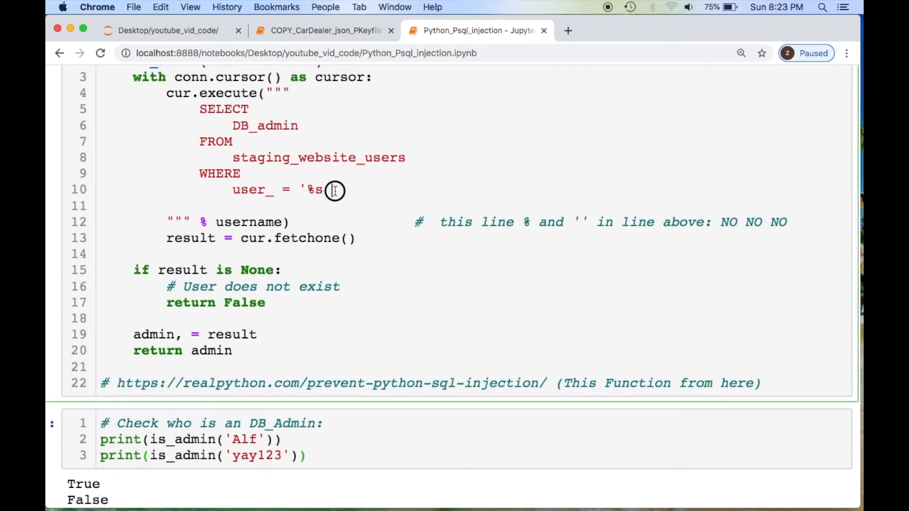
{"action": "scroll", "scroll_direction": "down", "scroll_amount": 3}
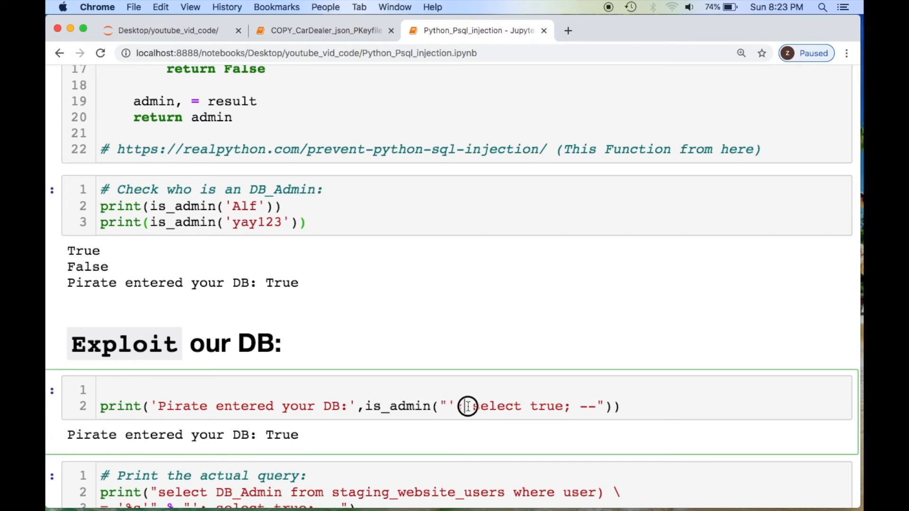
{"action": "left_click_drag", "start_coordinate": [464, 407], "coordinate": [597, 406]}
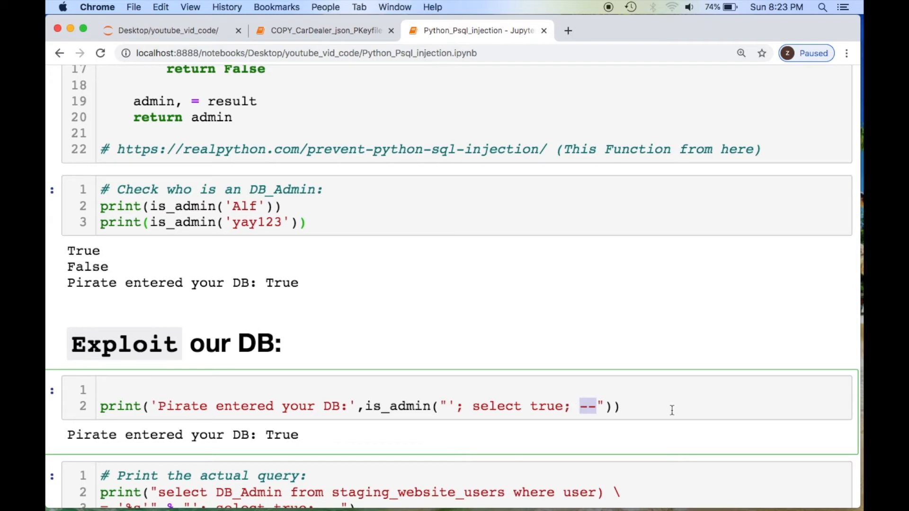
{"action": "scroll", "scroll_direction": "down", "scroll_amount": 3}
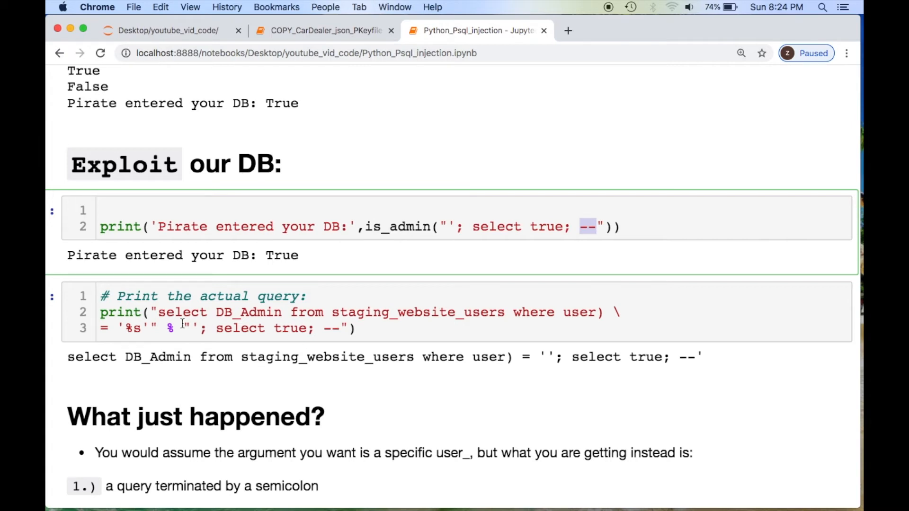
{"action": "mouse_move", "coordinate": [118, 369]}
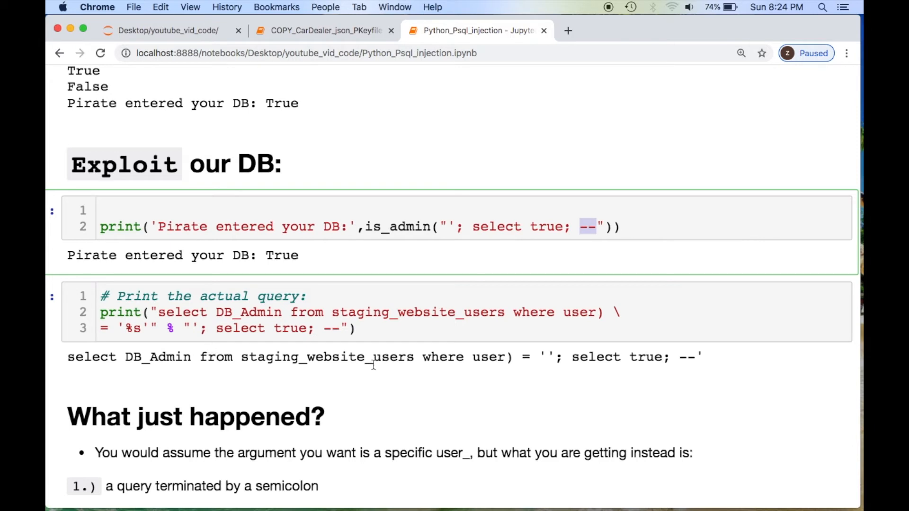
{"action": "mouse_move", "coordinate": [420, 357]}
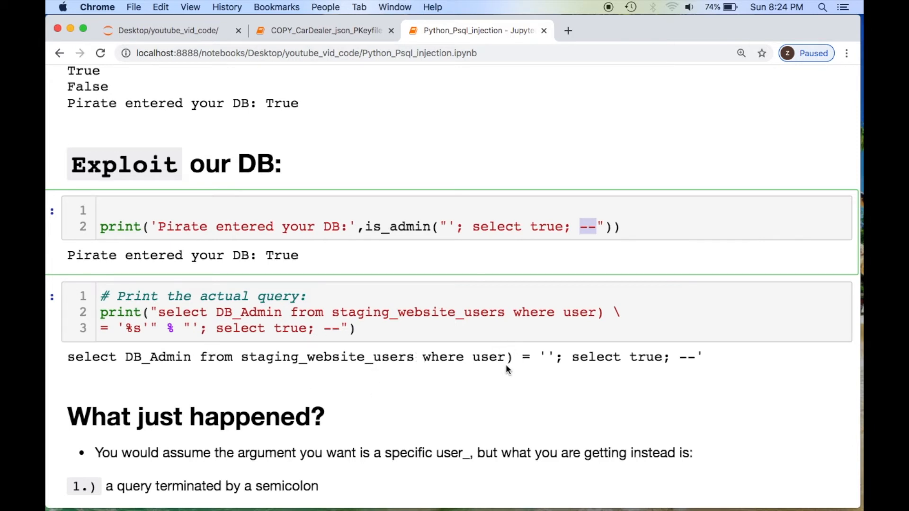
{"action": "mouse_move", "coordinate": [553, 357]}
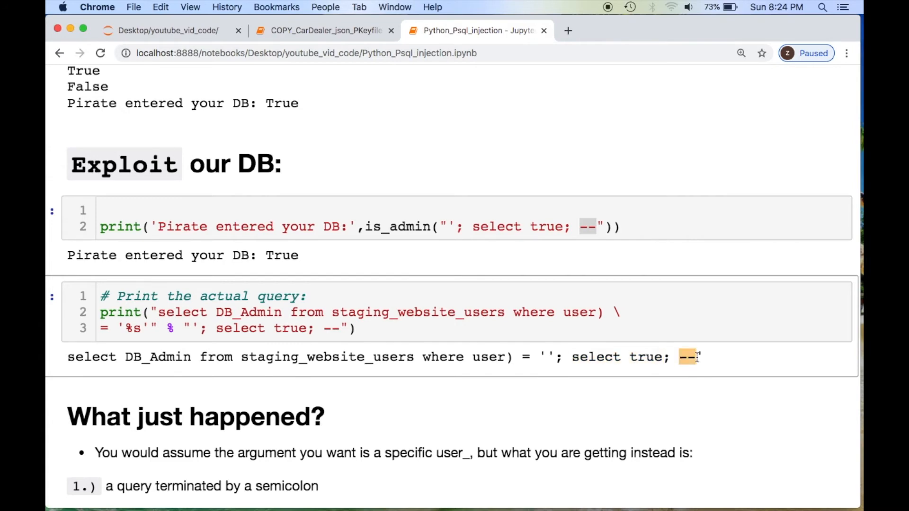
{"action": "scroll", "scroll_direction": "down", "scroll_amount": 3}
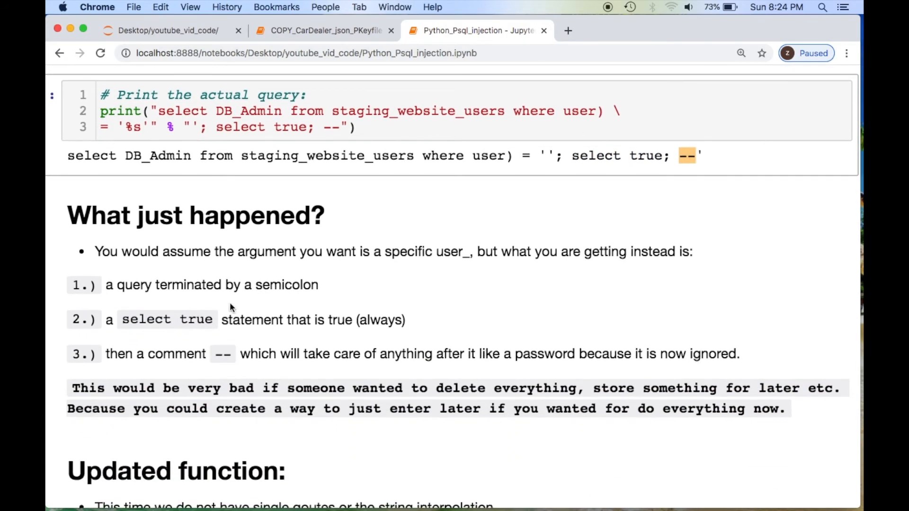
{"action": "mouse_move", "coordinate": [238, 356]}
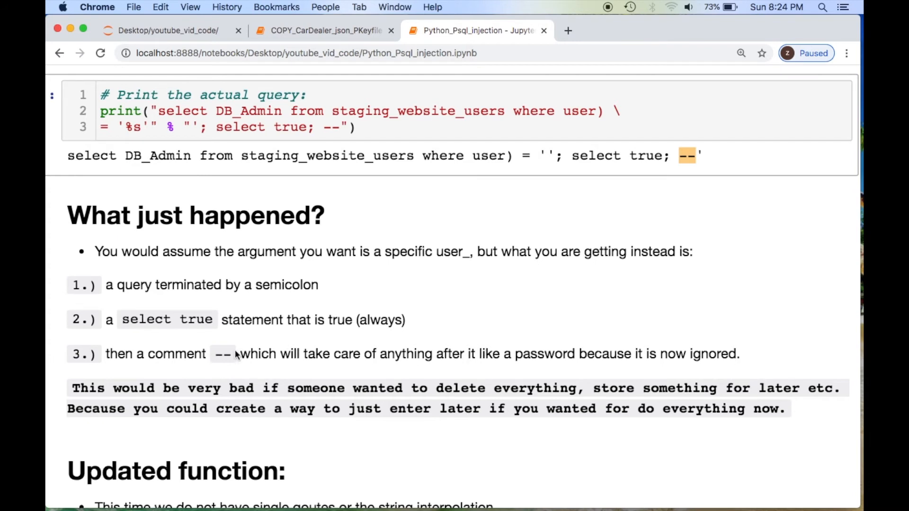
{"action": "left_click_drag", "start_coordinate": [440, 353], "coordinate": [586, 353]}
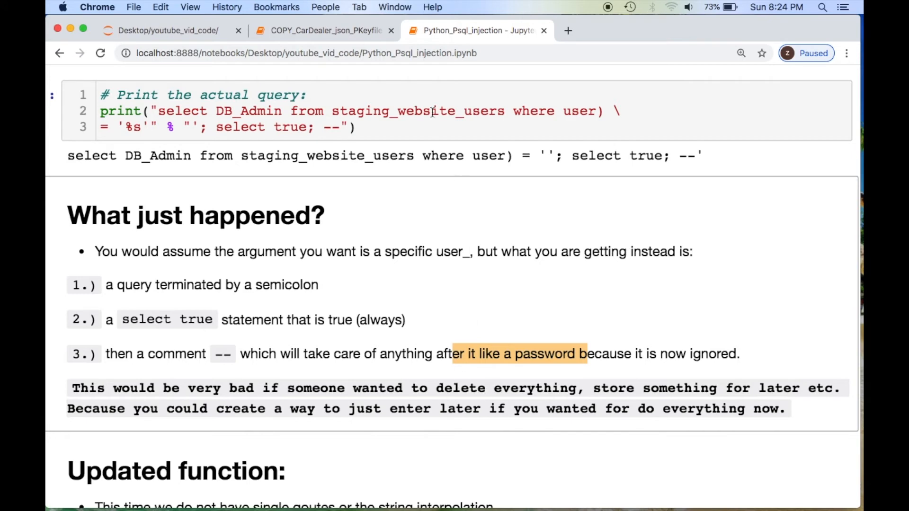
{"action": "mouse_move", "coordinate": [447, 363]}
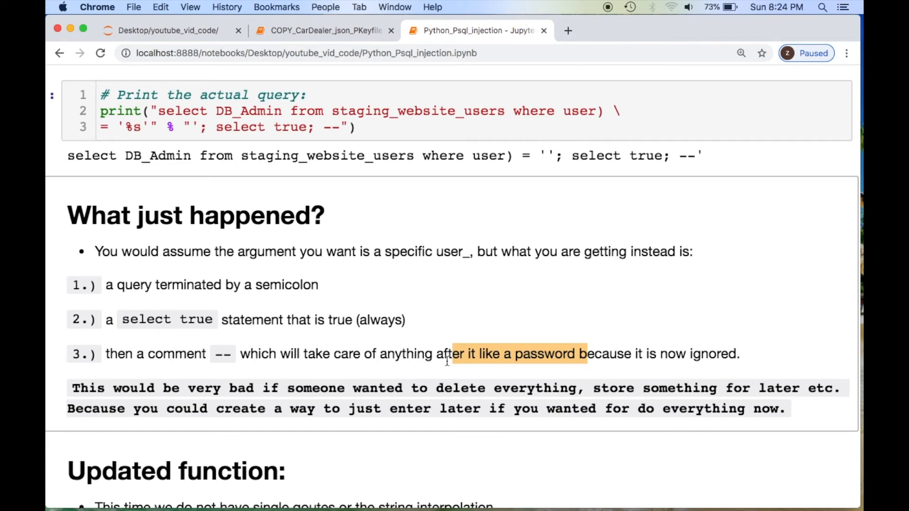
{"action": "scroll", "scroll_direction": "down", "scroll_amount": 3}
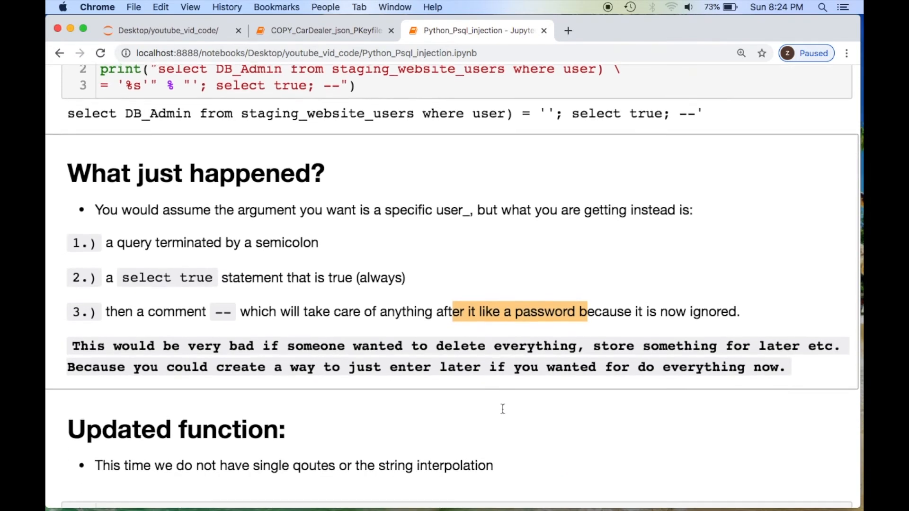
{"action": "scroll", "scroll_direction": "down", "scroll_amount": 3}
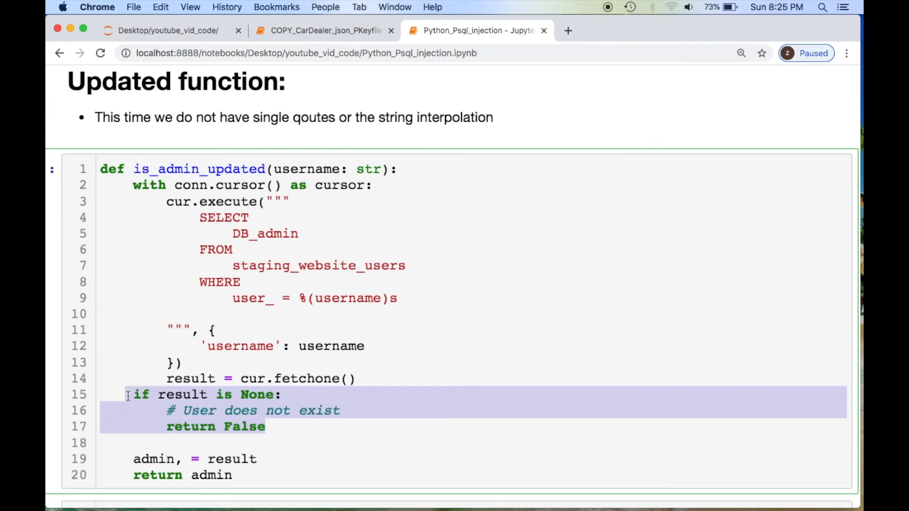
{"action": "scroll", "scroll_direction": "down", "scroll_amount": 3}
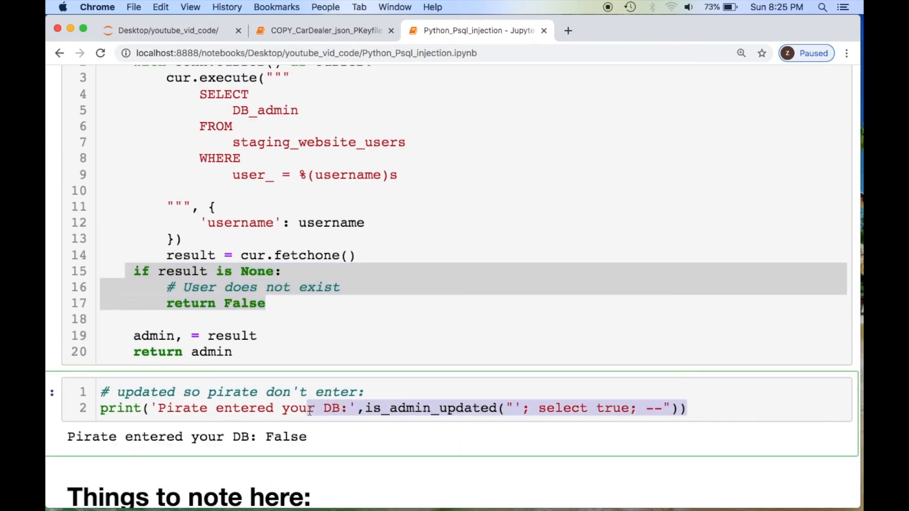
{"action": "double_click", "coordinate": [267, 437]}
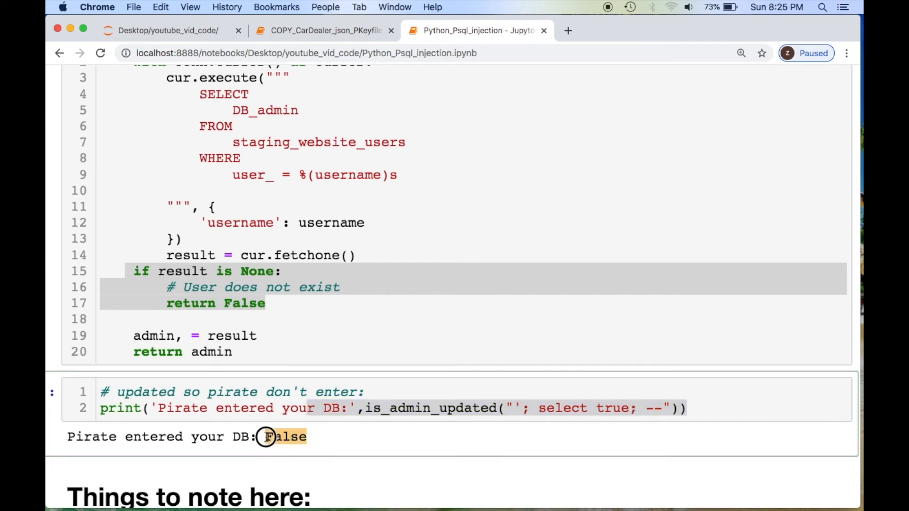
{"action": "scroll", "scroll_direction": "down", "scroll_amount": 3}
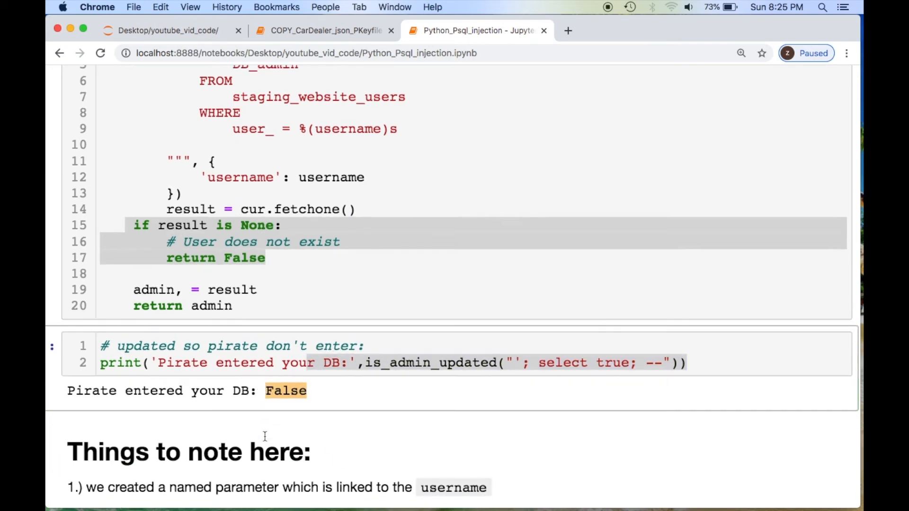
{"action": "scroll", "scroll_direction": "down", "scroll_amount": 3}
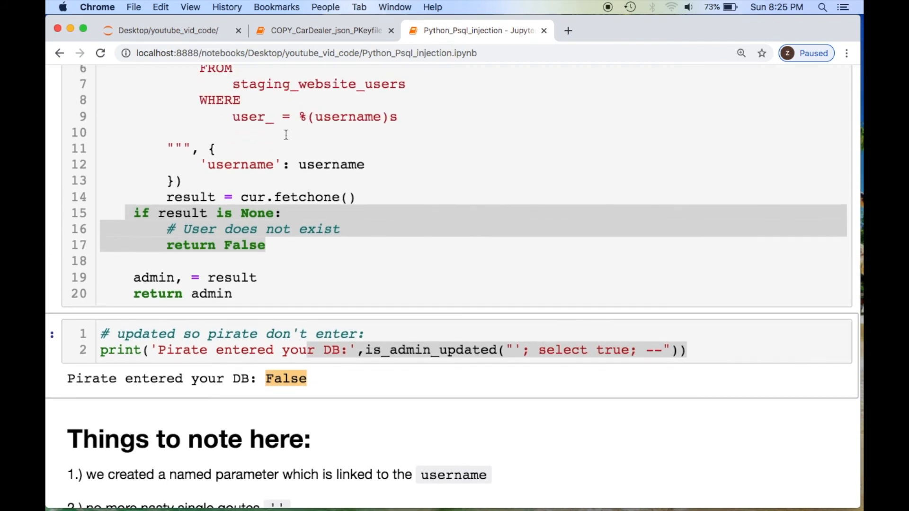
{"action": "scroll", "scroll_direction": "down", "scroll_amount": 3}
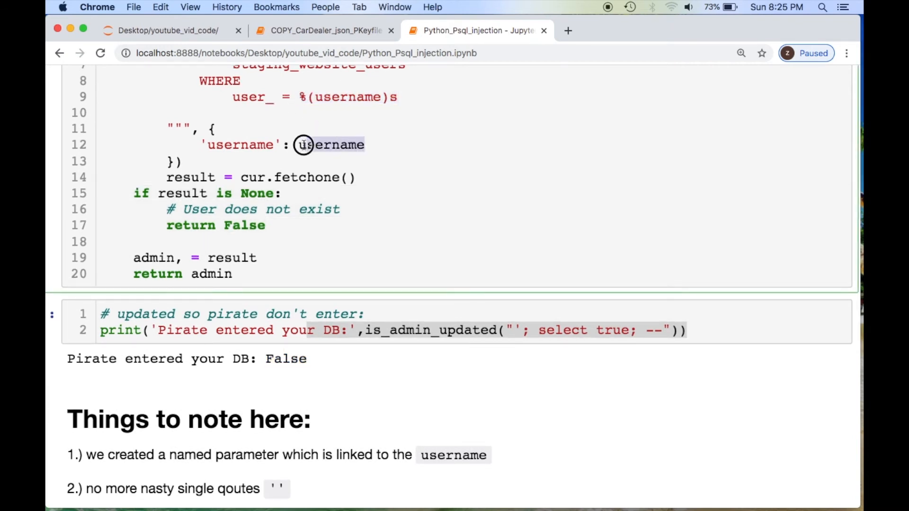
{"action": "scroll", "scroll_direction": "down", "scroll_amount": 3}
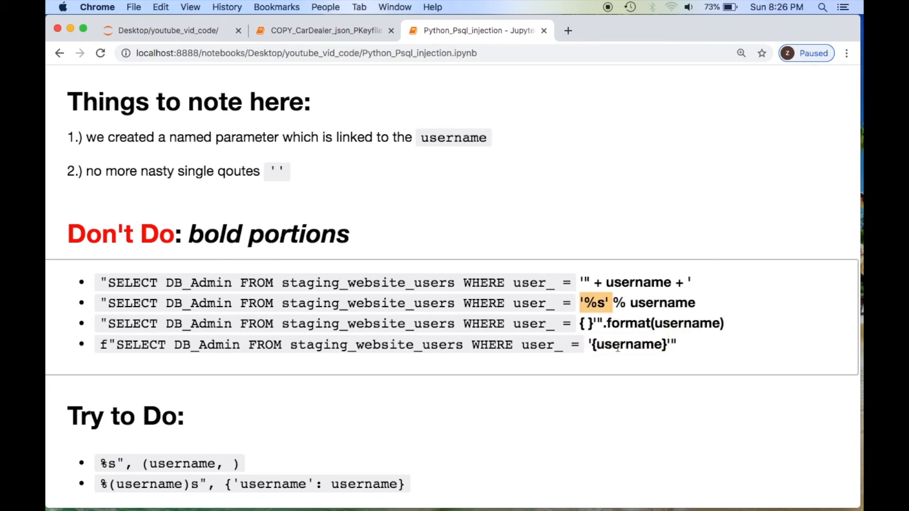
{"action": "double_click", "coordinate": [630, 345]}
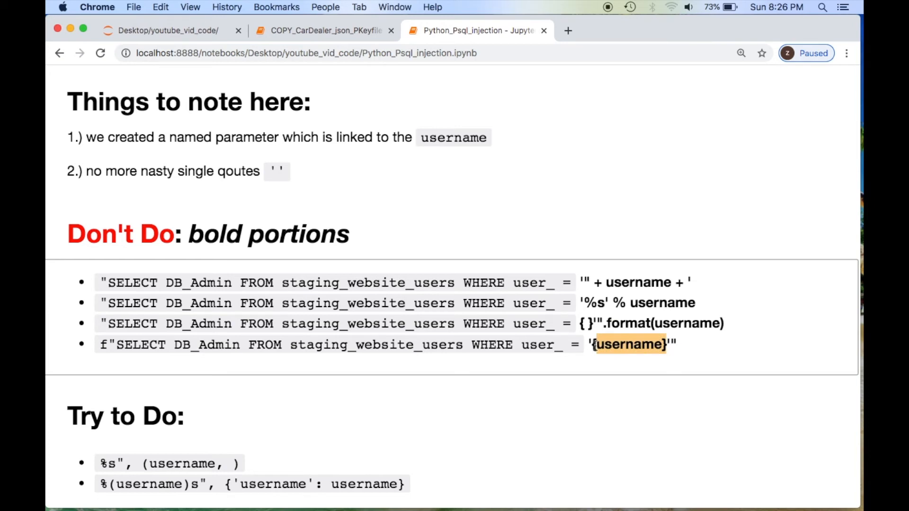
{"action": "mouse_move", "coordinate": [277, 386]}
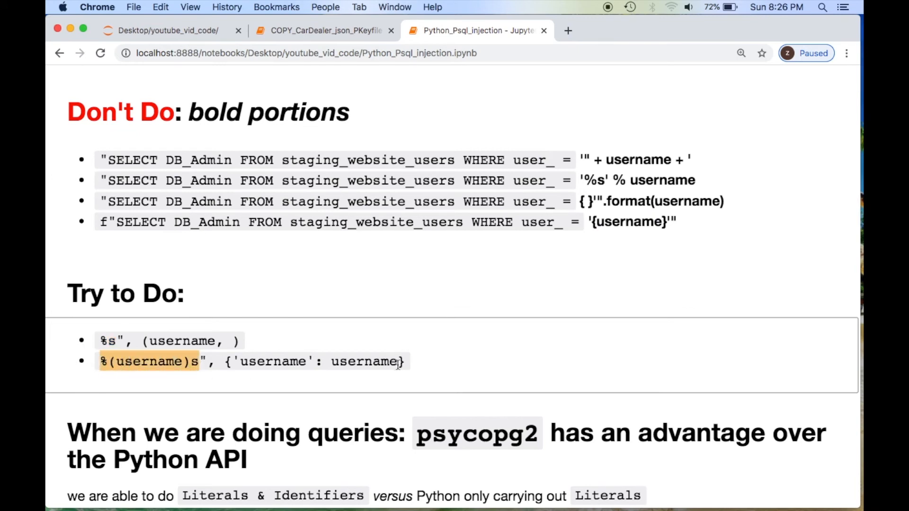
{"action": "double_click", "coordinate": [159, 339]}
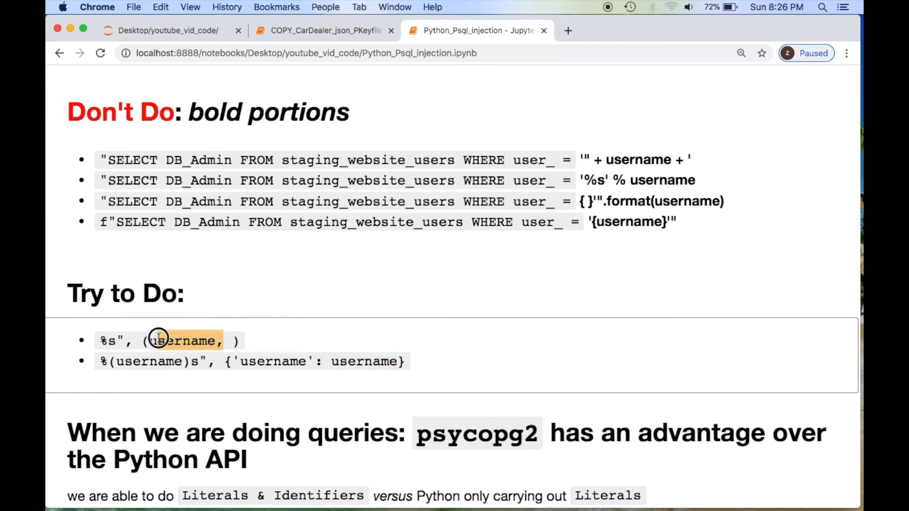
{"action": "scroll", "scroll_direction": "down", "scroll_amount": 3}
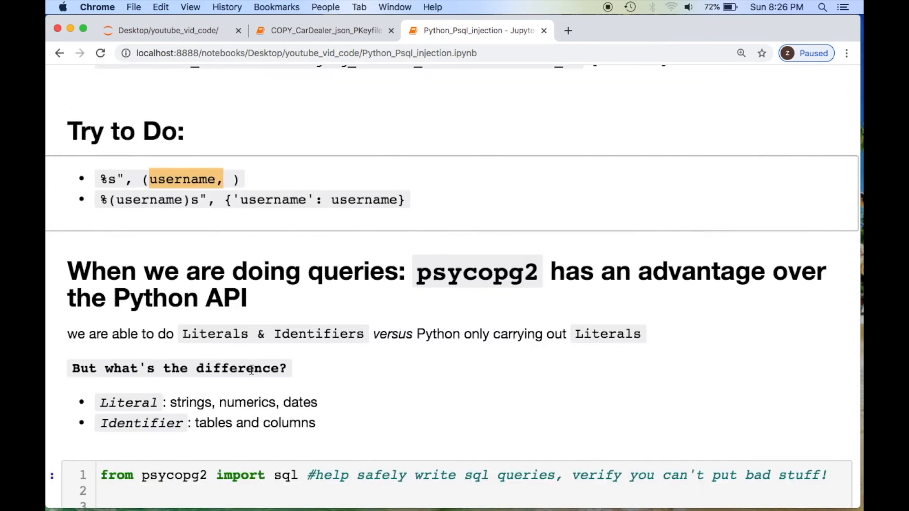
{"action": "scroll", "scroll_direction": "down", "scroll_amount": 3}
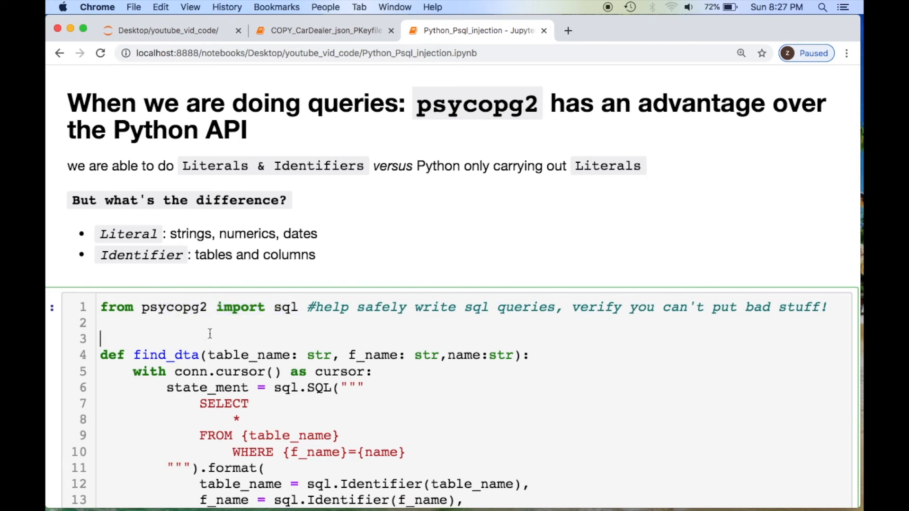
{"action": "scroll", "scroll_direction": "down", "scroll_amount": 3}
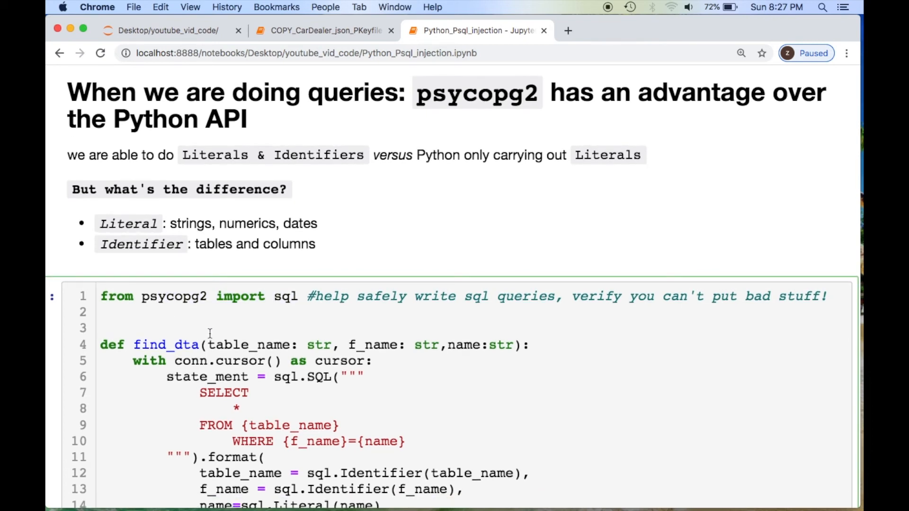
{"action": "scroll", "scroll_direction": "down", "scroll_amount": 3}
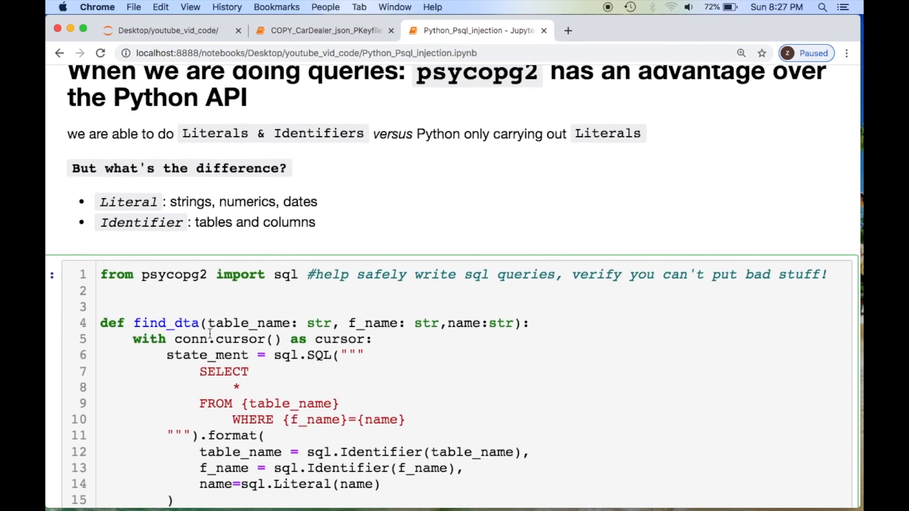
{"action": "scroll", "scroll_direction": "down", "scroll_amount": 3}
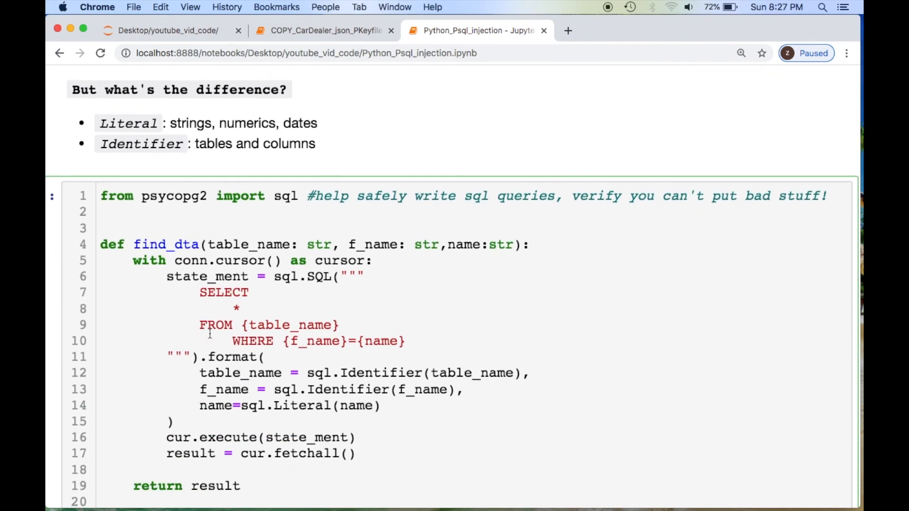
{"action": "scroll", "scroll_direction": "down", "scroll_amount": 3}
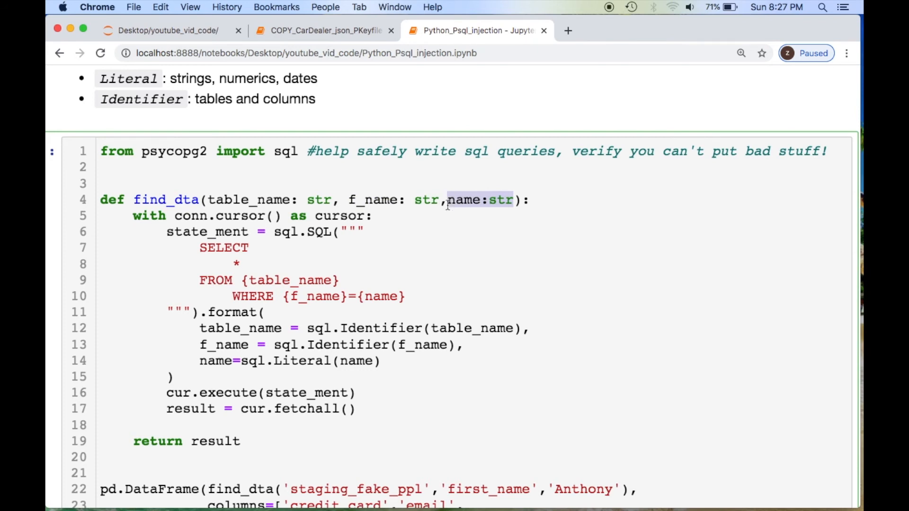
{"action": "mouse_move", "coordinate": [237, 351]}
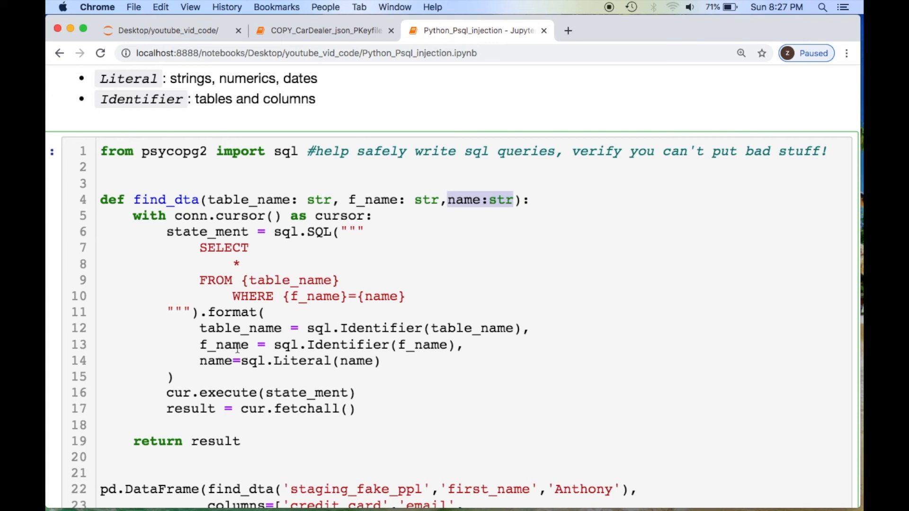
{"action": "mouse_move", "coordinate": [327, 297]}
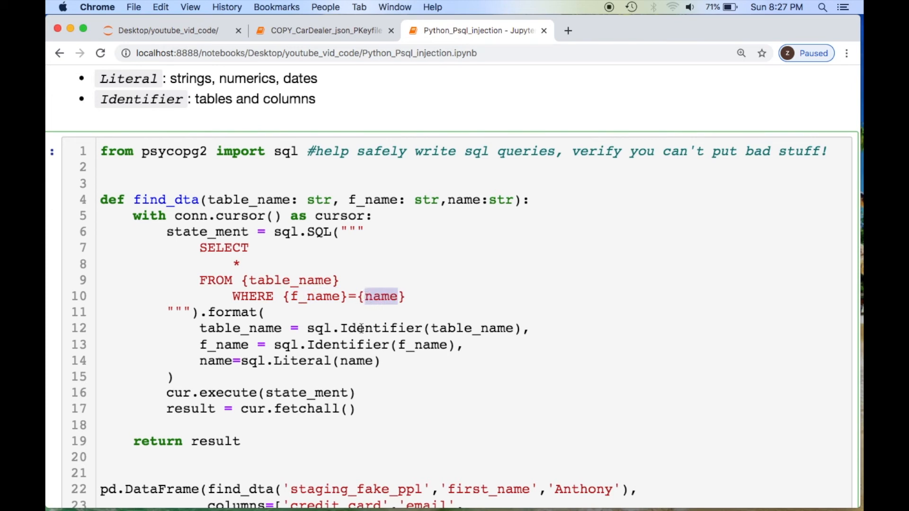
{"action": "left_click_drag", "start_coordinate": [199, 247], "coordinate": [232, 297]}
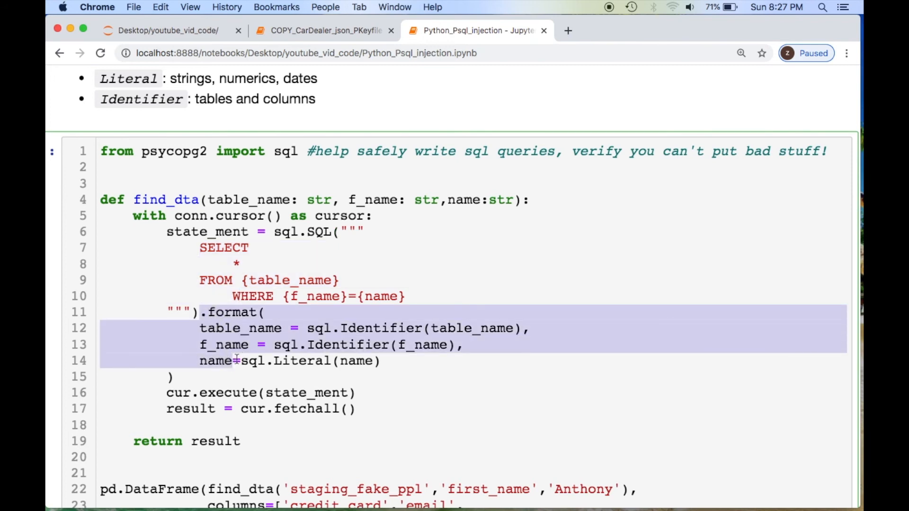
{"action": "scroll", "scroll_direction": "down", "scroll_amount": 3}
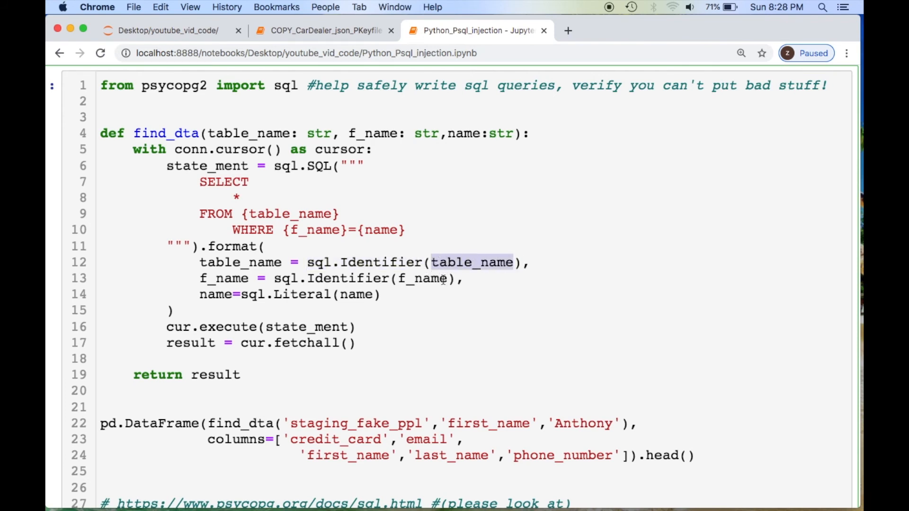
{"action": "double_click", "coordinate": [354, 295]}
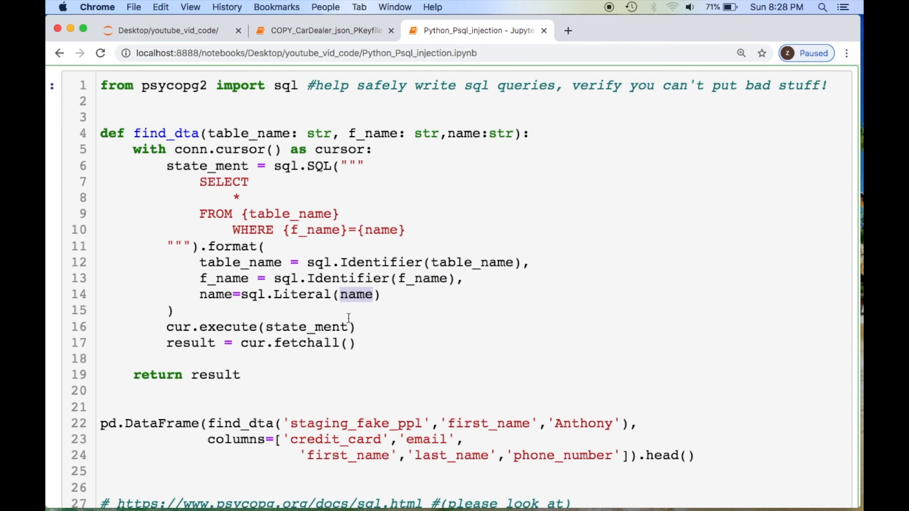
{"action": "double_click", "coordinate": [275, 327]}
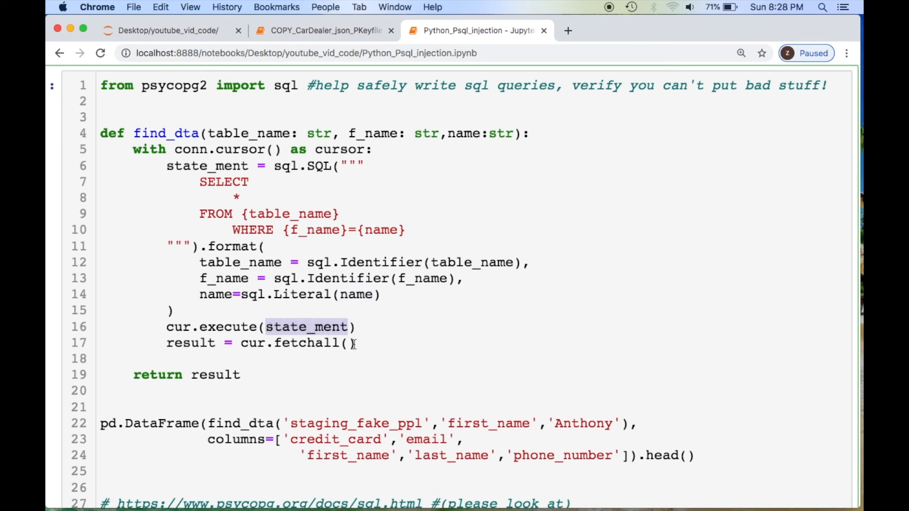
{"action": "double_click", "coordinate": [282, 343]}
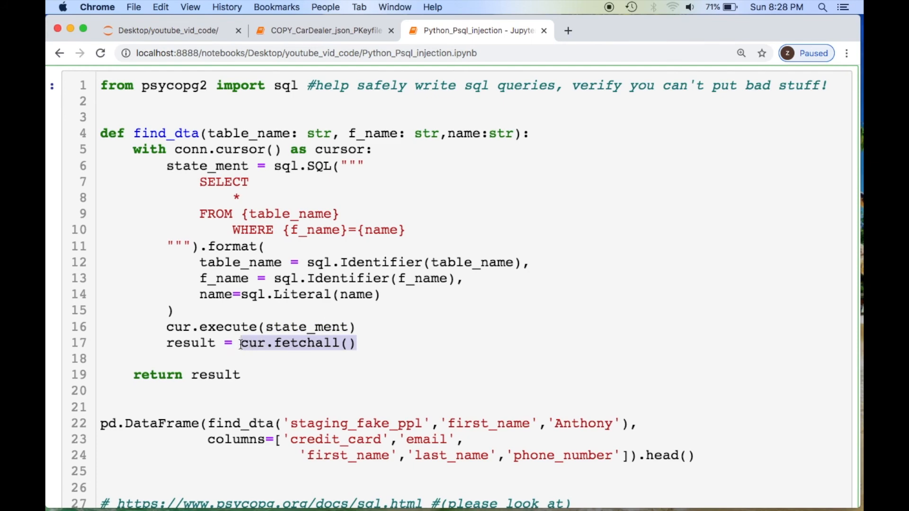
{"action": "scroll", "scroll_direction": "down", "scroll_amount": 3}
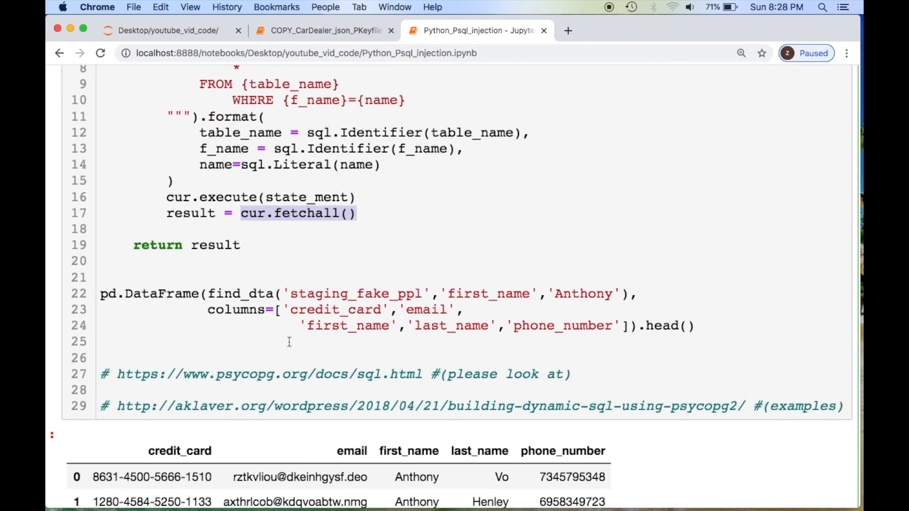
{"action": "double_click", "coordinate": [245, 293]}
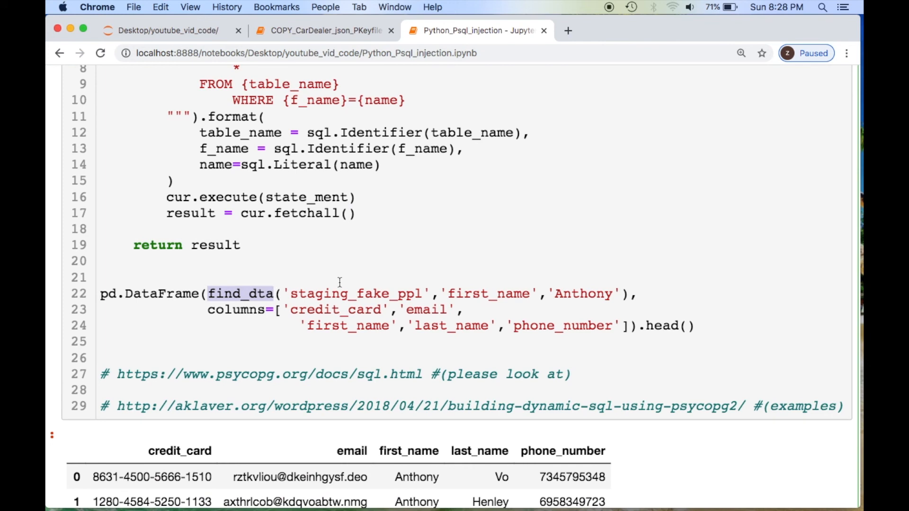
{"action": "double_click", "coordinate": [357, 294]}
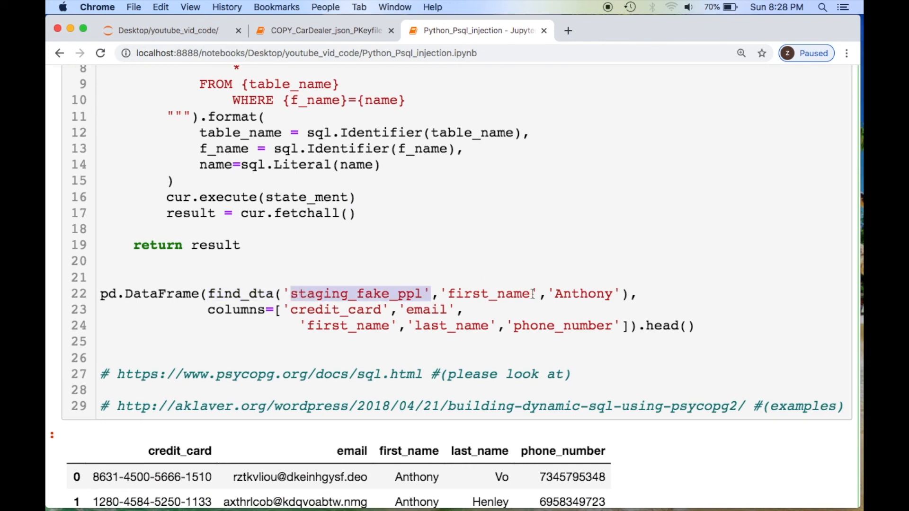
{"action": "mouse_move", "coordinate": [422, 286]}
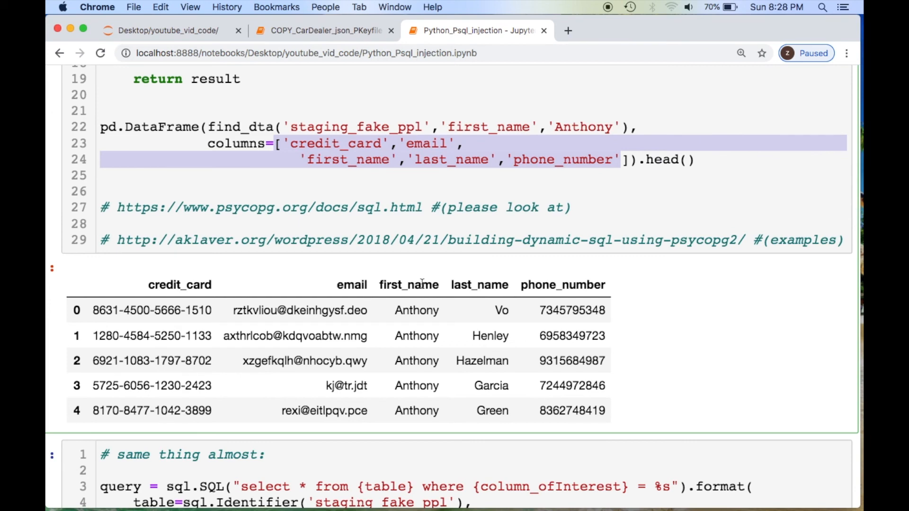
{"action": "scroll", "scroll_direction": "down", "scroll_amount": 3}
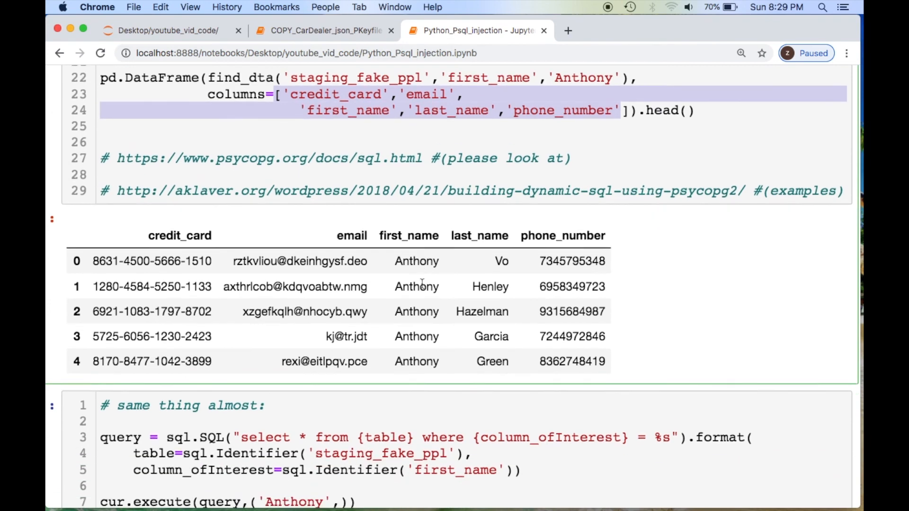
{"action": "scroll", "scroll_direction": "down", "scroll_amount": 3}
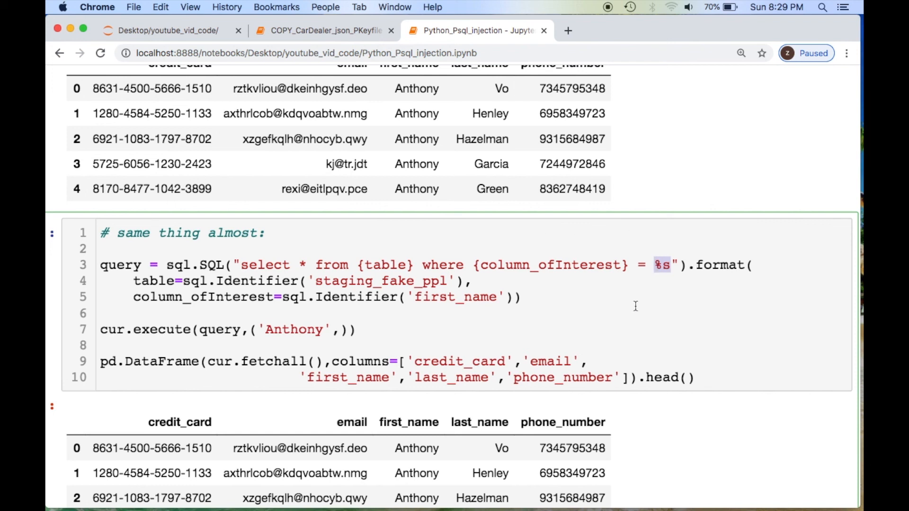
{"action": "double_click", "coordinate": [363, 266]}
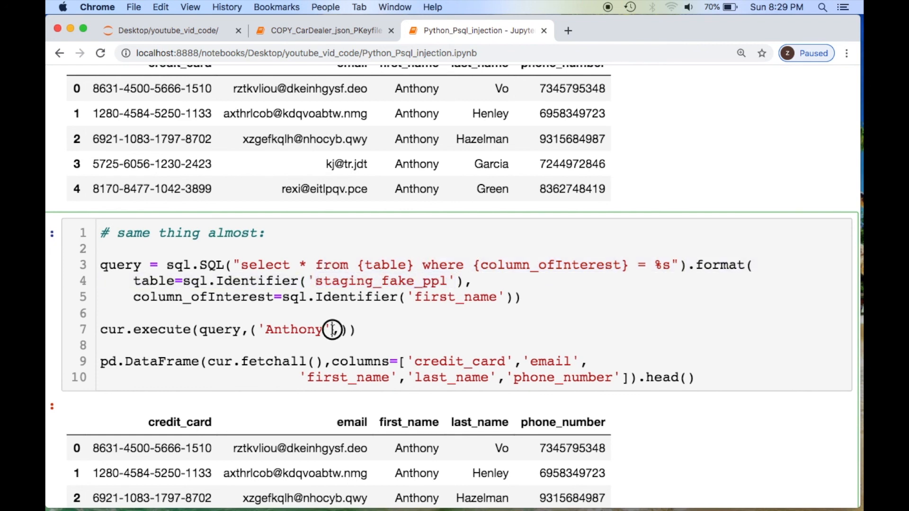
{"action": "double_click", "coordinate": [293, 329]}
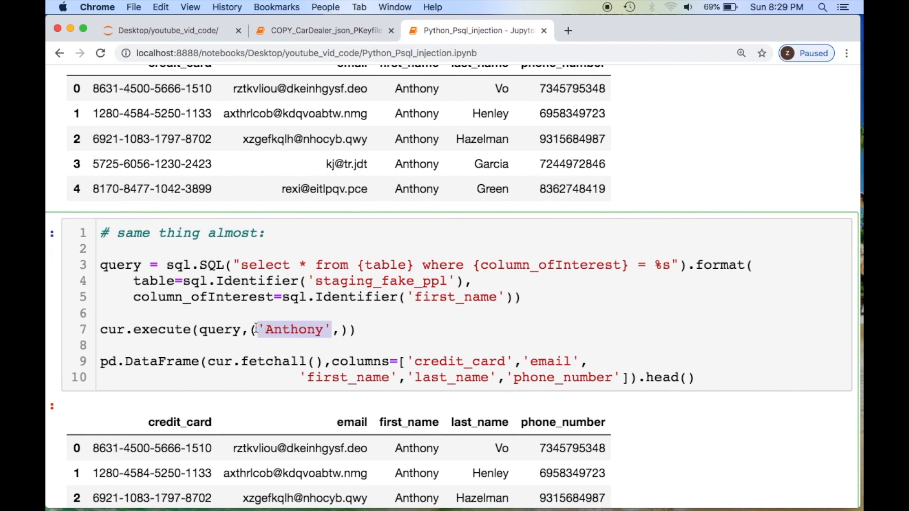
{"action": "double_click", "coordinate": [218, 329]}
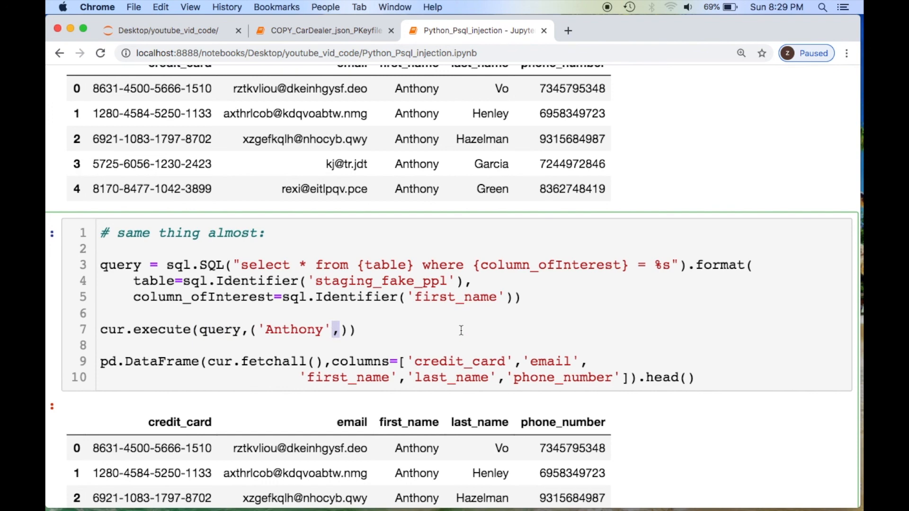
{"action": "scroll", "scroll_direction": "down", "scroll_amount": 3}
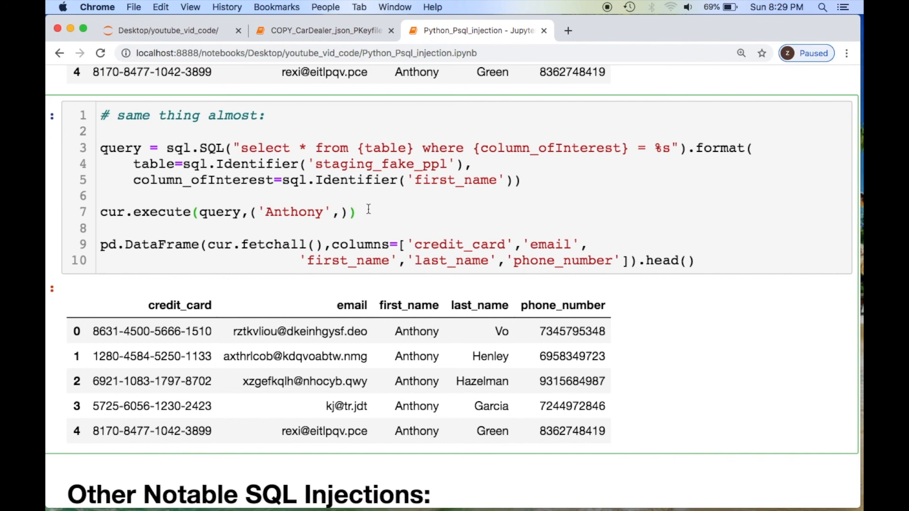
{"action": "left_click", "coordinate": [358, 212]}
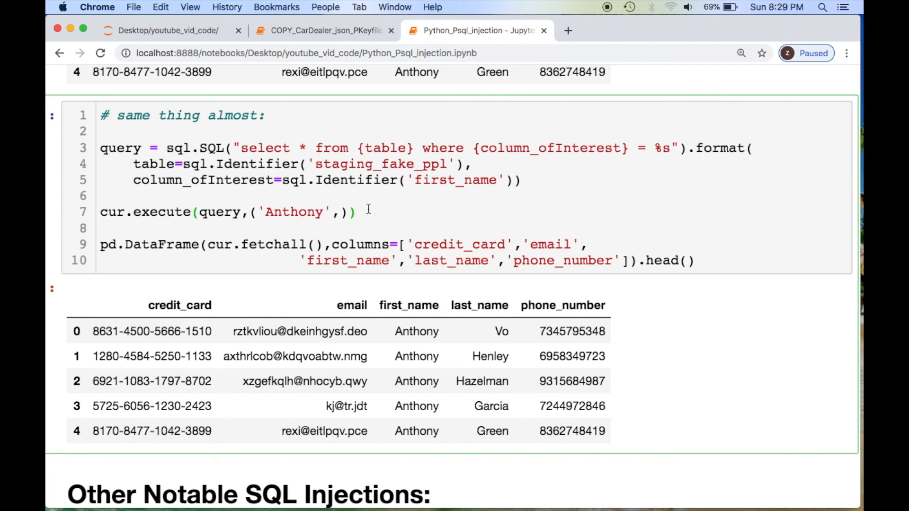
{"action": "left_click", "coordinate": [359, 212]}
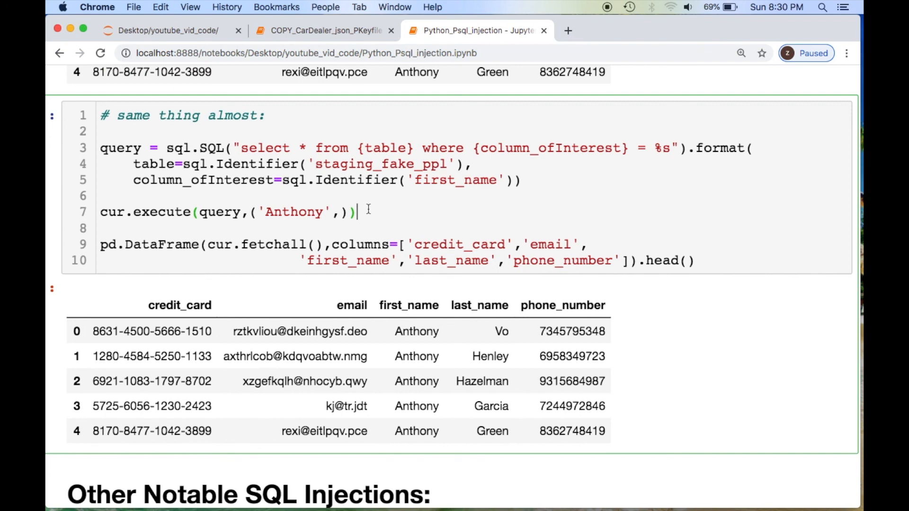
{"action": "scroll", "scroll_direction": "down", "scroll_amount": 3}
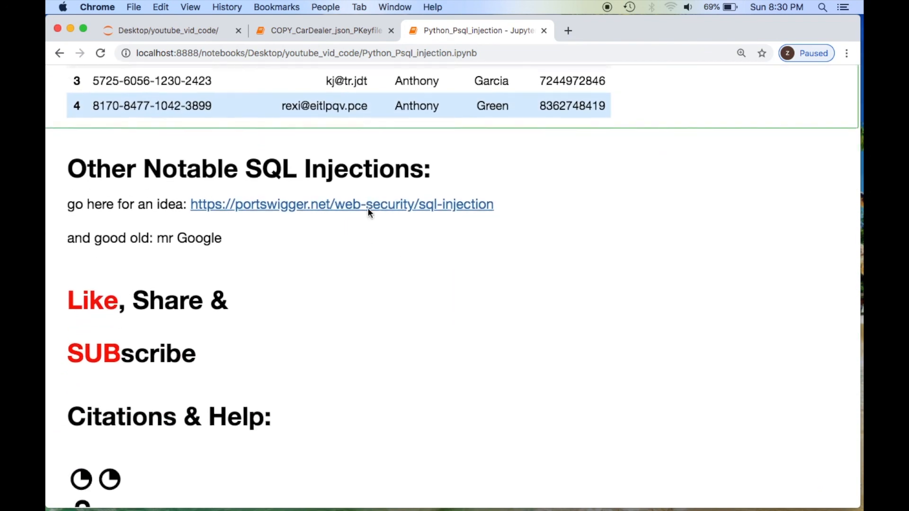
{"action": "scroll", "scroll_direction": "down", "scroll_amount": 3}
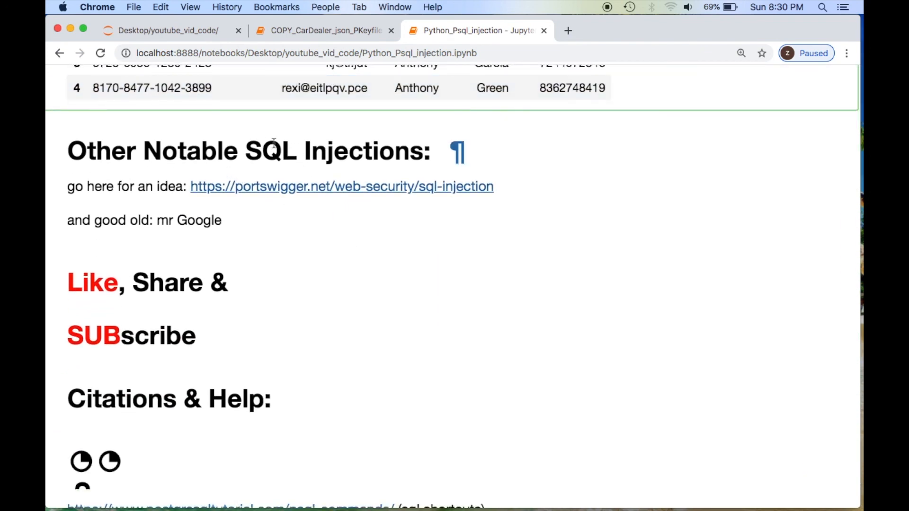